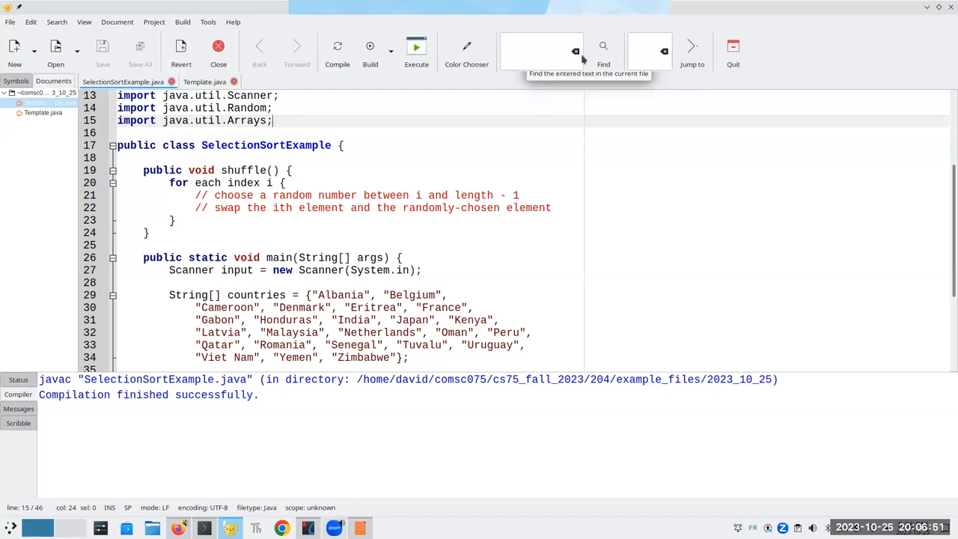
mouse_move(571, 53)
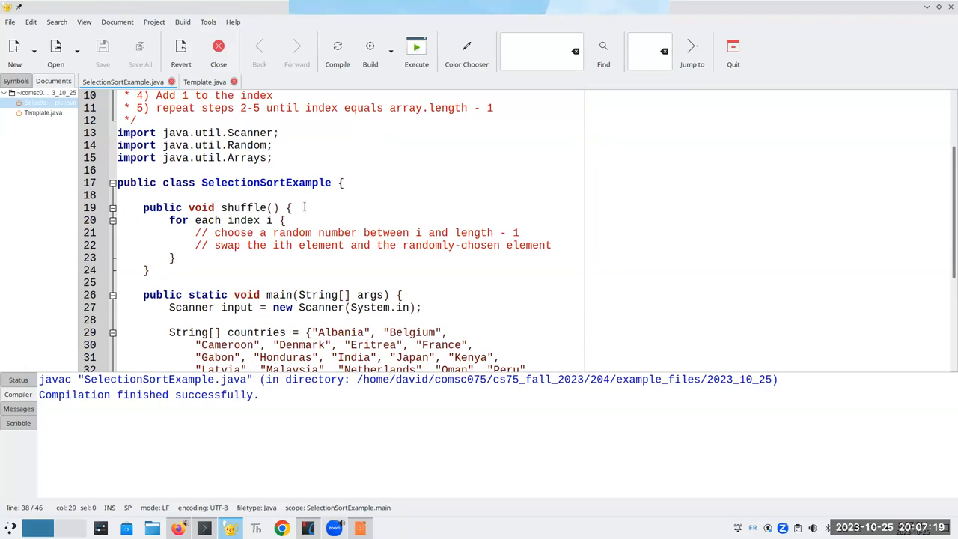
Give shuffle a String[] arr parameter and a for loop running i from 0 to arr.length.
click(300, 208)
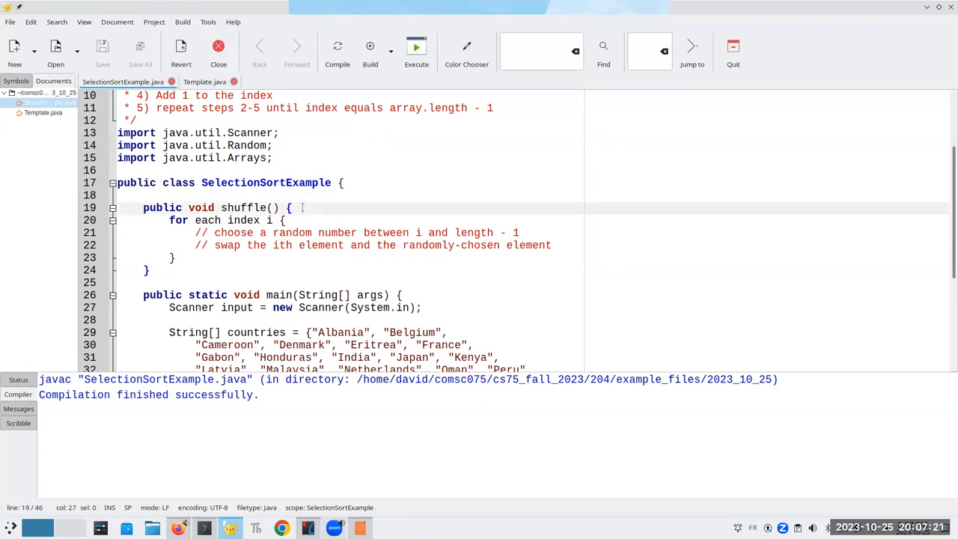
text(for)
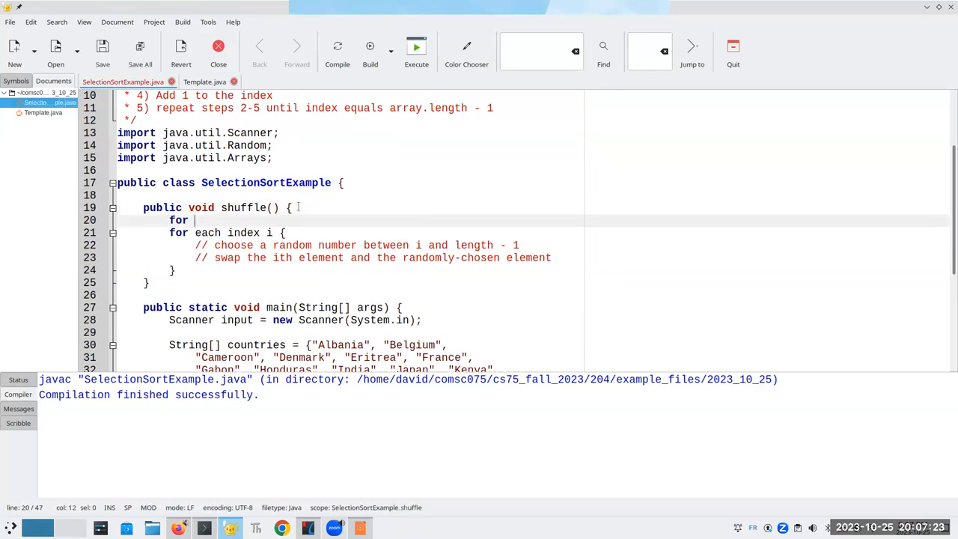
text((int i = 0;)
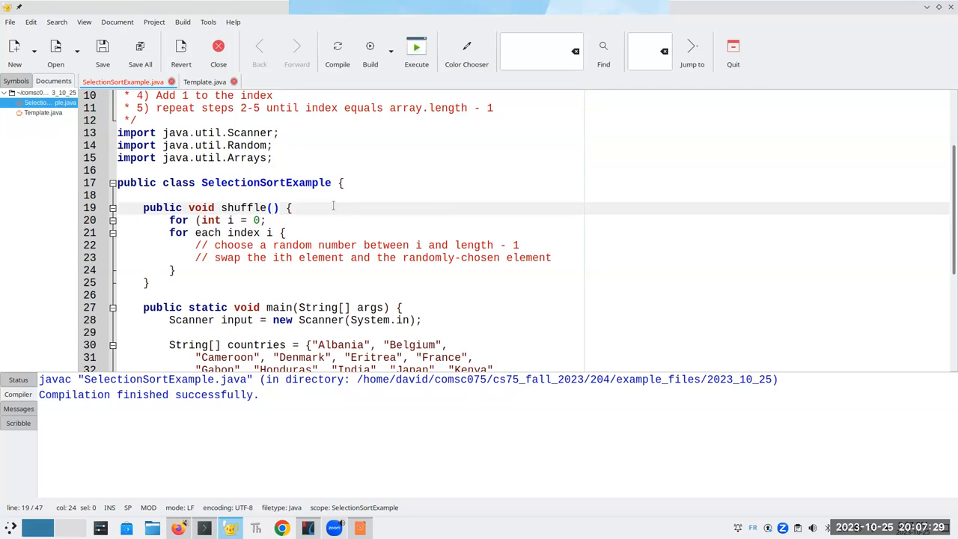
text(String[])
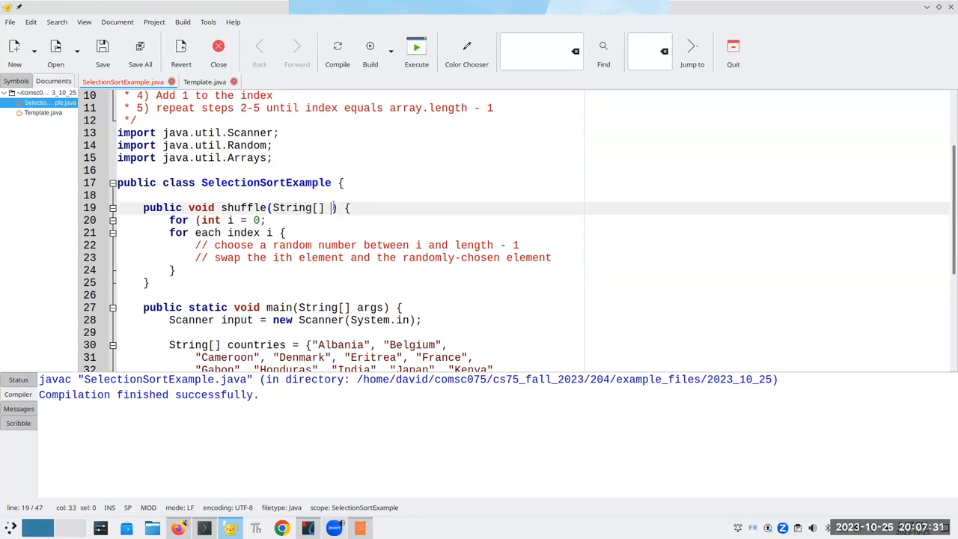
text(element)
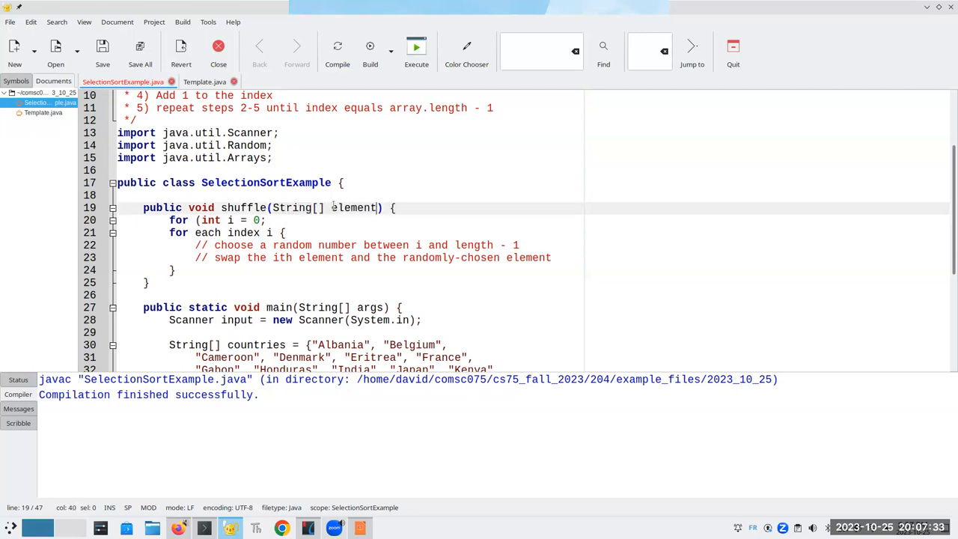
text(s)
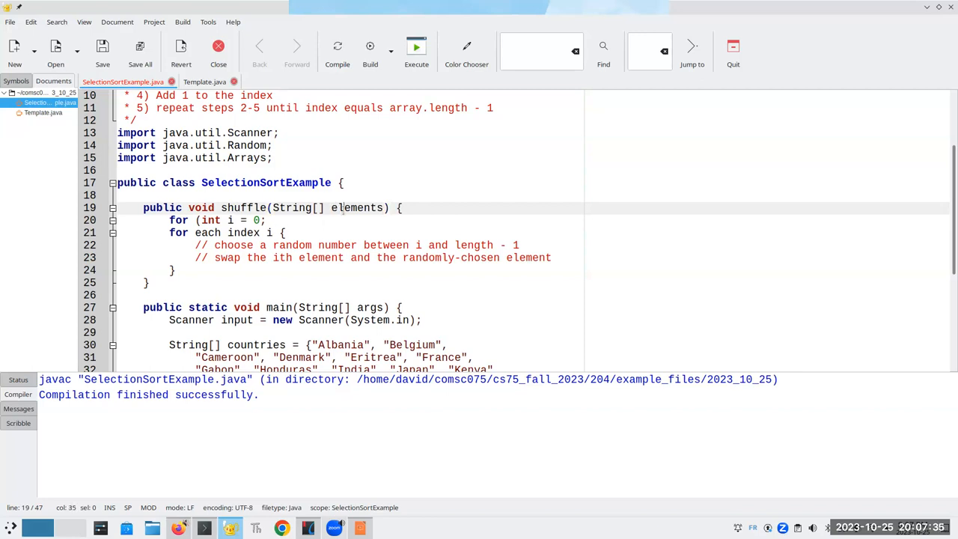
text(arr)
click(348, 220)
text( i <)
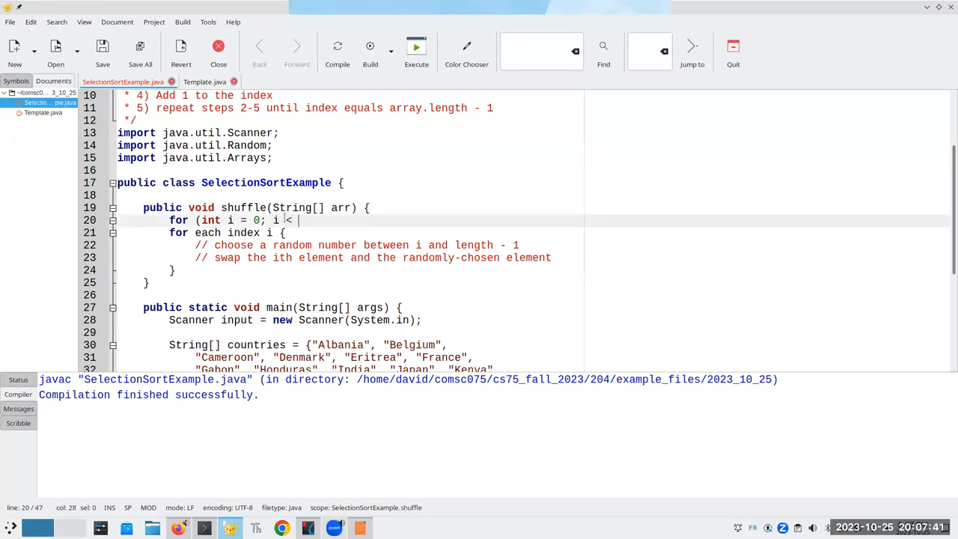
text(ar)
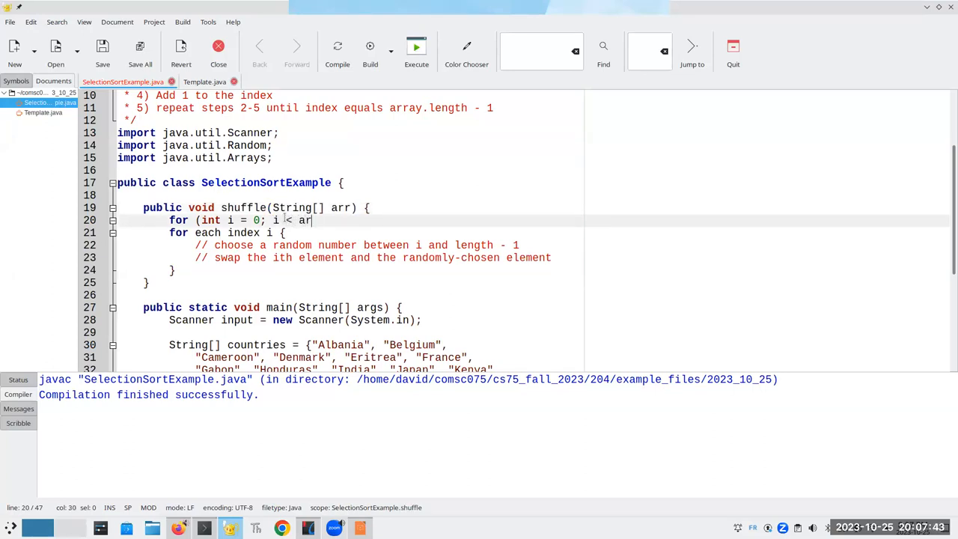
text(r.lengthh; i++) {)
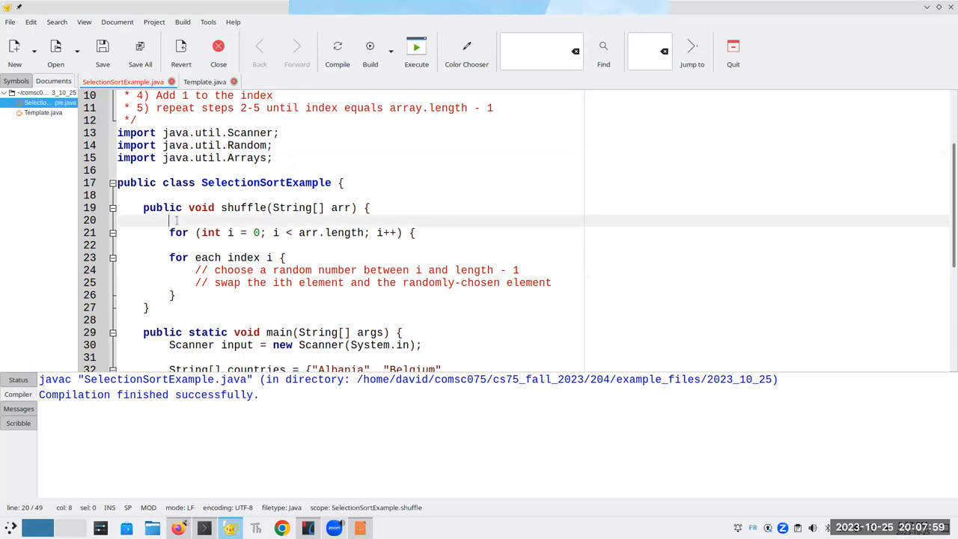
Add Random generator = new Random(); and, inside the loop, int position = generator.nextInt(arr.length);.
text(Random)
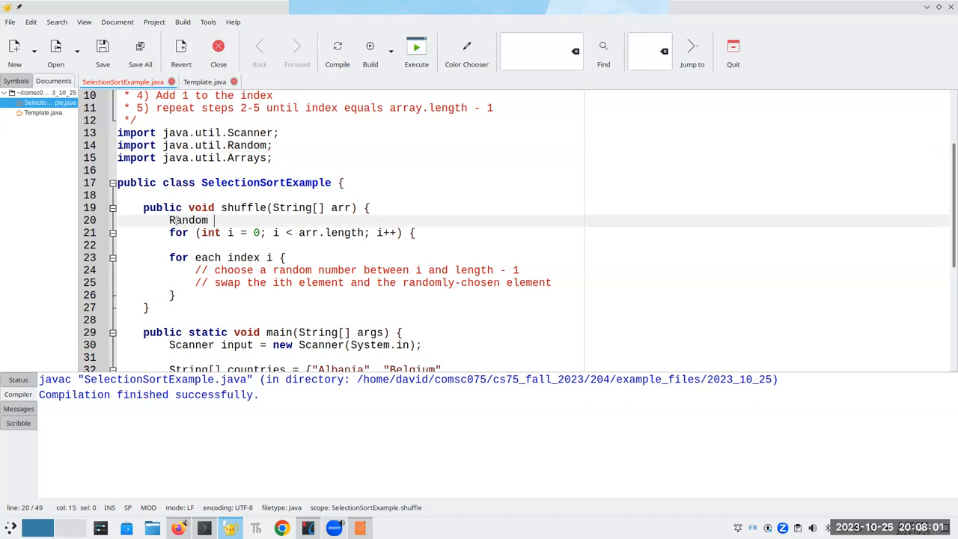
text(generator =)
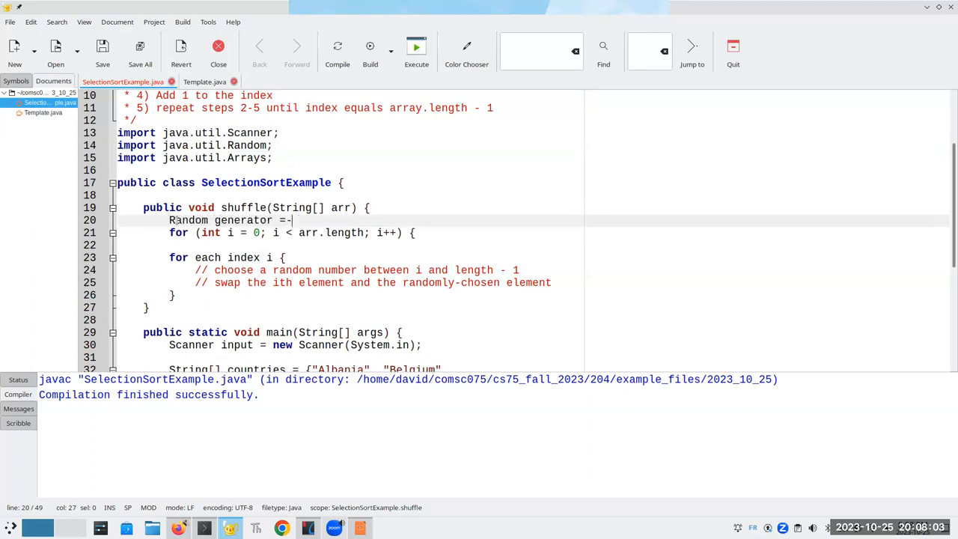
text(new Random();)
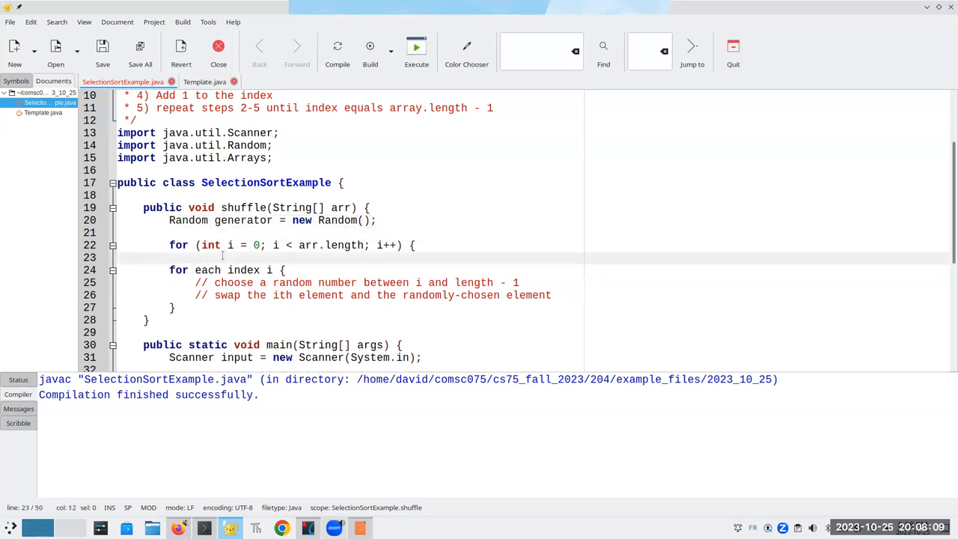
text(int)
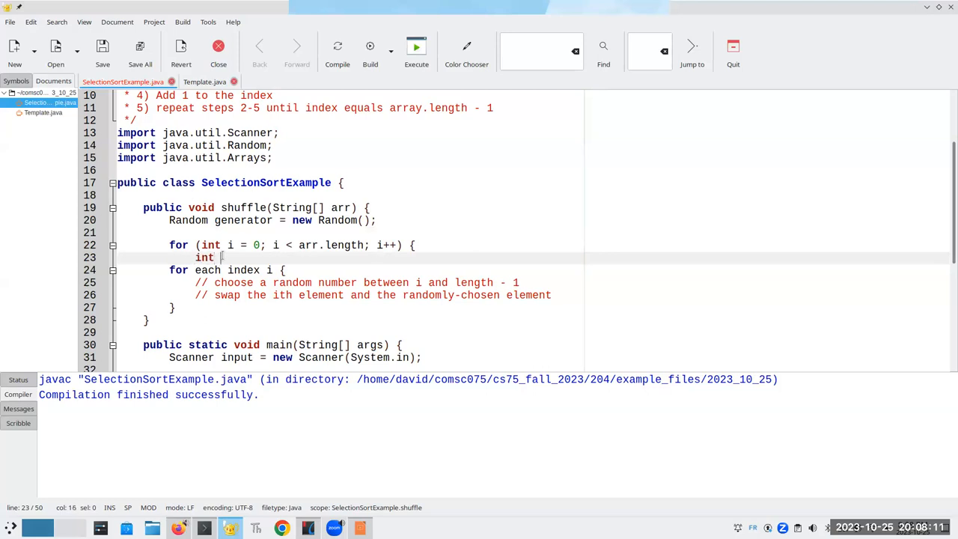
text(position =)
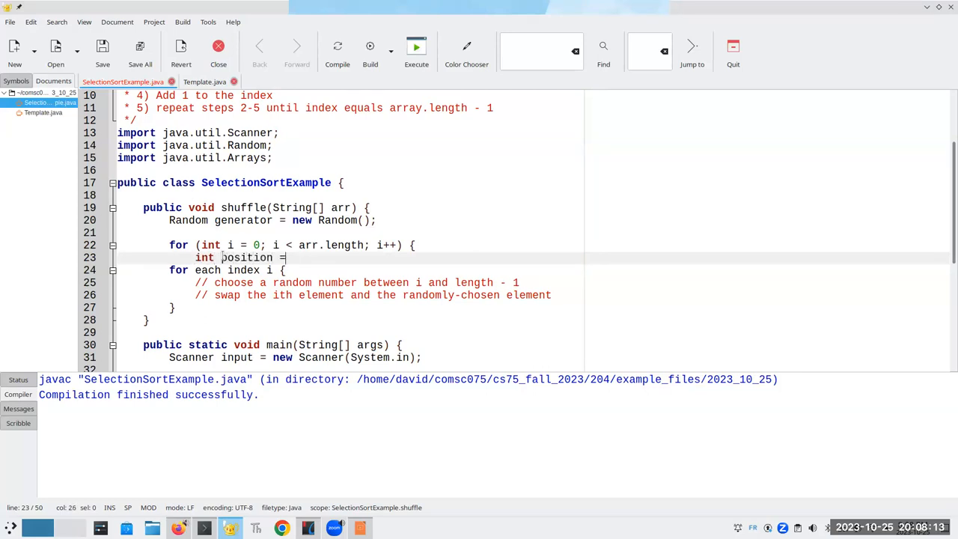
text(generator.nextInt)
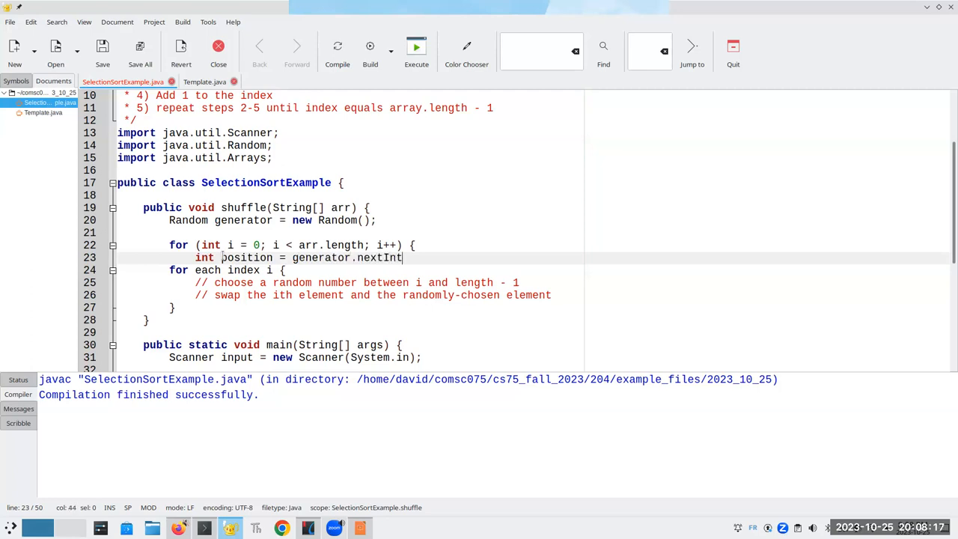
text((arr.length)
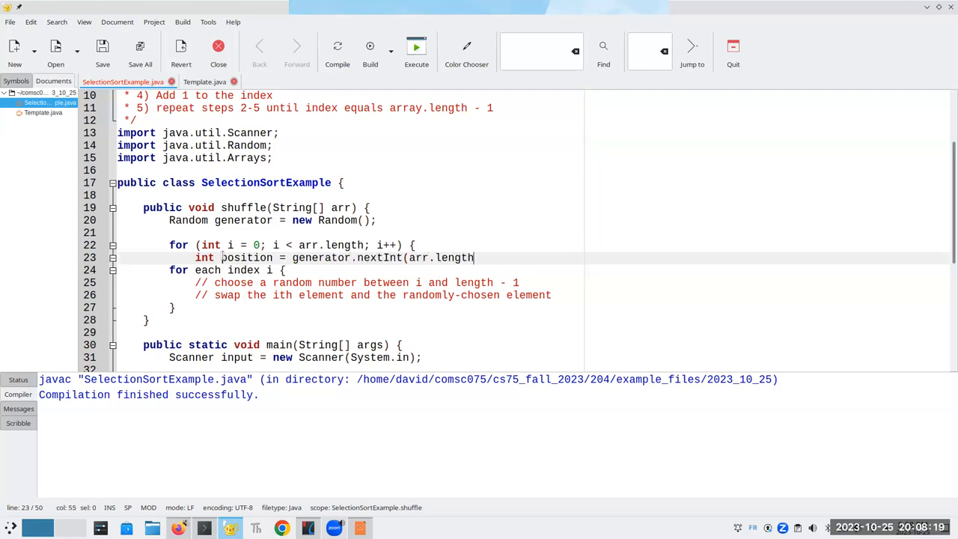
text();)
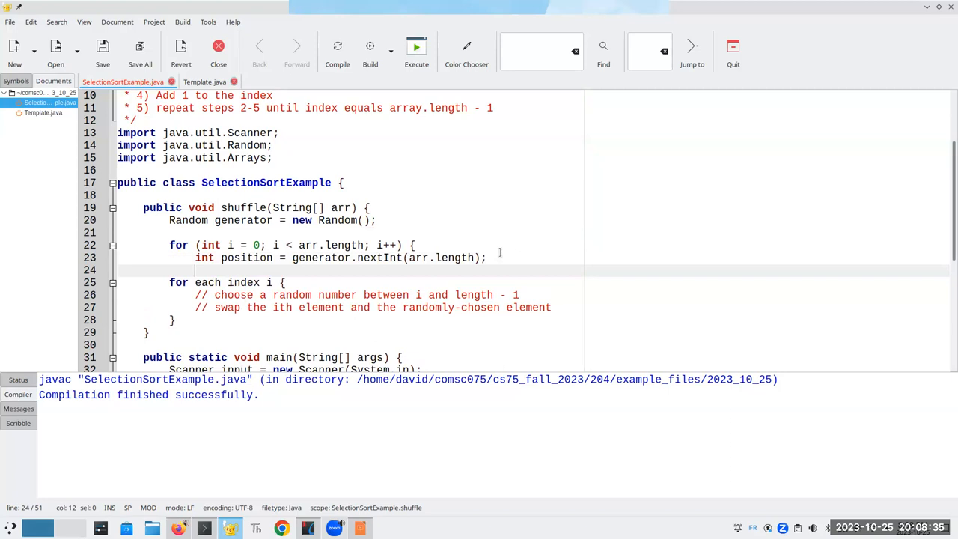
Swap arr[i] and arr[position] using a String temporary variable inside the loop.
text(String tempor)
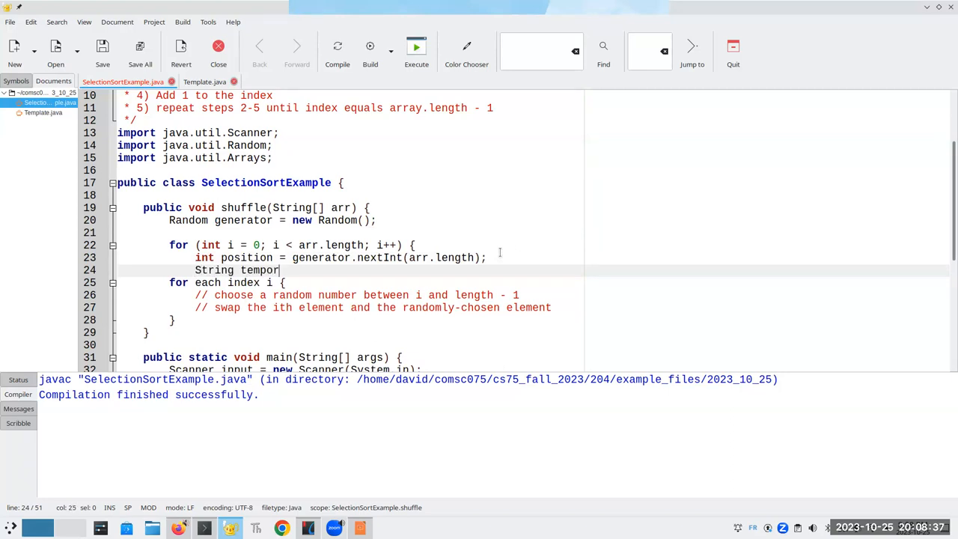
text(ary =)
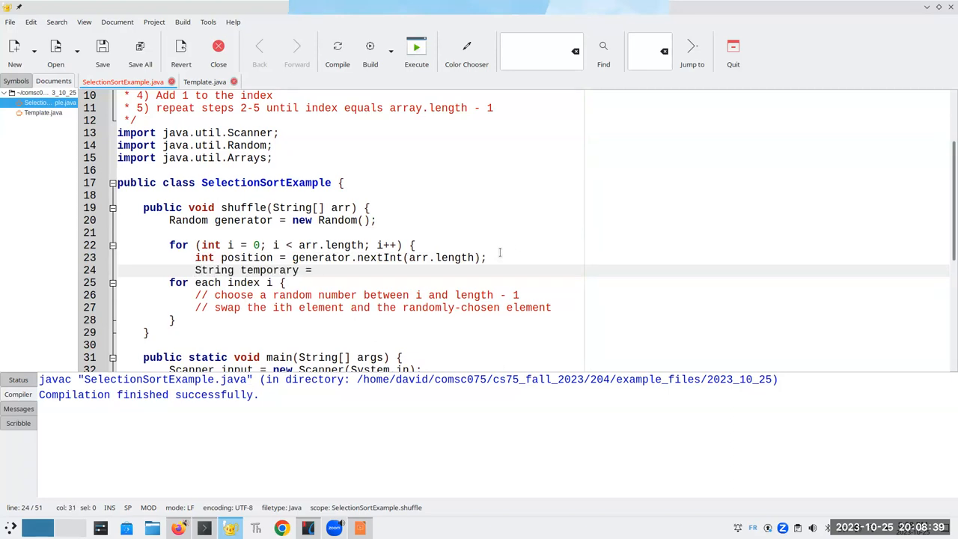
text(arr[i])
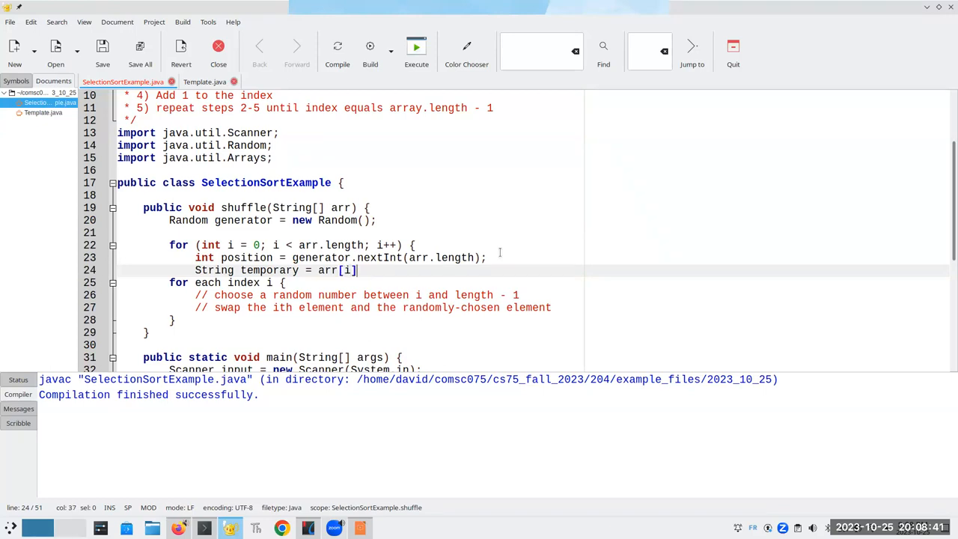
text(arr[)
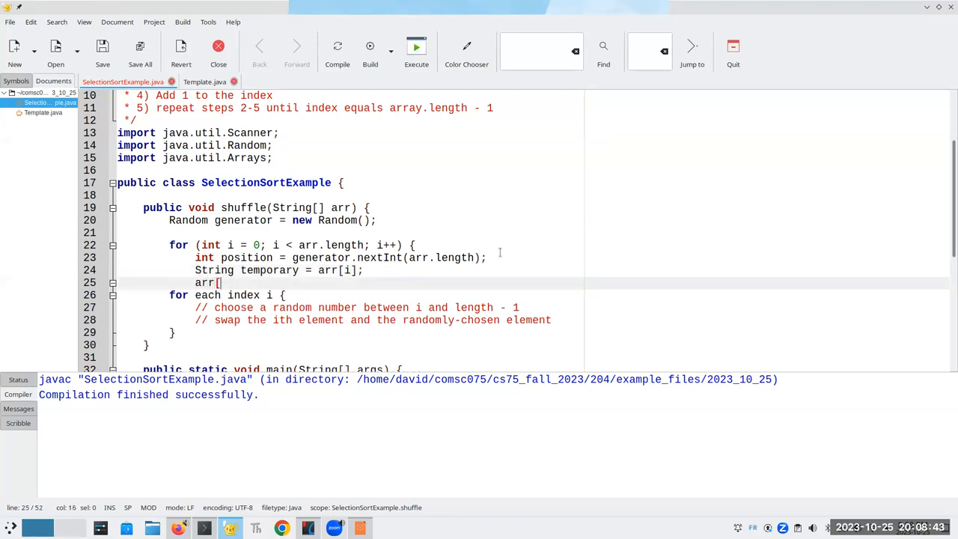
text(i] =)
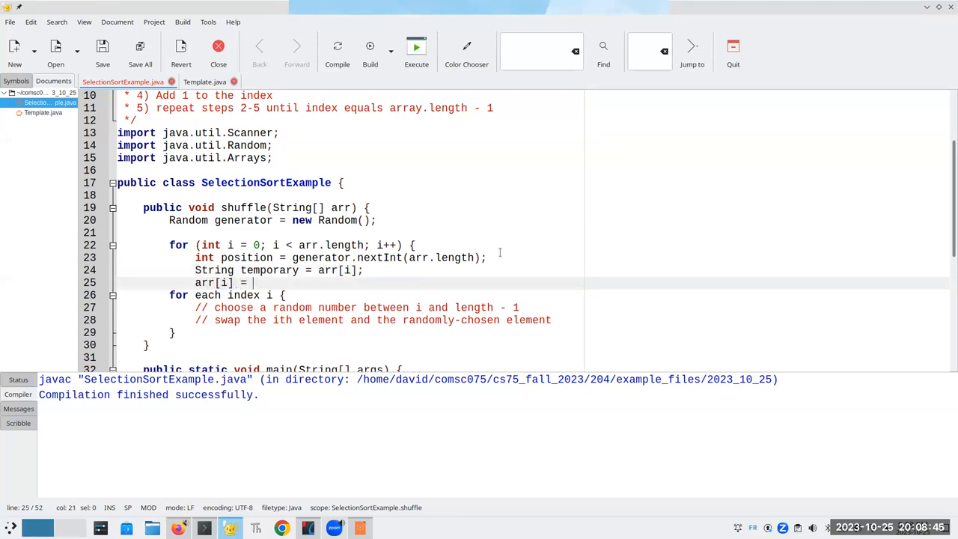
text(arr[position];)
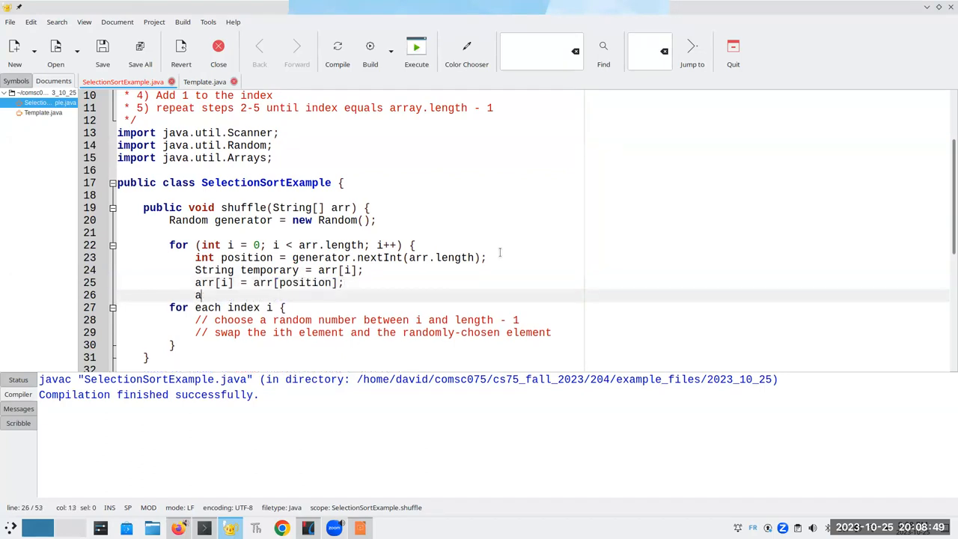
text(rr[posit)
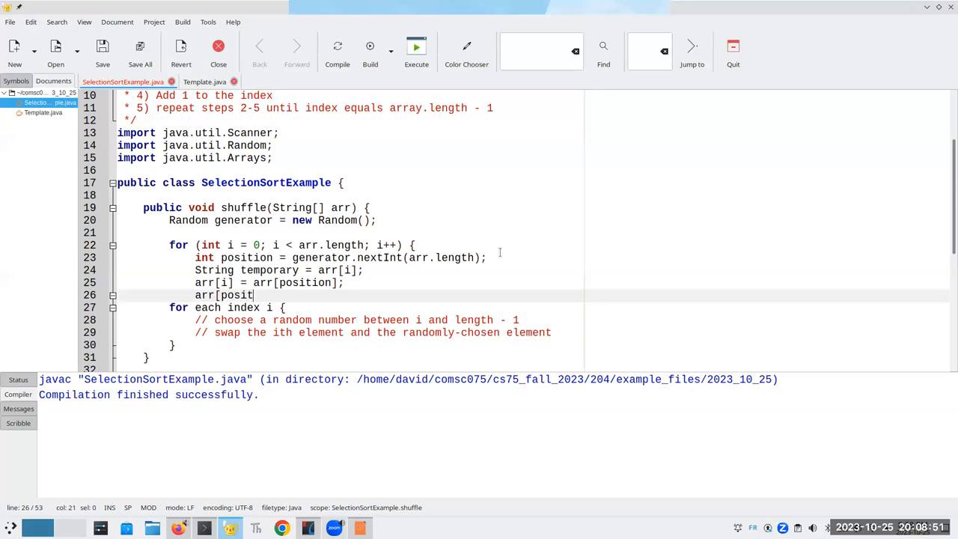
text(ion] = te)
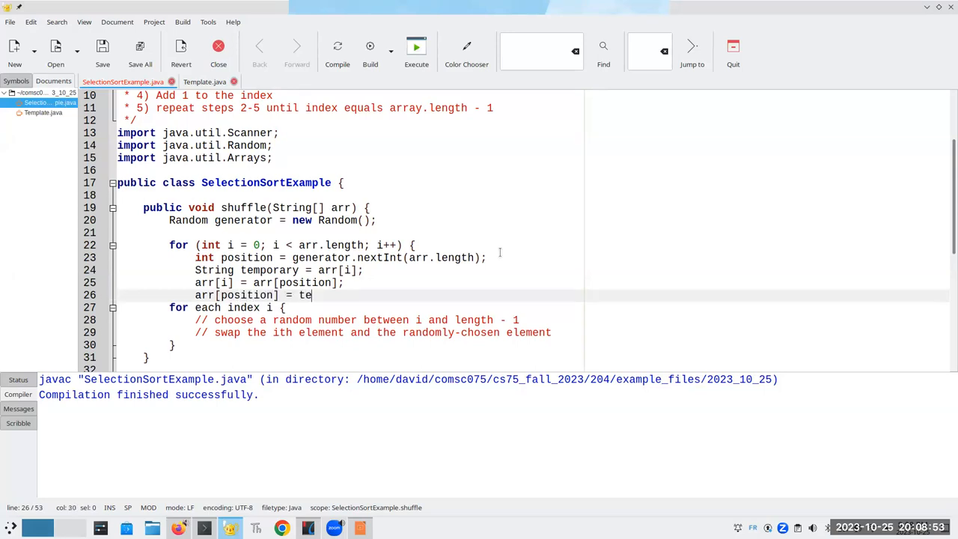
text(mporary;)
text(})
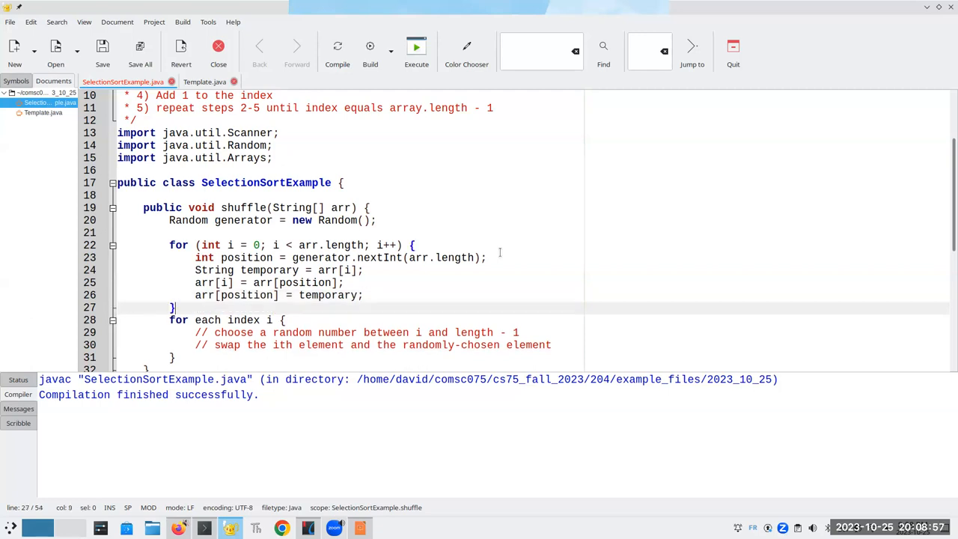
scroll(down, 3)
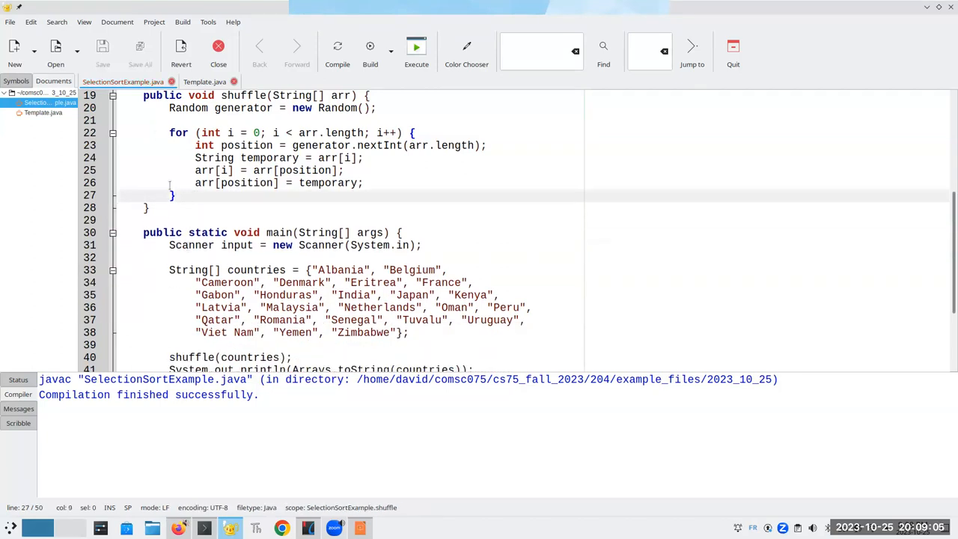
Compile, inspect the non-static shuffle and missing selectionSort errors, and go to line 19.
click(338, 50)
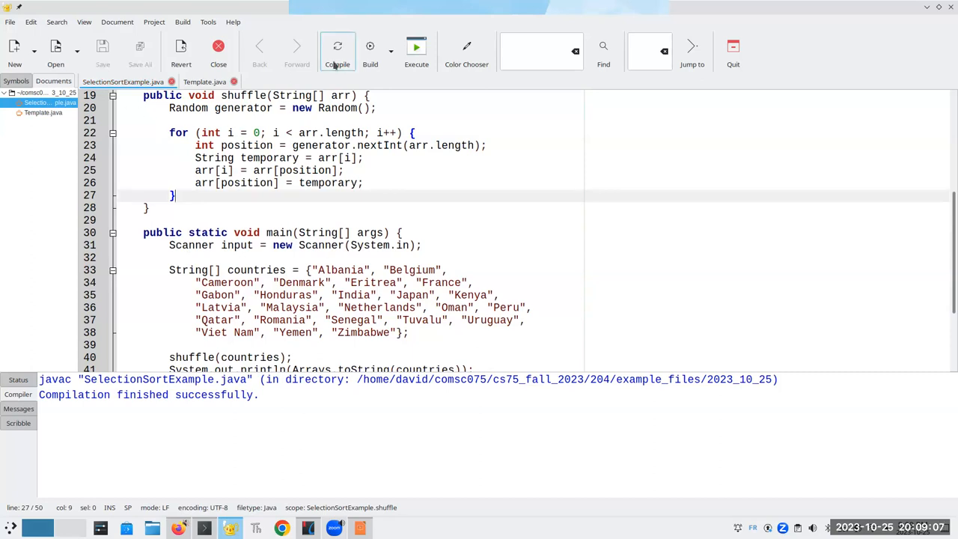
click(337, 51)
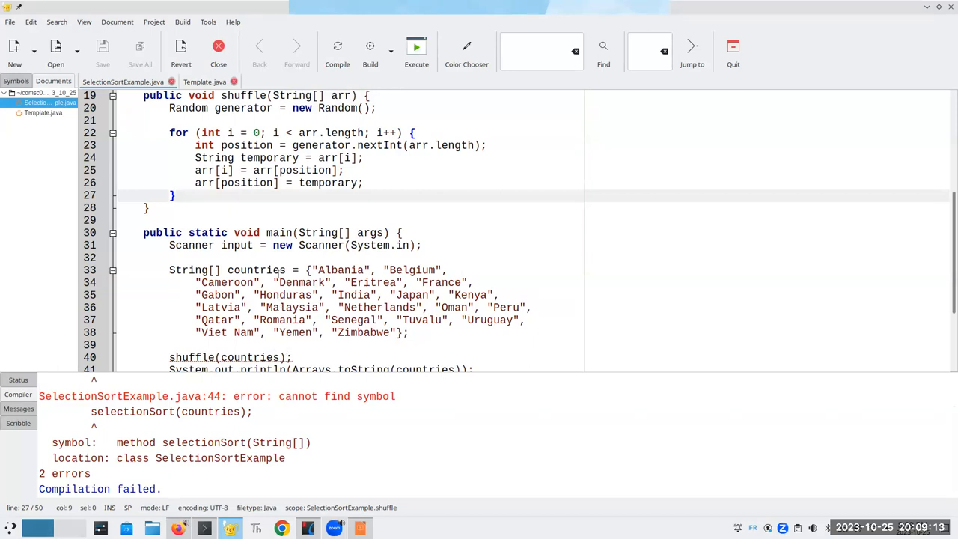
click(170, 411)
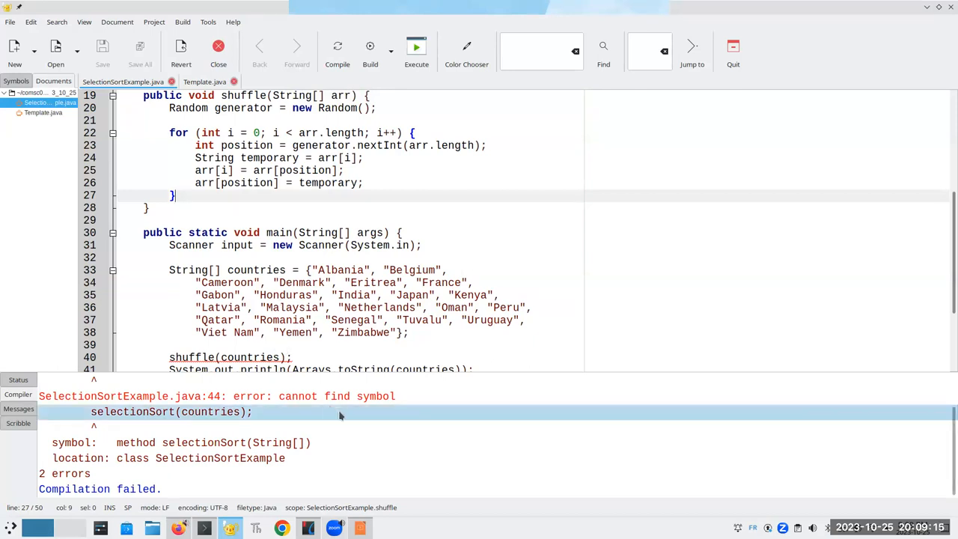
click(337, 46)
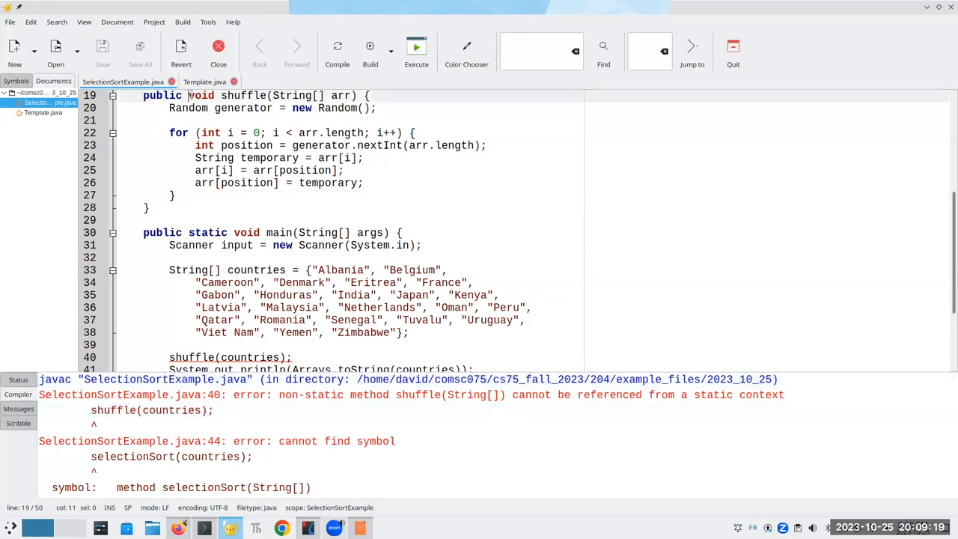
Make shuffle static and add an empty selectionSort(String[] arr) stub with a 'leave unchanged' comment.
text(static)
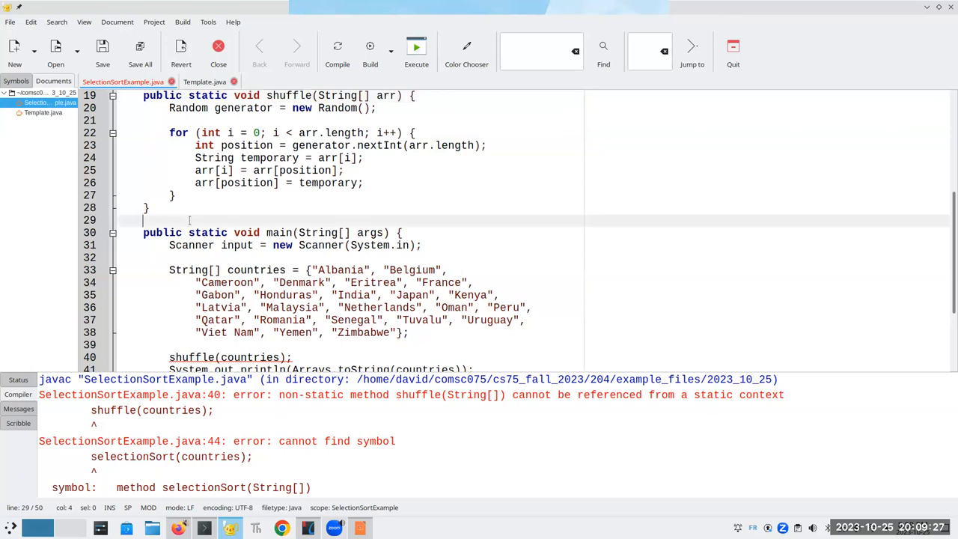
text(public stat)
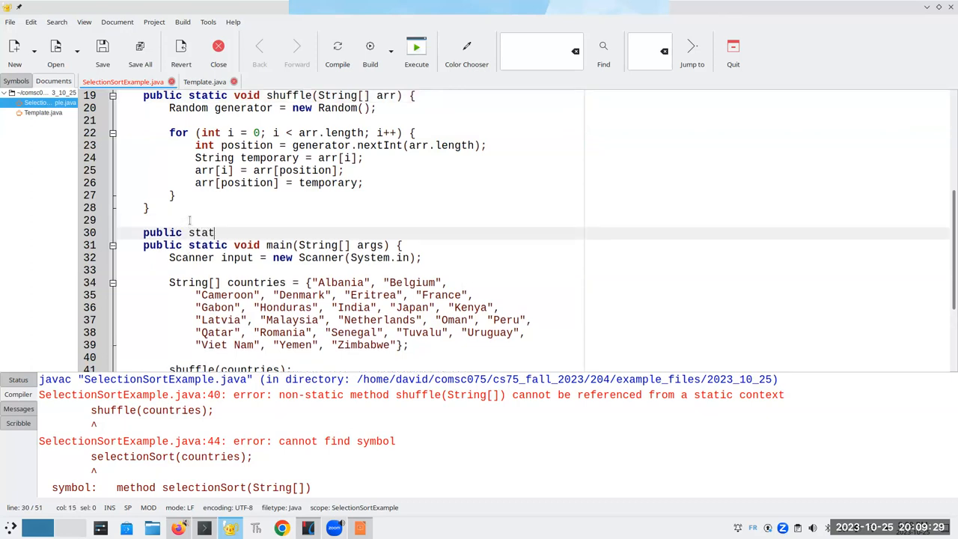
text(ic void)
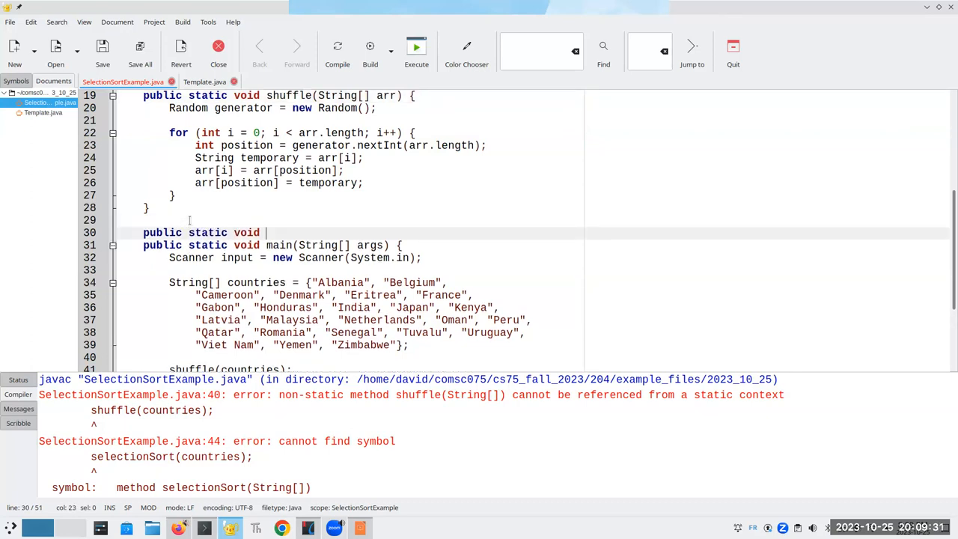
text(selectionSort()
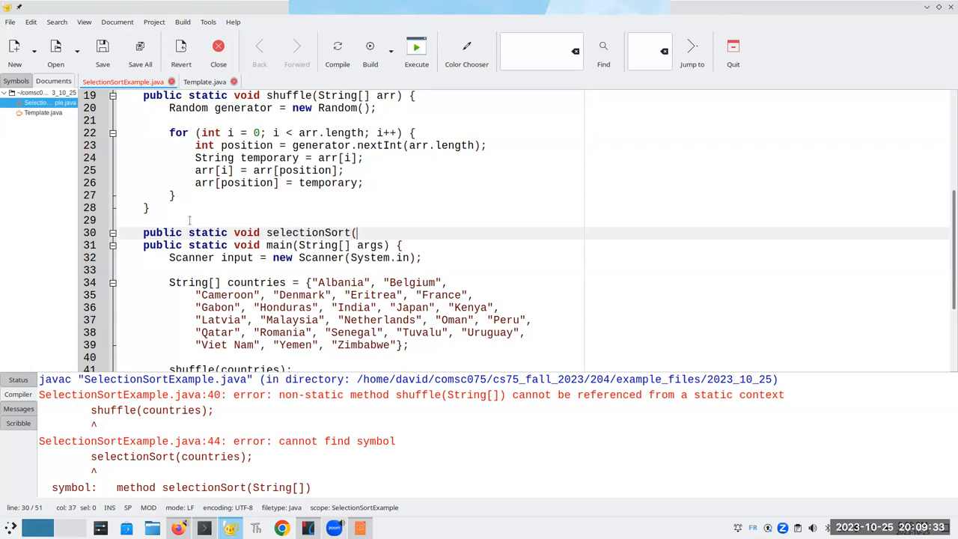
text(String[] arr) {)
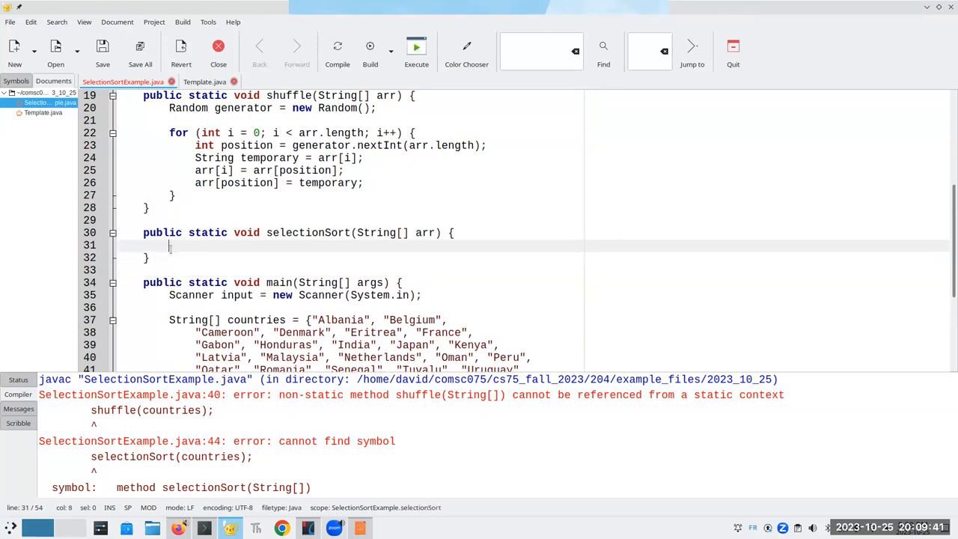
text(// leave the array unc)
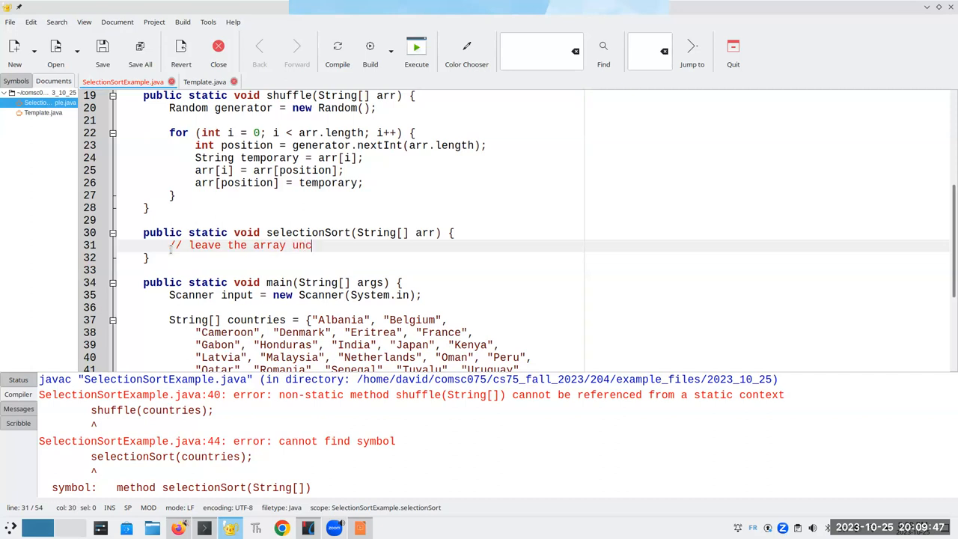
text(hanged for now.)
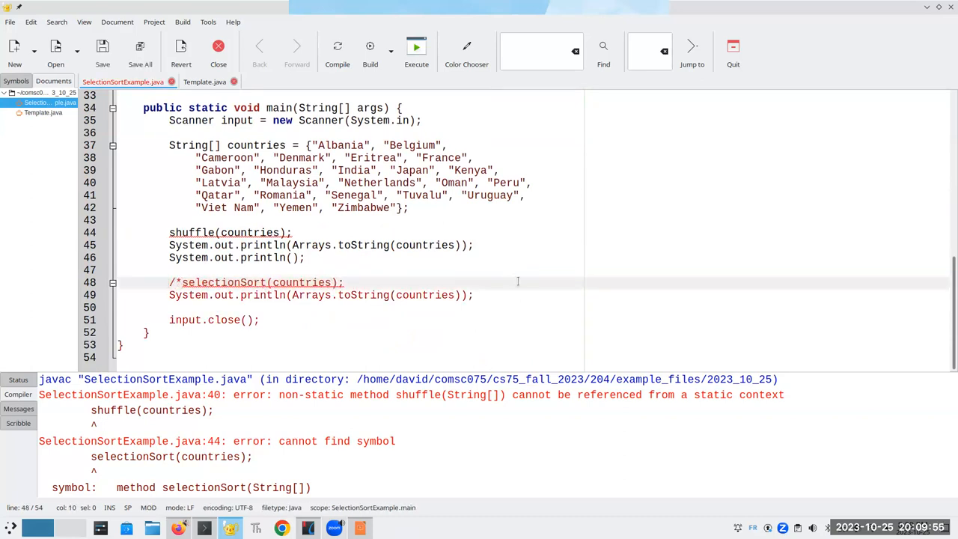
Close the comment around main's sort and print lines, then compile and run the shuffled output.
text(*)
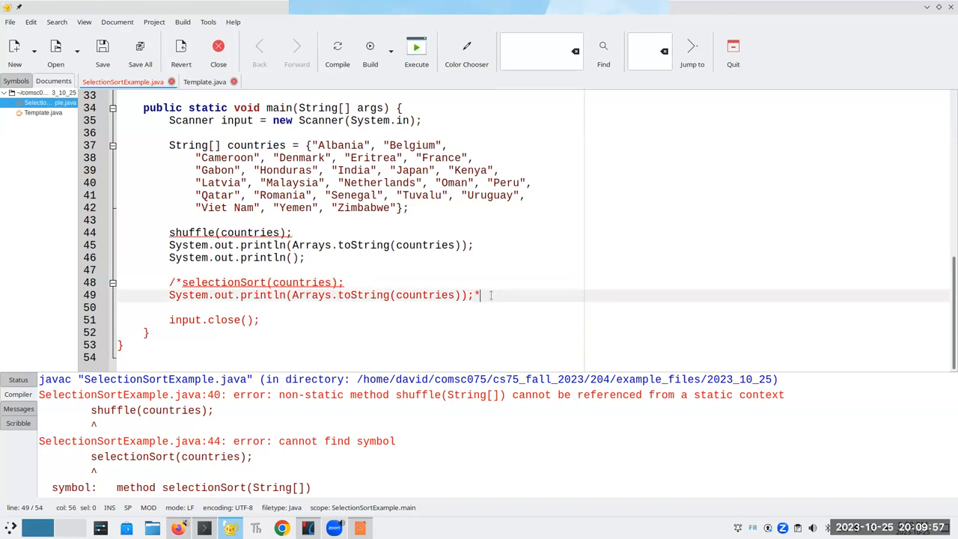
text(/)
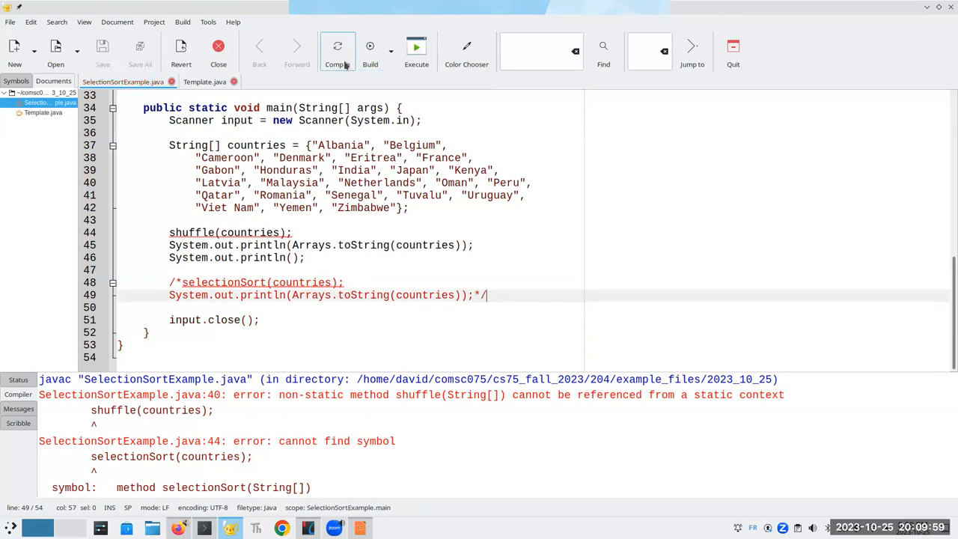
click(338, 46)
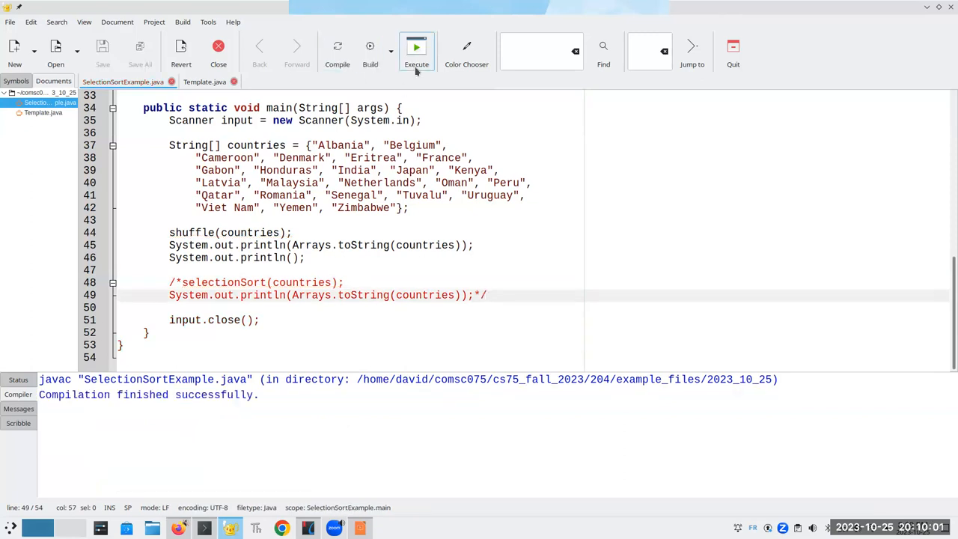
click(416, 49)
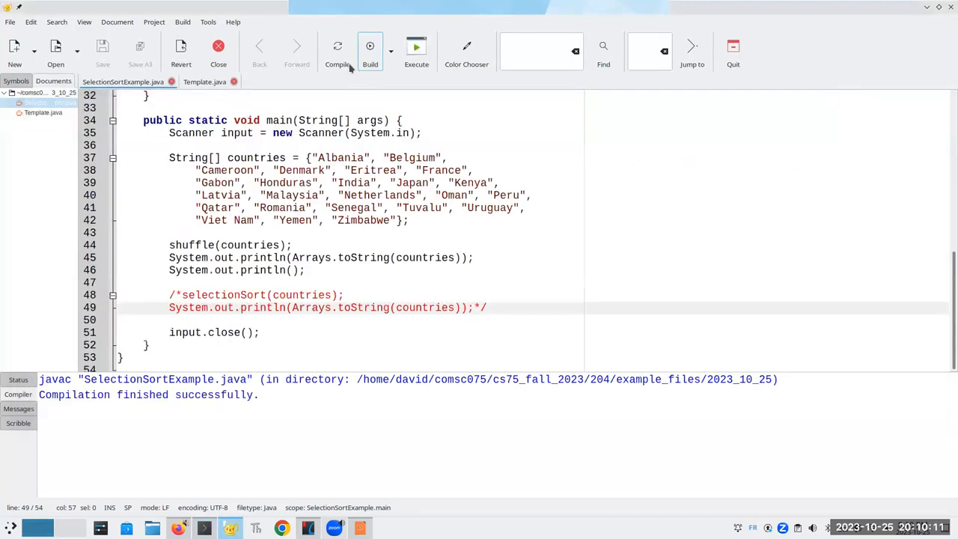
click(416, 47)
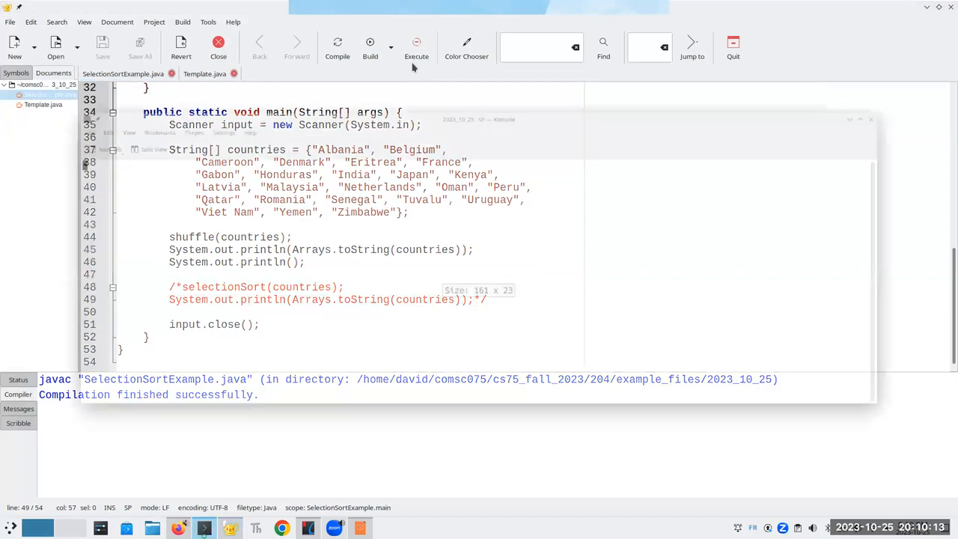
click(416, 47)
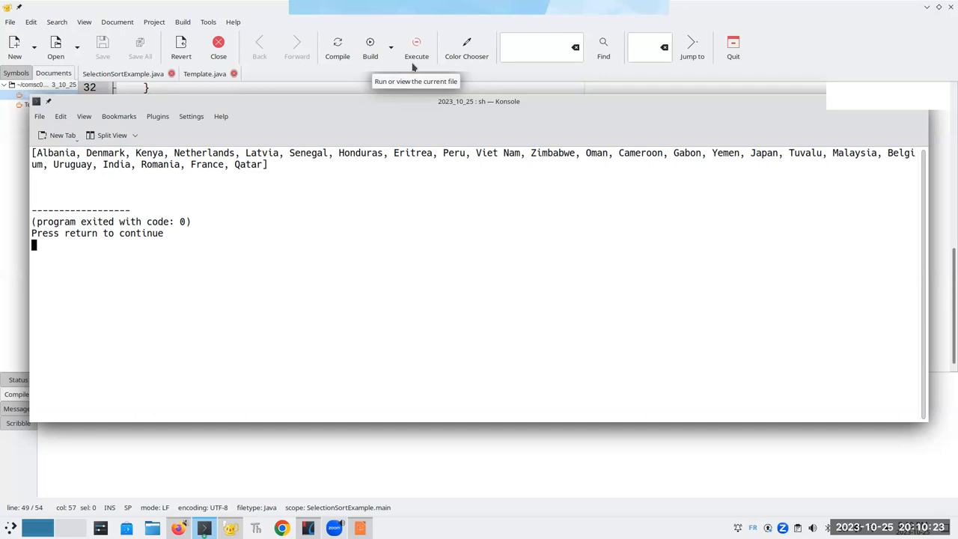
click(416, 47)
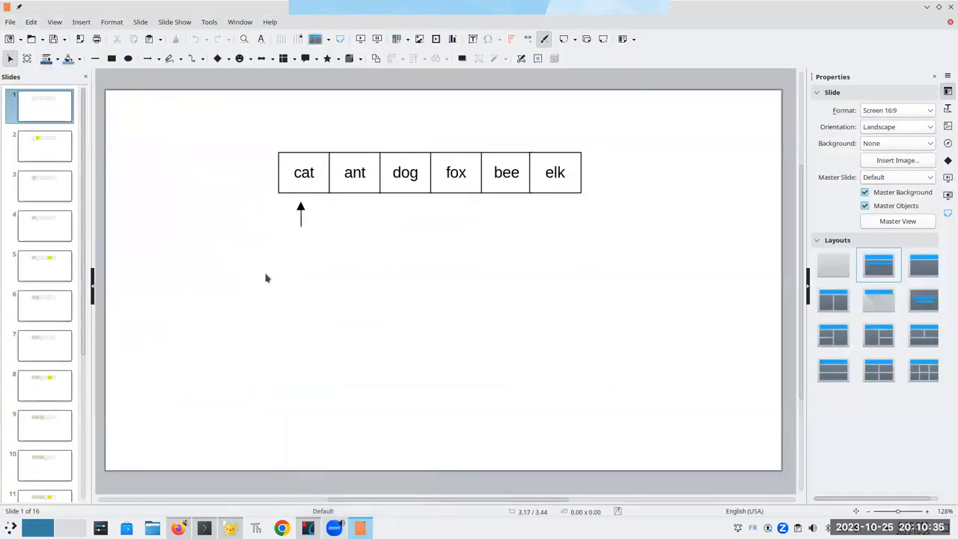
mouse_move(316, 208)
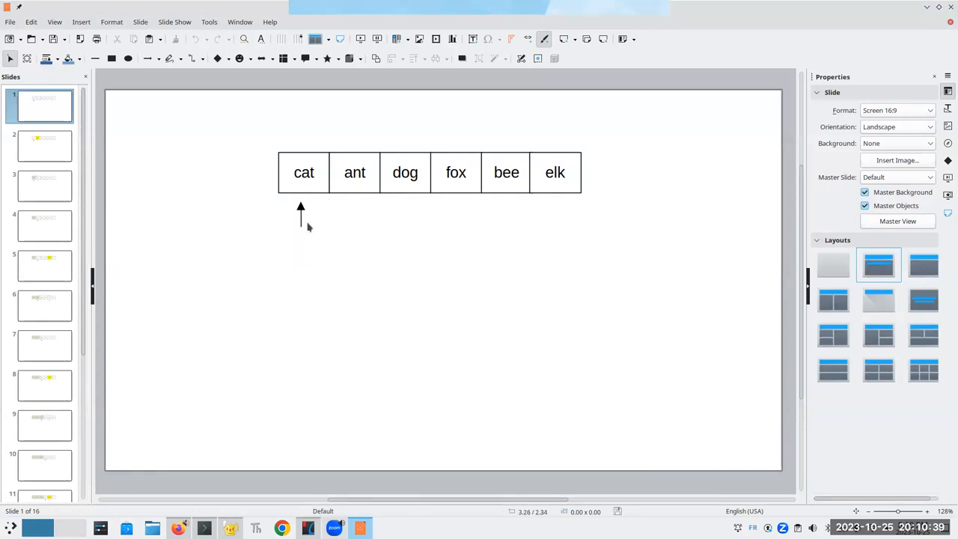
mouse_move(317, 199)
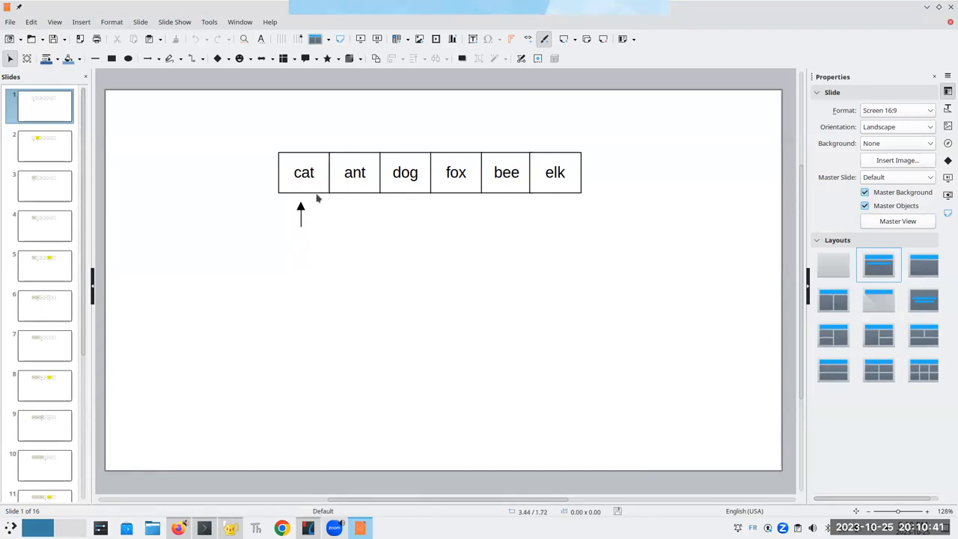
mouse_move(52, 146)
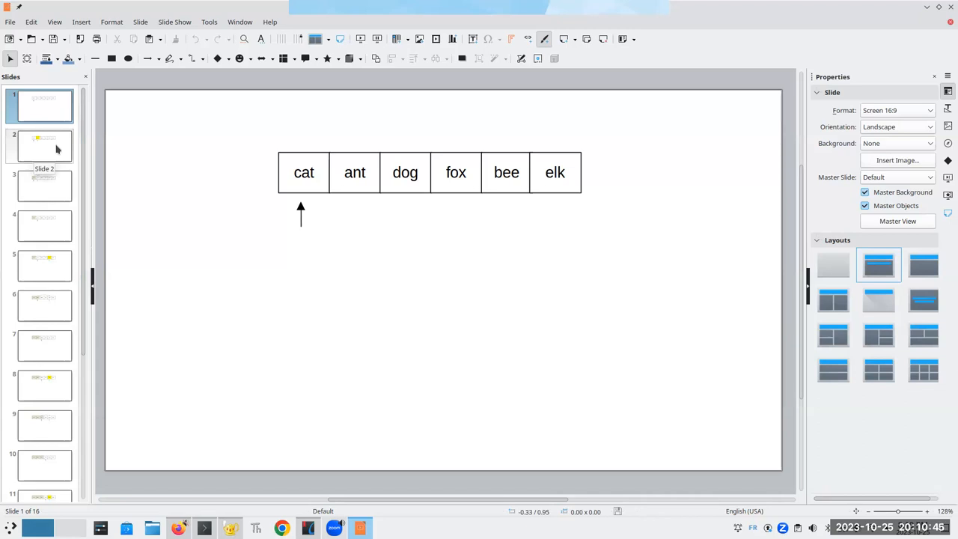
Step through slides 2–9 as ant, bee and cat are swapped into sorted positions.
click(43, 145)
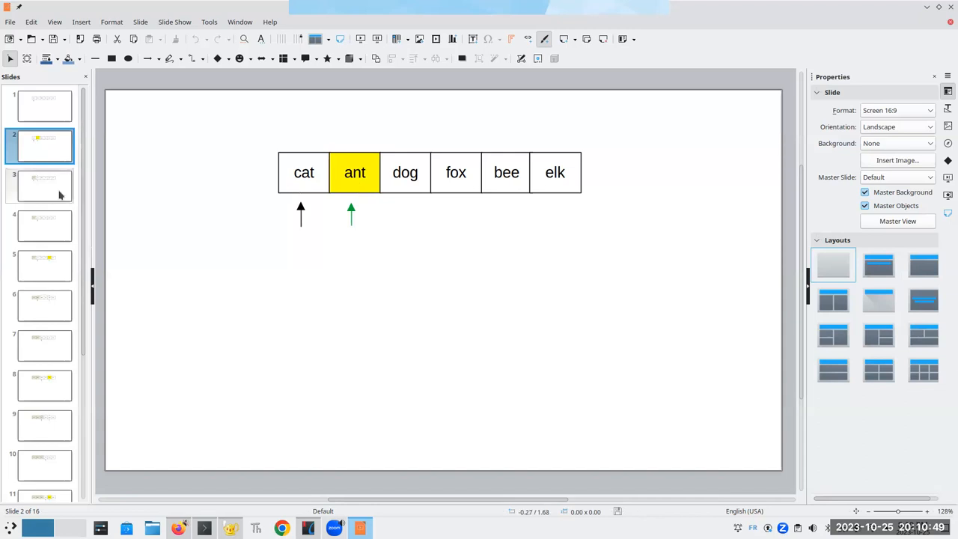
click(44, 185)
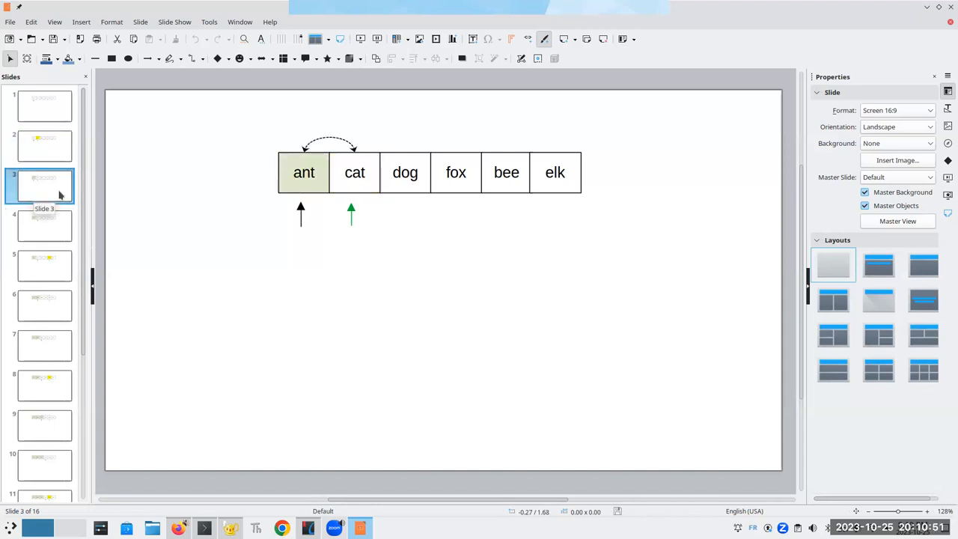
mouse_move(58, 225)
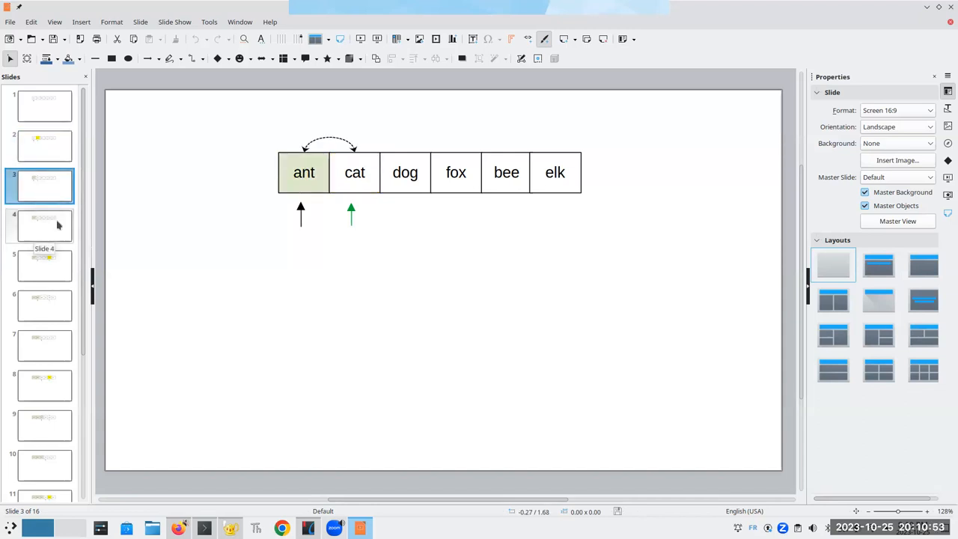
click(44, 224)
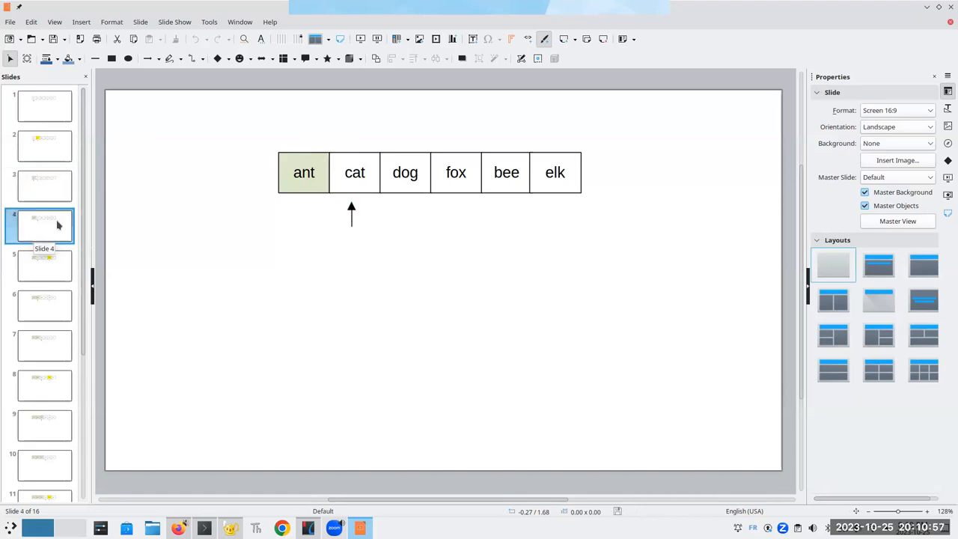
mouse_move(60, 262)
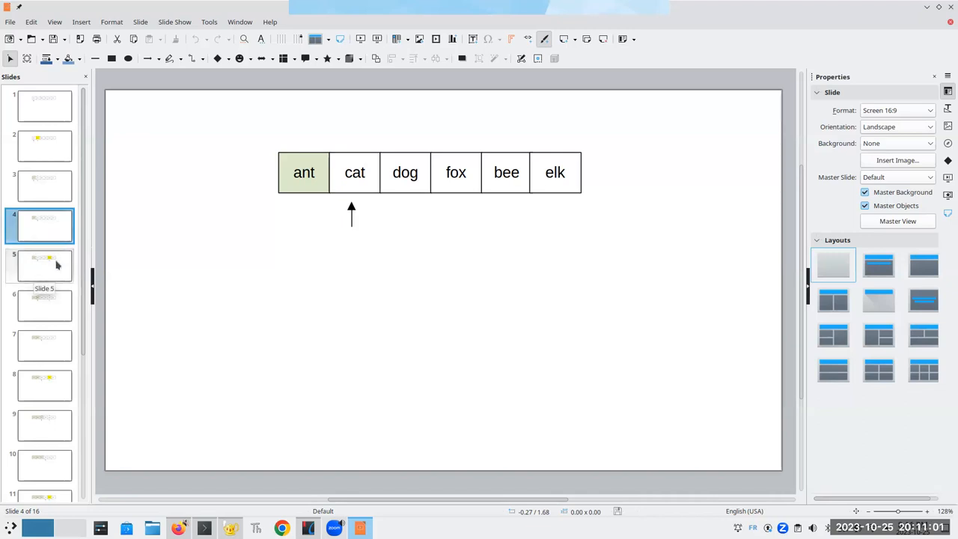
click(45, 266)
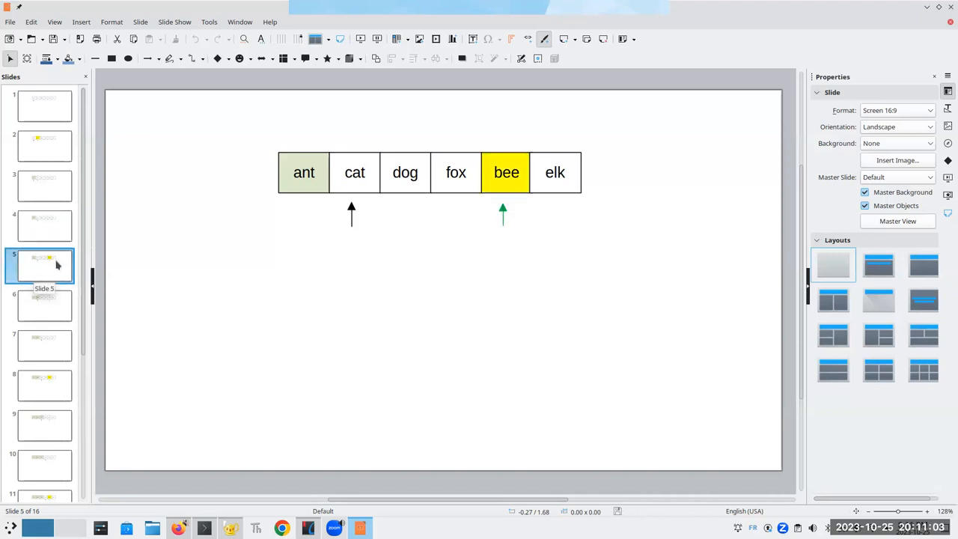
mouse_move(53, 305)
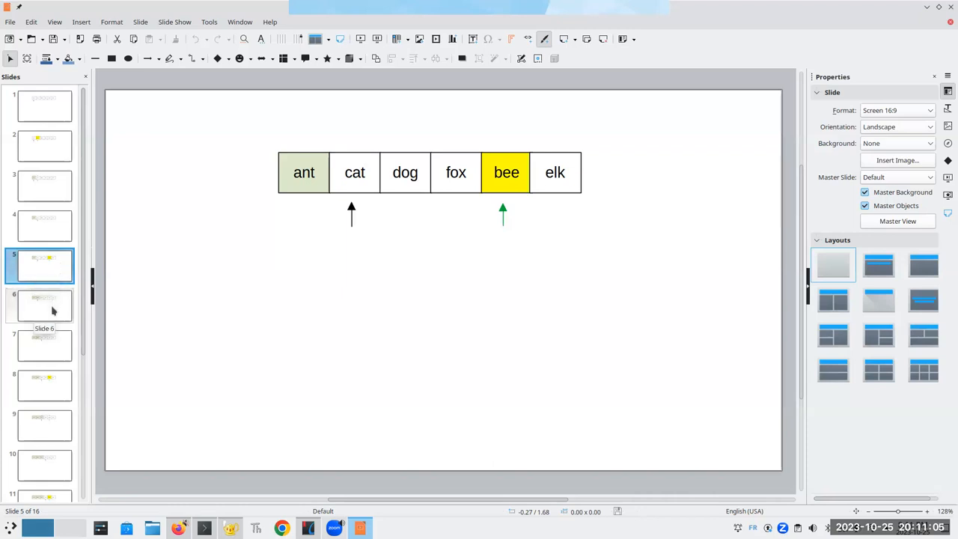
click(44, 305)
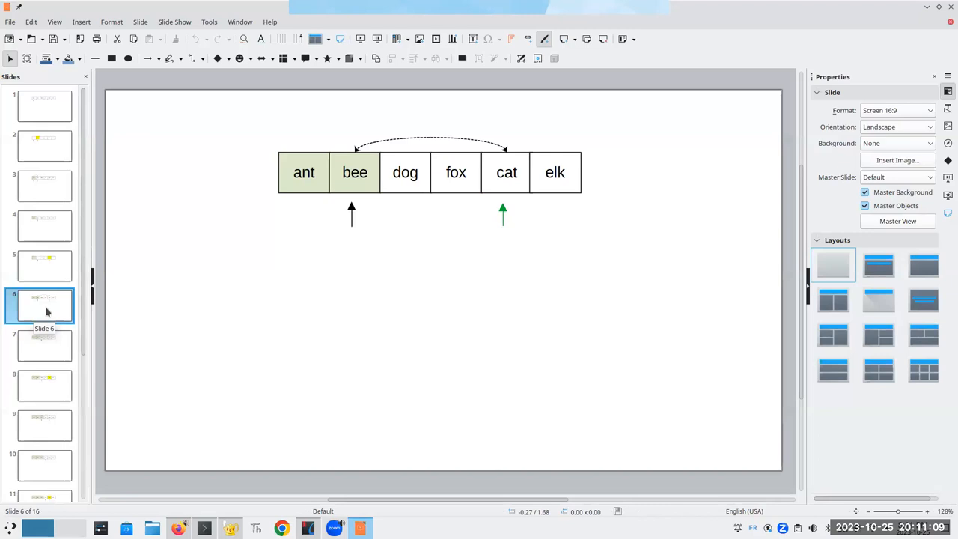
mouse_move(44, 343)
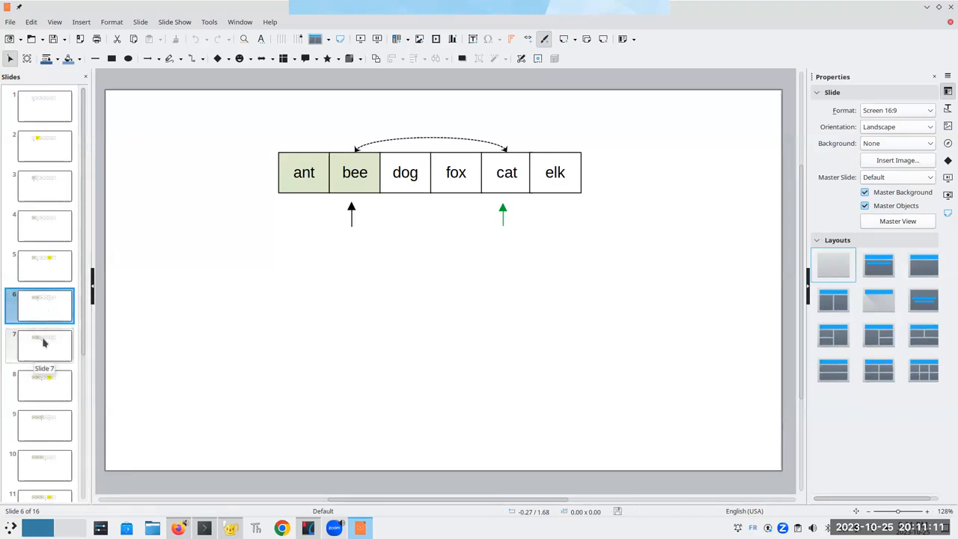
click(44, 345)
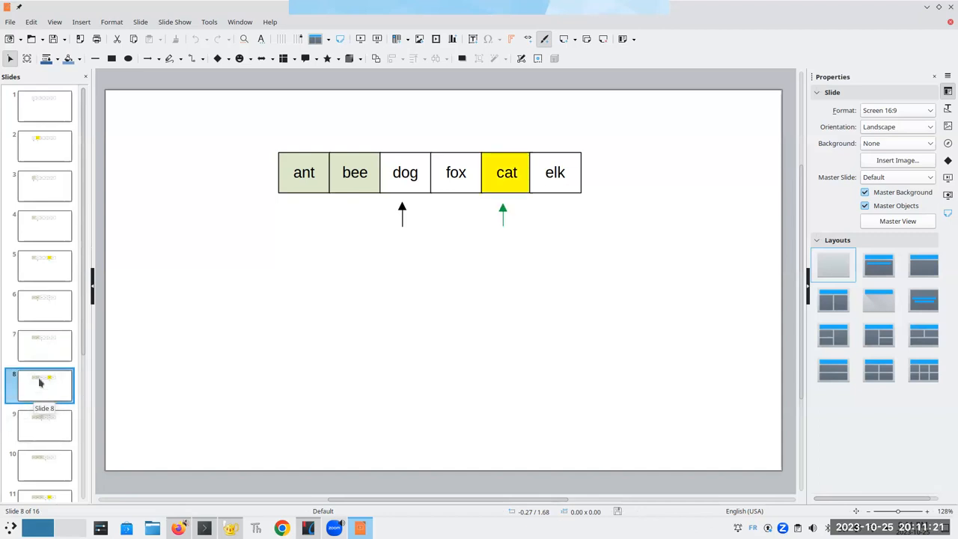
click(44, 424)
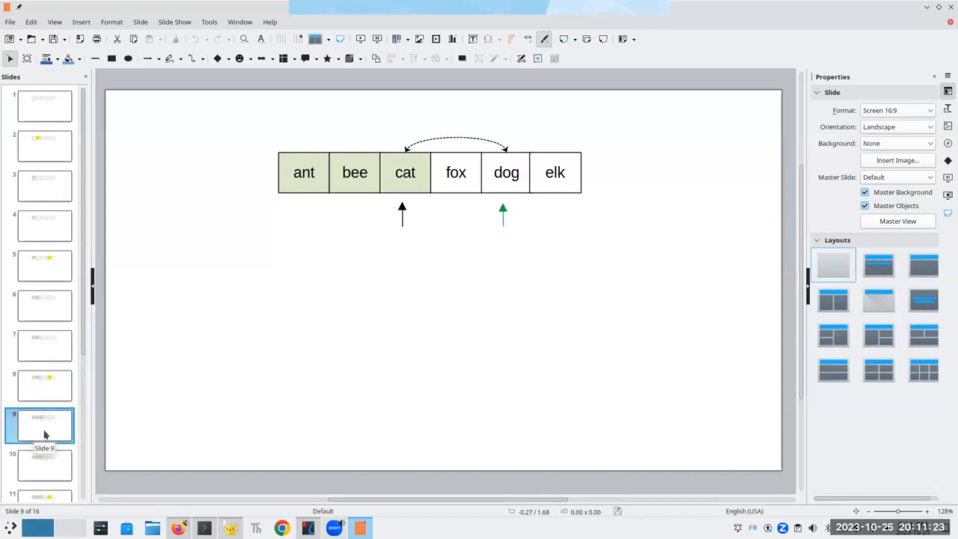
Advance through slides 10–12, ending with dog and fox swapping.
scroll(down, 3)
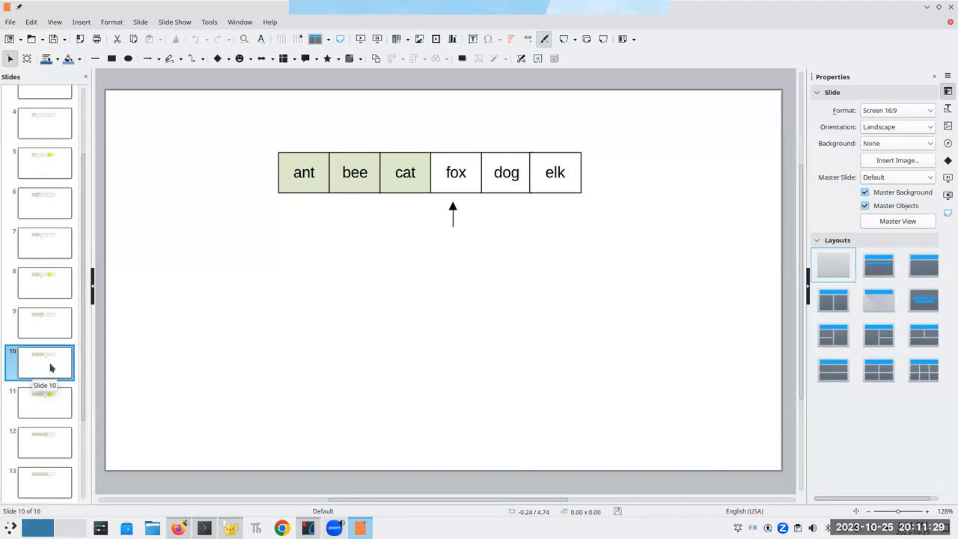
mouse_move(43, 396)
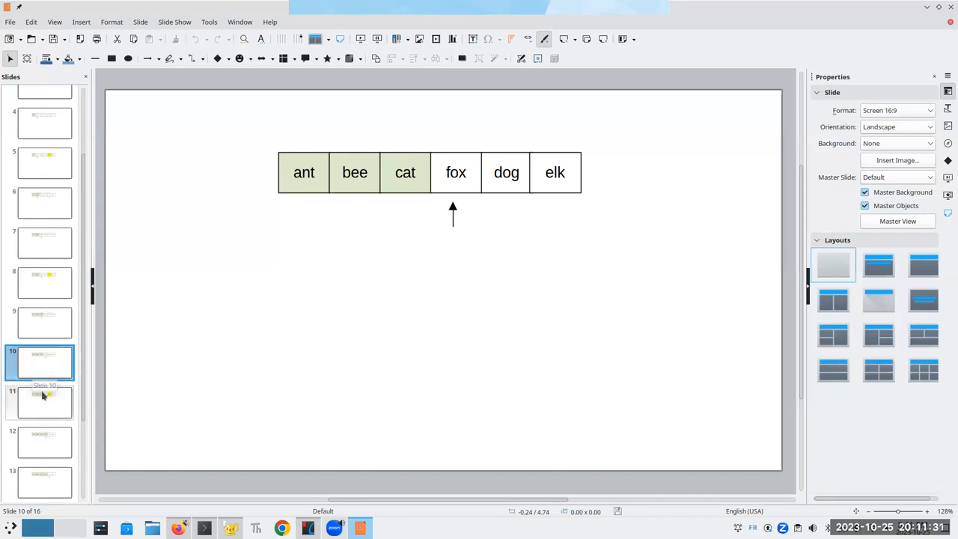
click(44, 402)
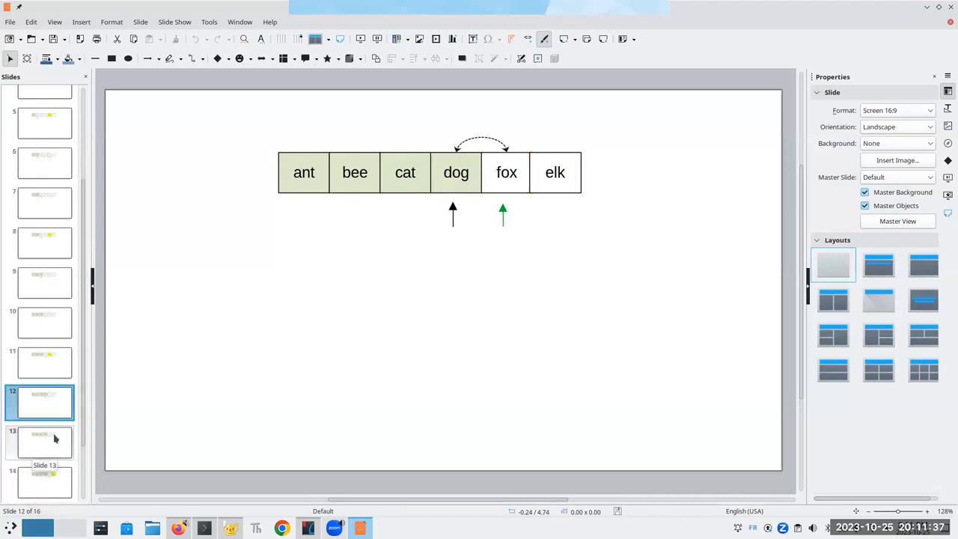
click(44, 441)
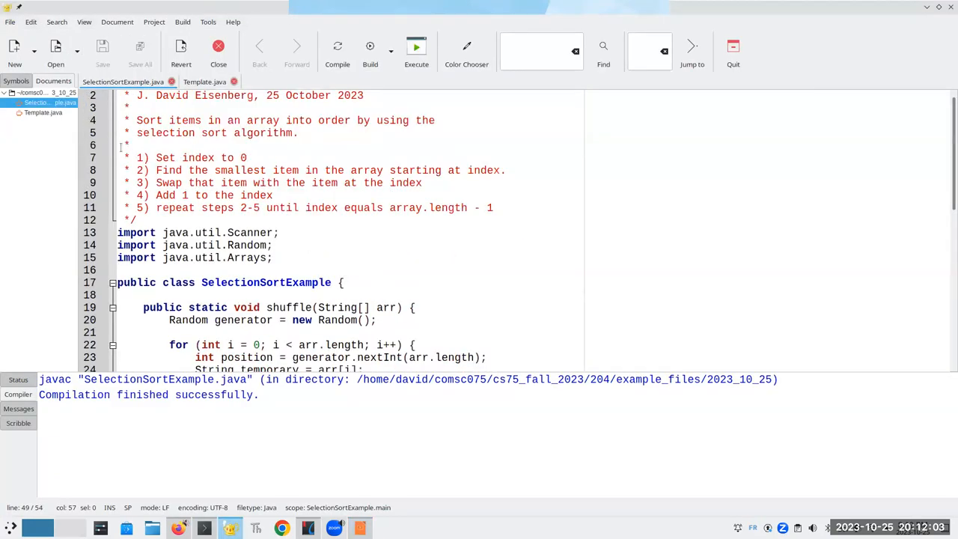
Highlight the five algorithm steps in the header comment and delete selectionSort's placeholder comment.
drag(125, 157, 305, 208)
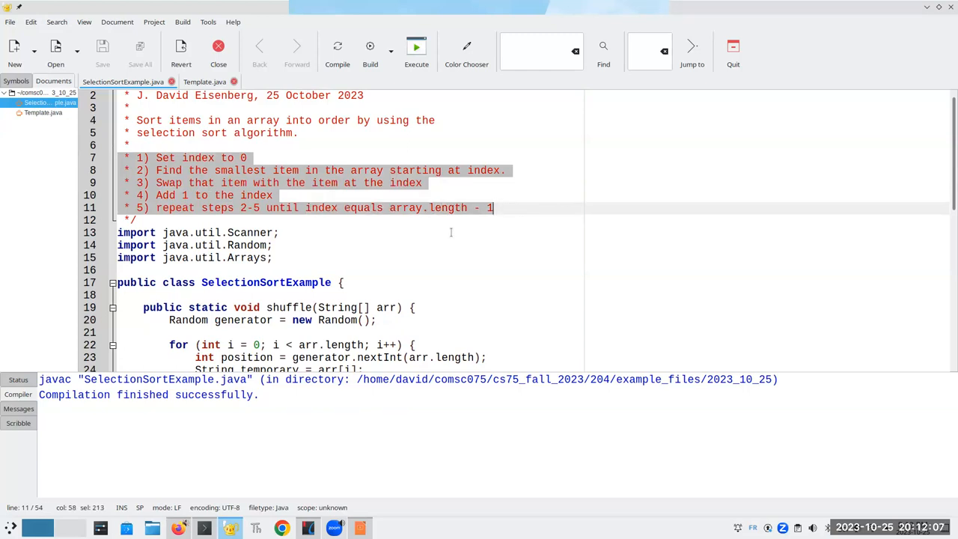
scroll(down, 3)
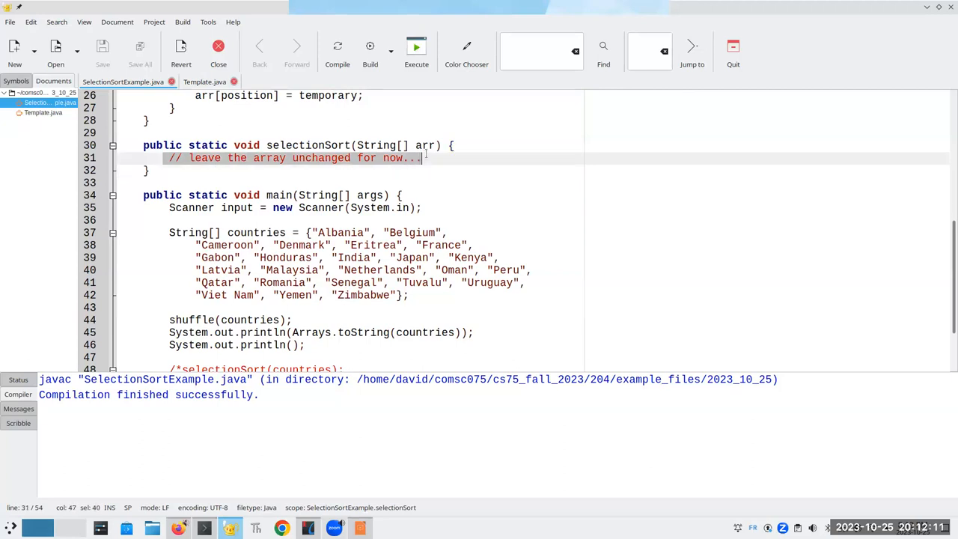
key(Delete)
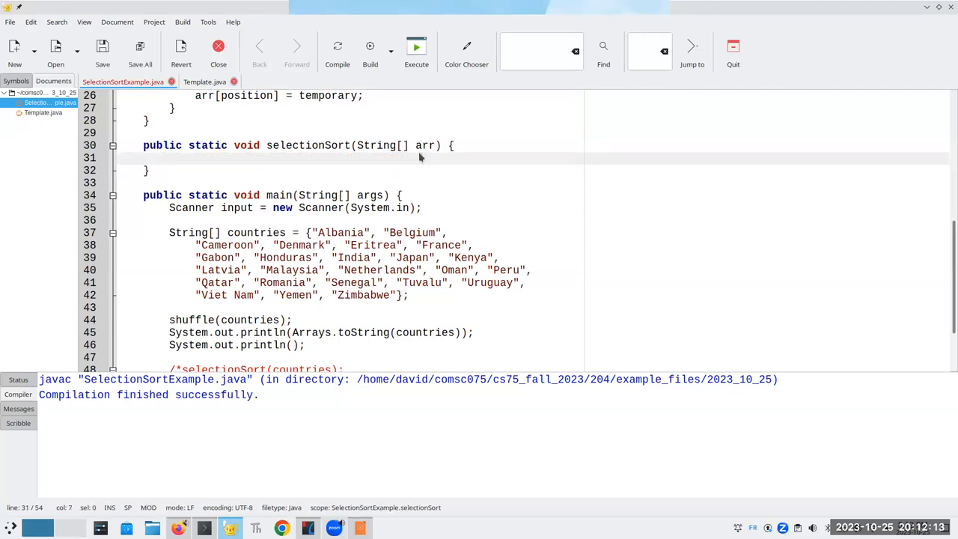
Write the outer loop header for (int start = 0; start < arr.length - 1).
text(f)
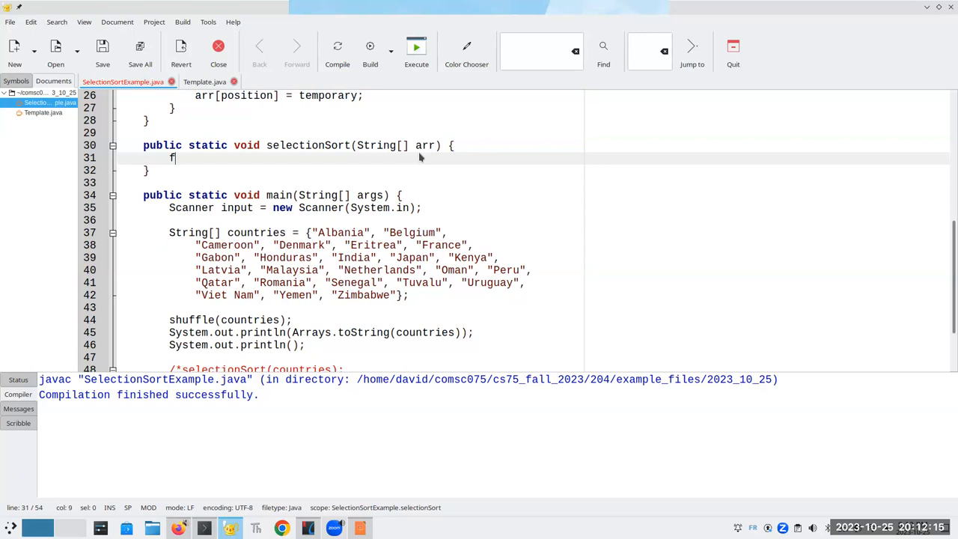
text(or (int start)
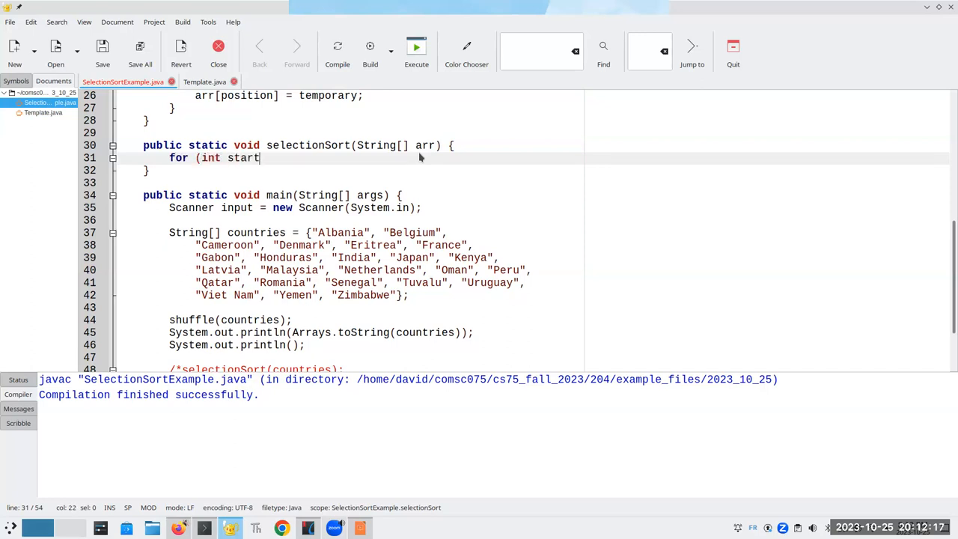
text(= 0)
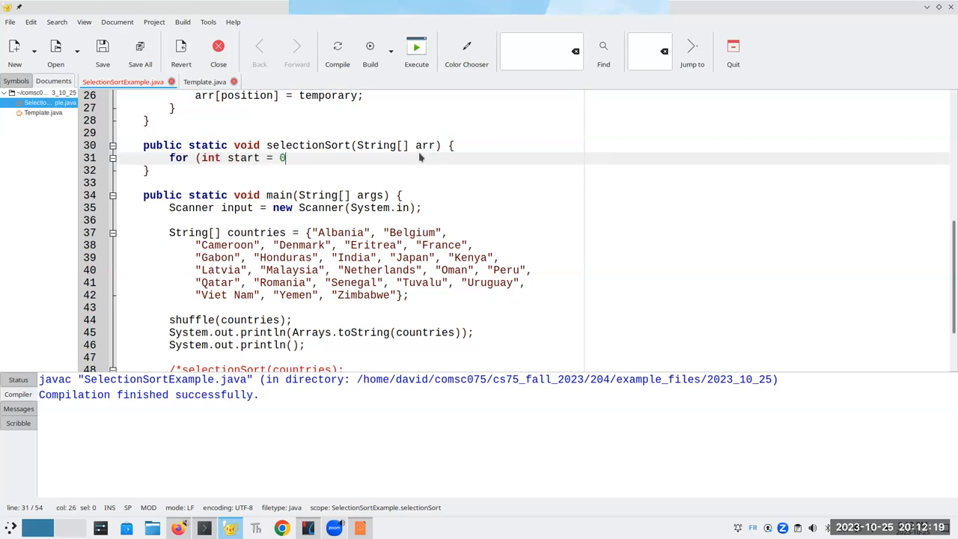
text(; start <)
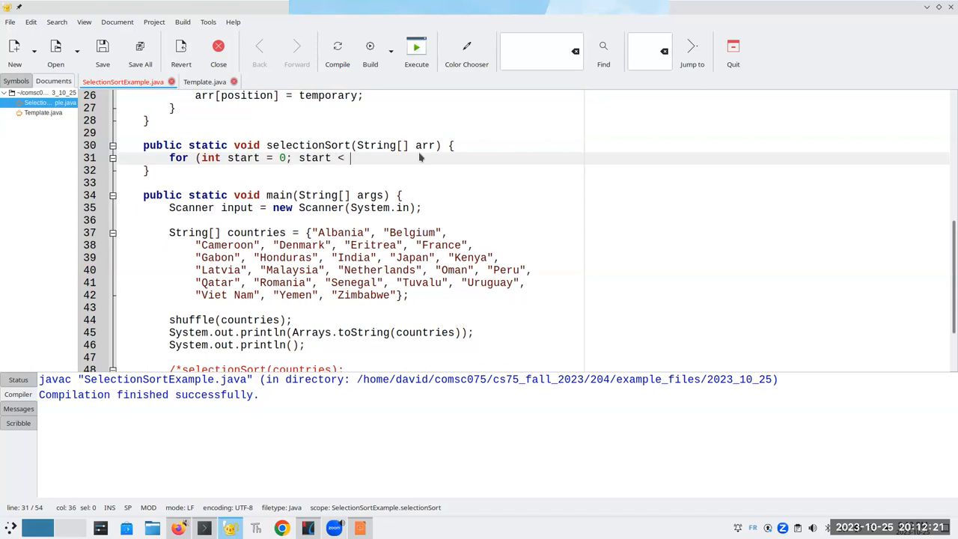
text(arra)
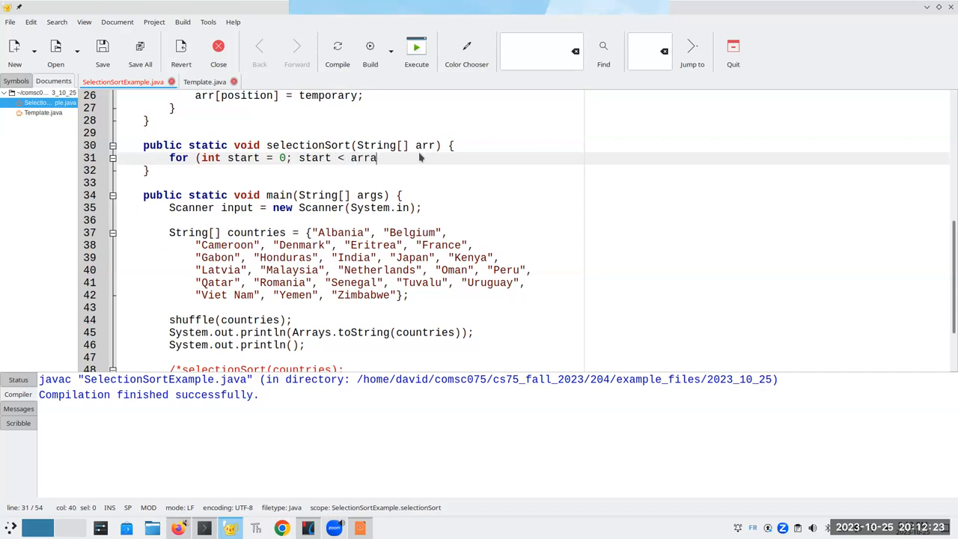
text(.length - 1; start++) {)
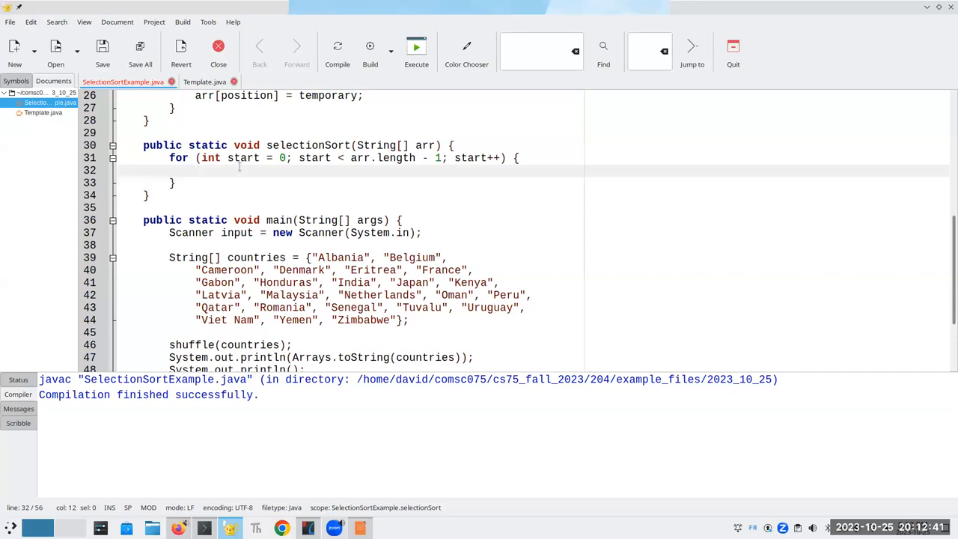
Declare String minValue = arr[start] and int minIndex = start in the outer loop.
text(String min)
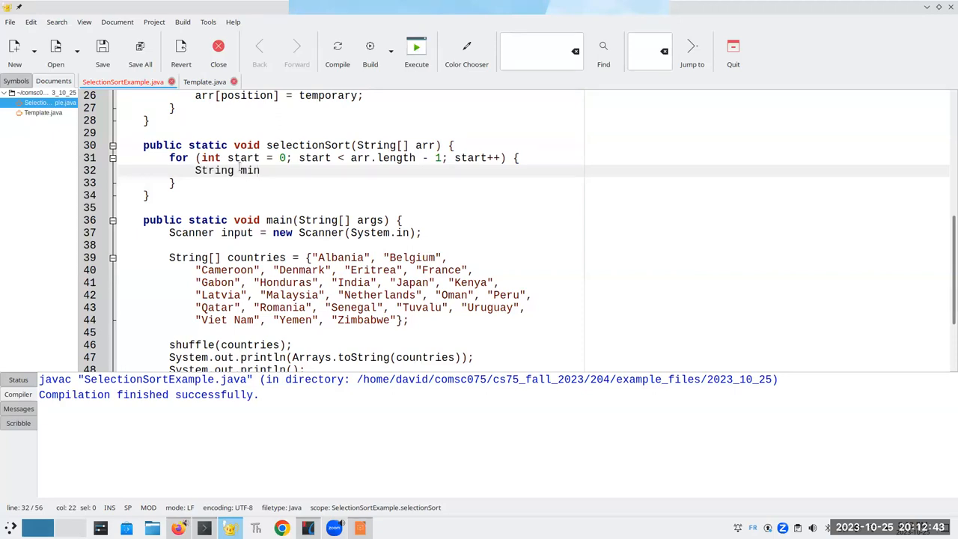
text(Value = ??)
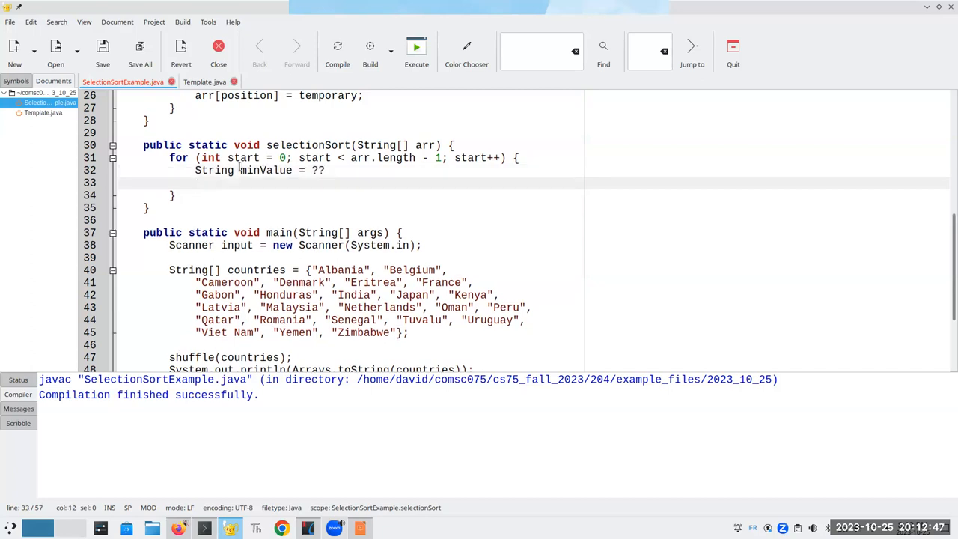
text(int min)
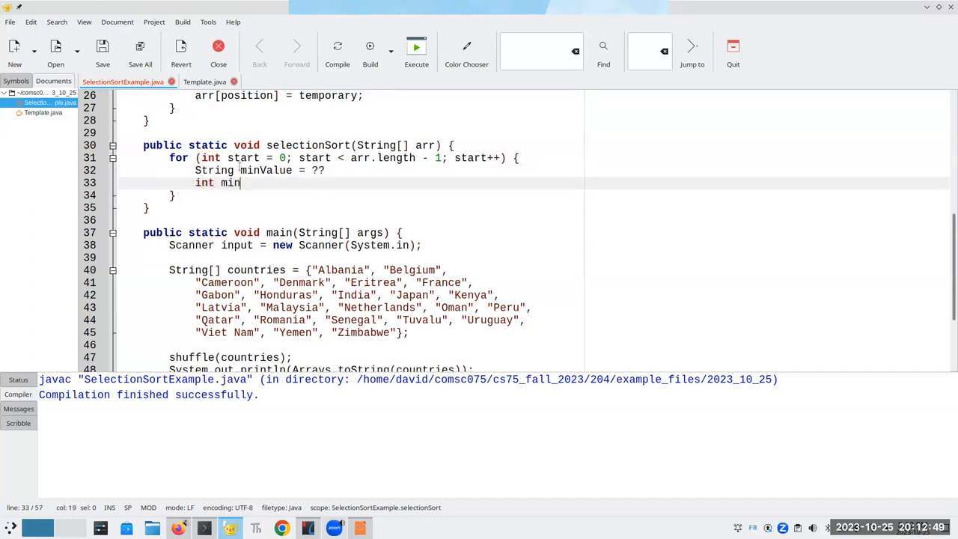
text(Index =)
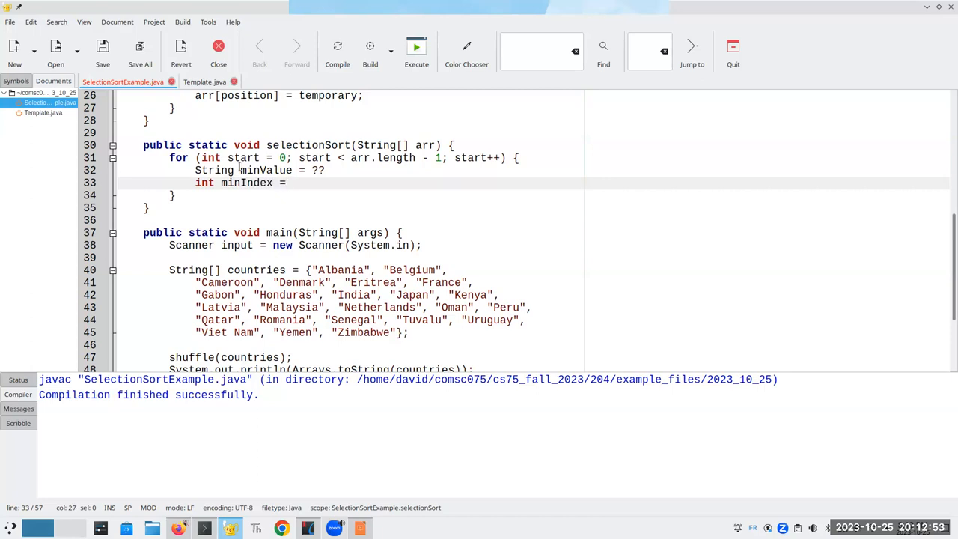
click(292, 183)
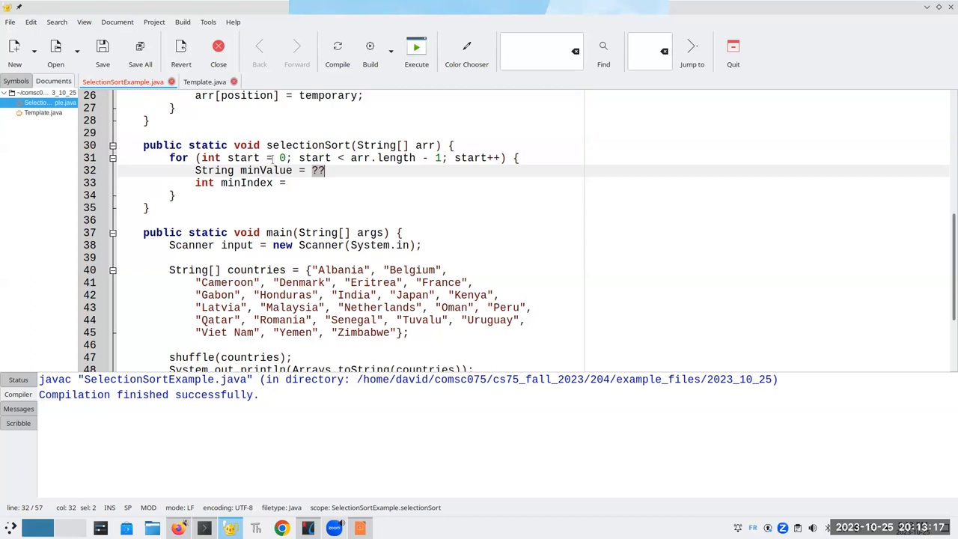
text(arr[start)
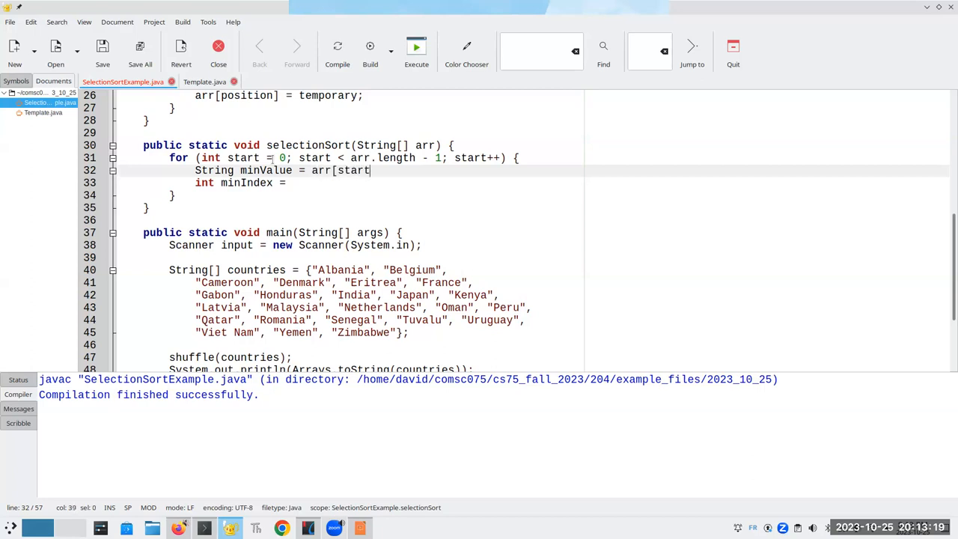
text(];)
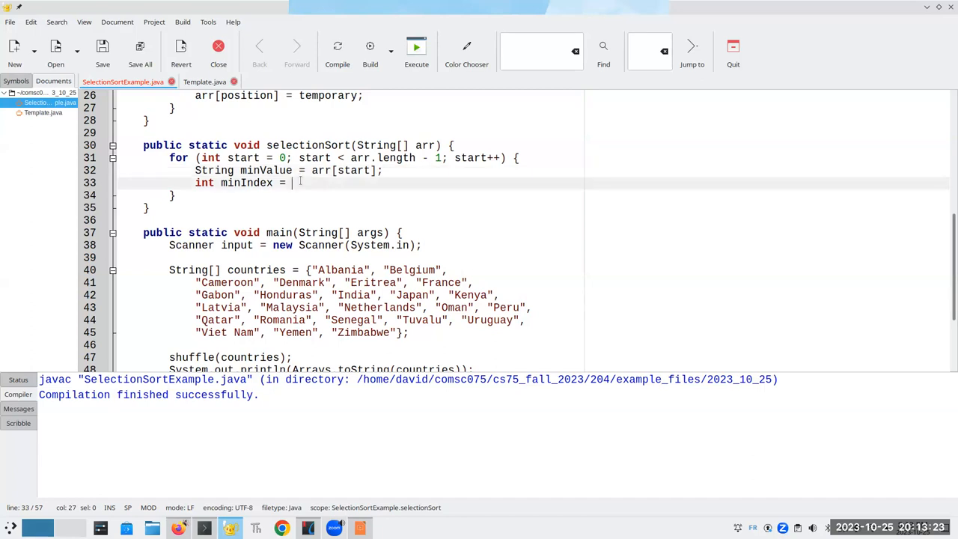
text(start;)
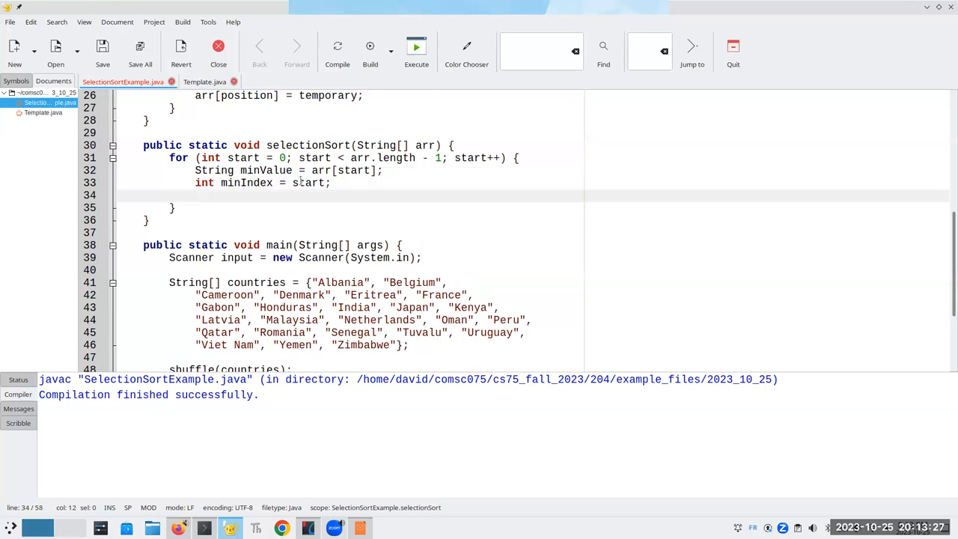
Add an inner loop with find running from start + 1 while find < arr.length.
text(for (int)
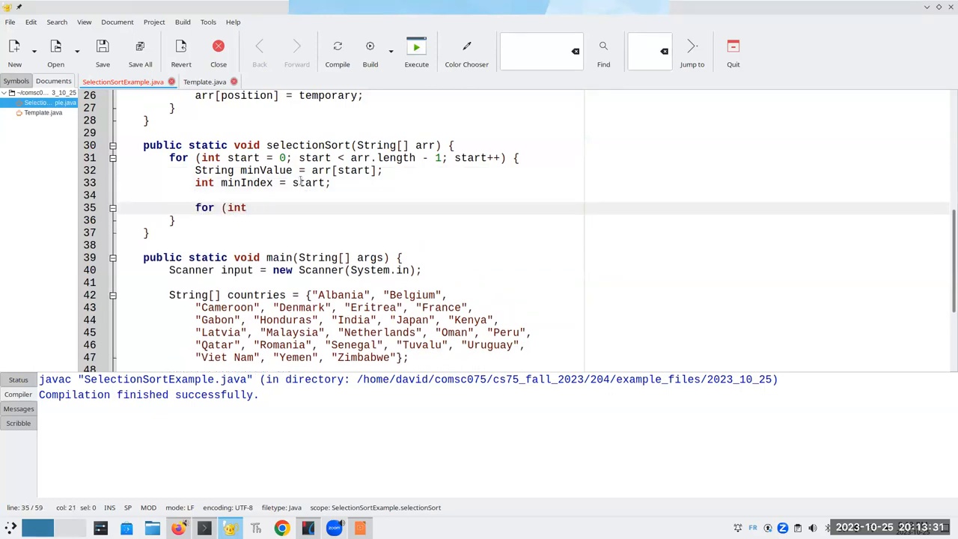
text(fi)
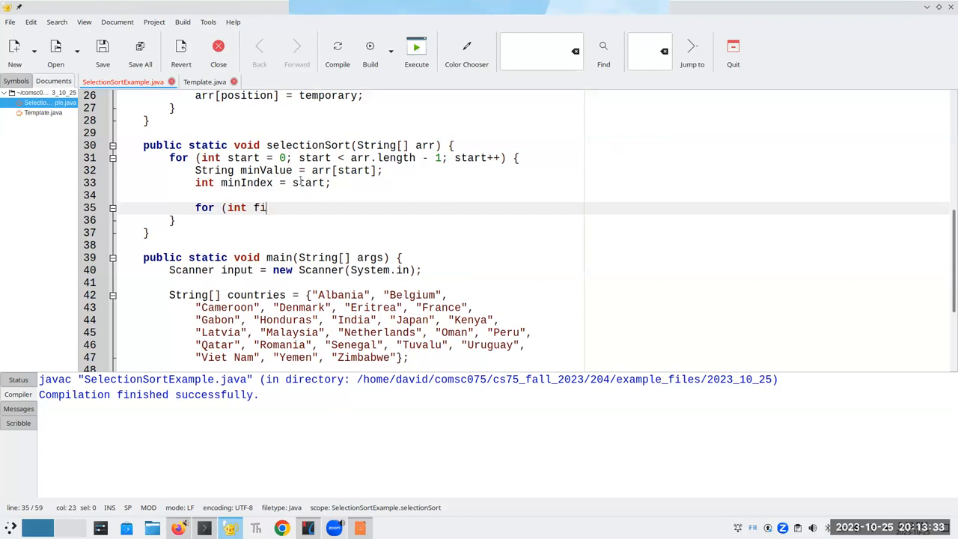
text(nd =)
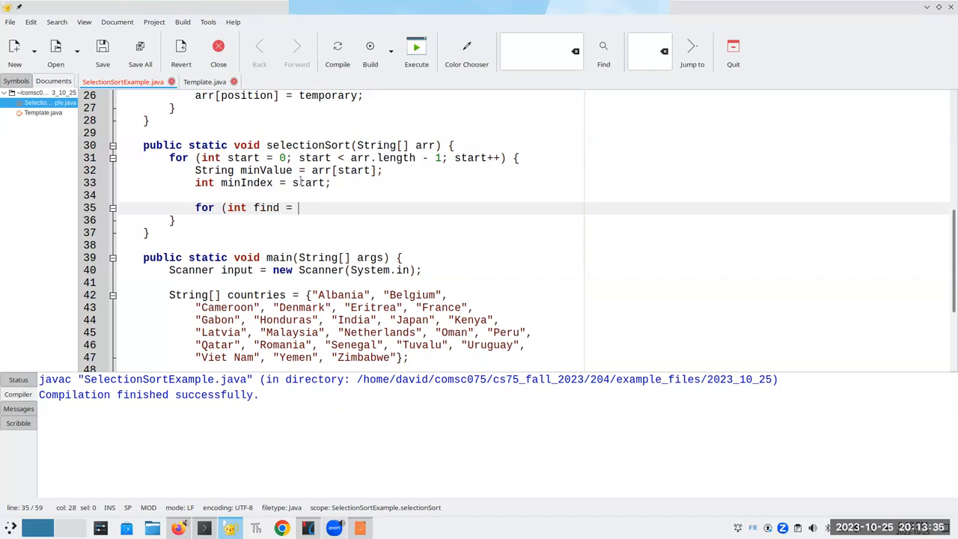
text(start + 1; fi)
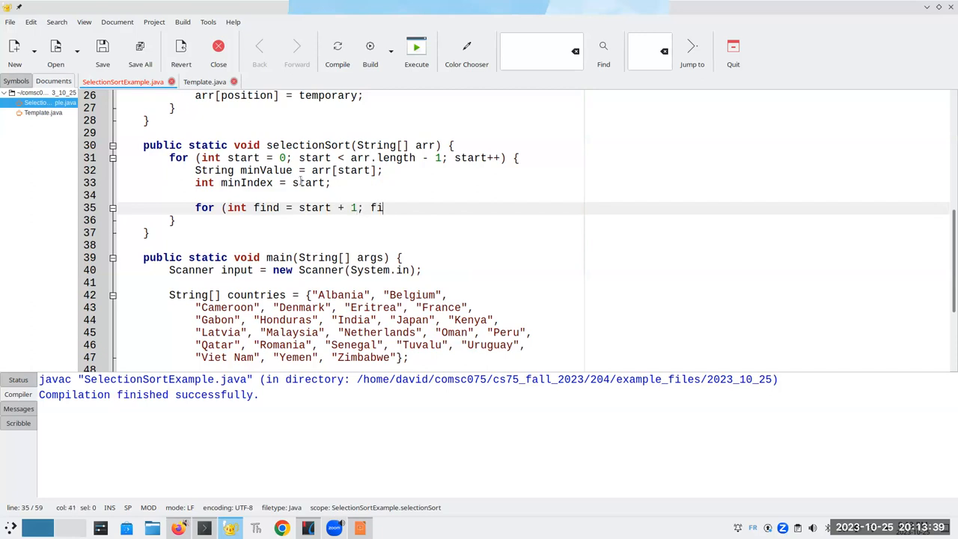
text(nd < arr.l)
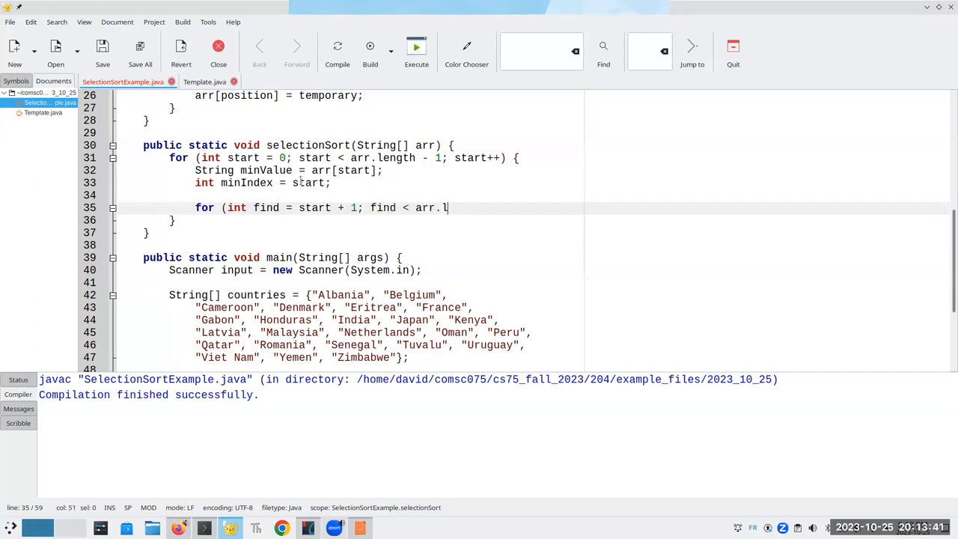
text(ength;)
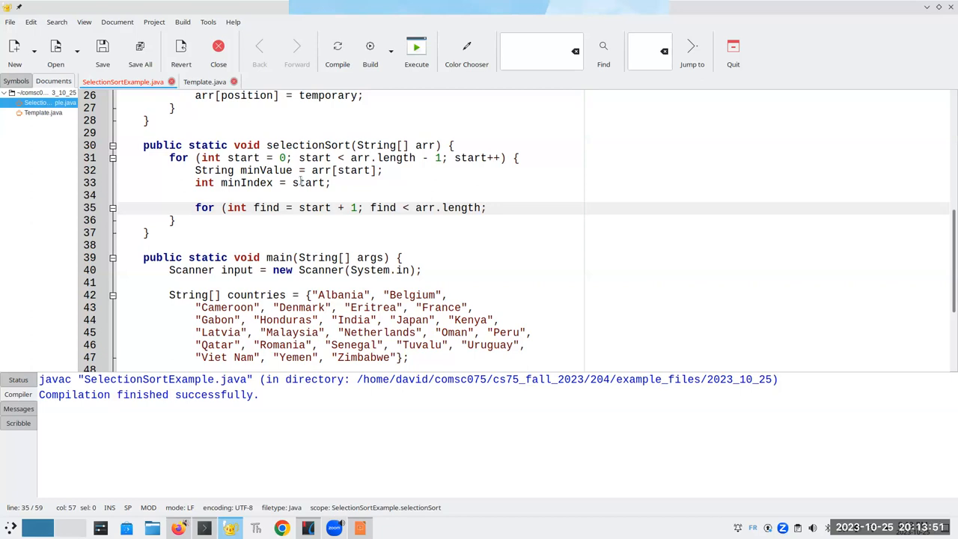
text(find++) {)
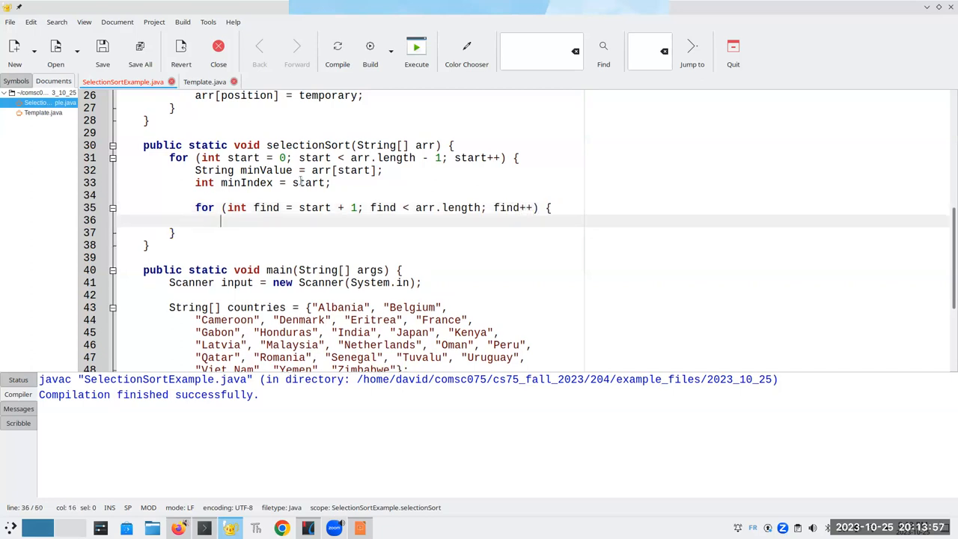
Start the test if (arr[find].compareTo(minValue) < 0) inside the inner loop.
text(if ()
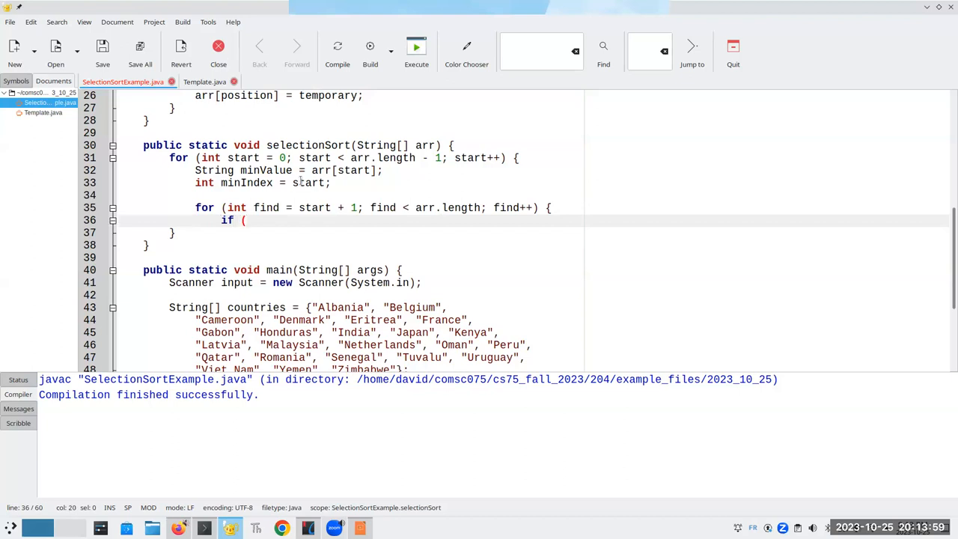
text(arr[fin)
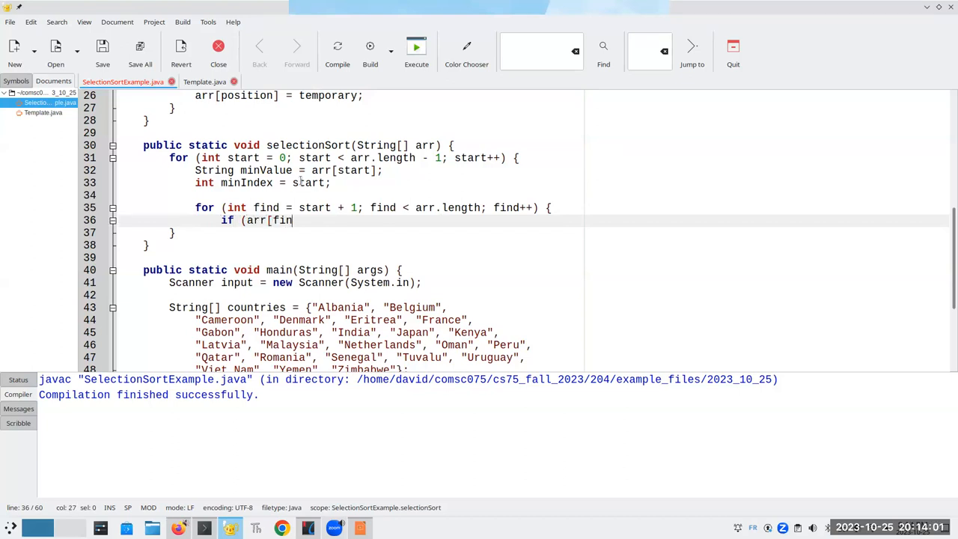
text(d].compar)
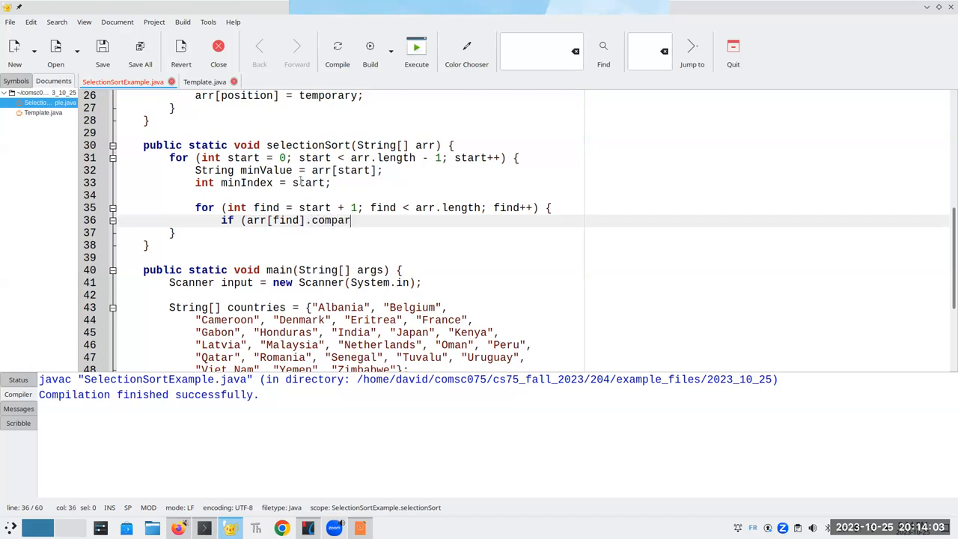
text(eTo()
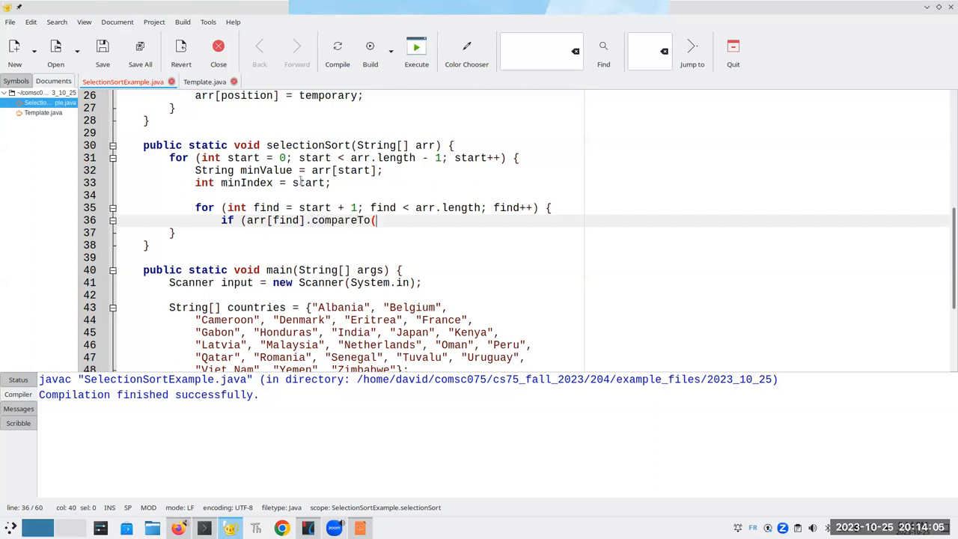
text(arr[st)
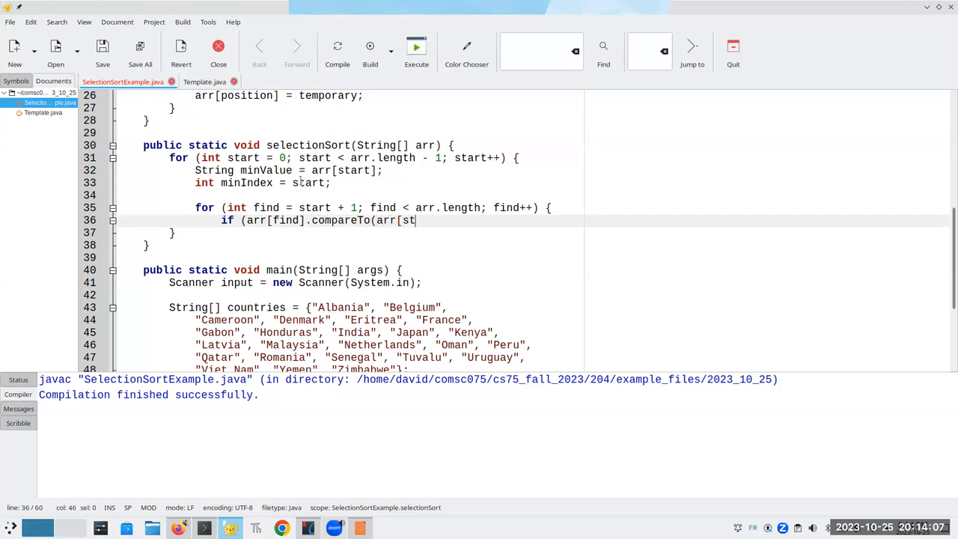
text(art]) <)
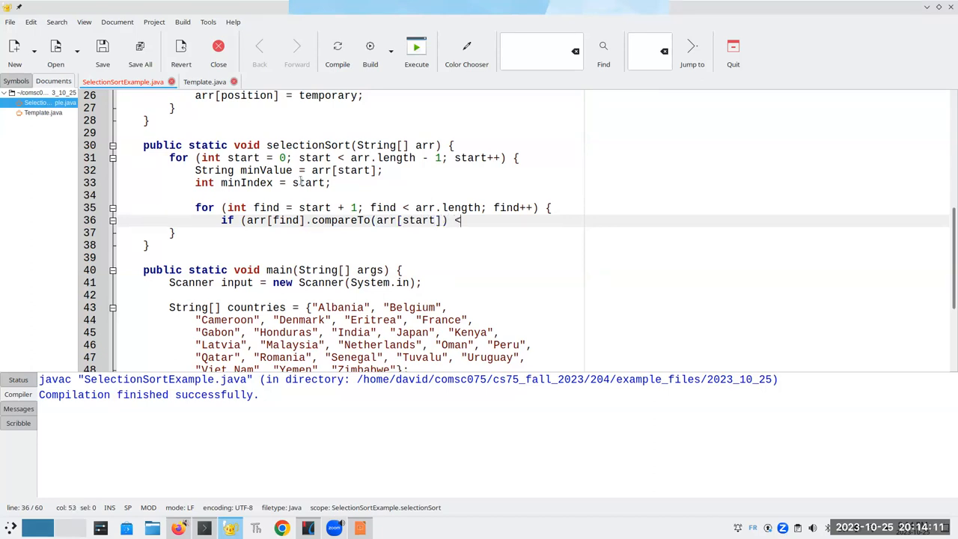
text(0))
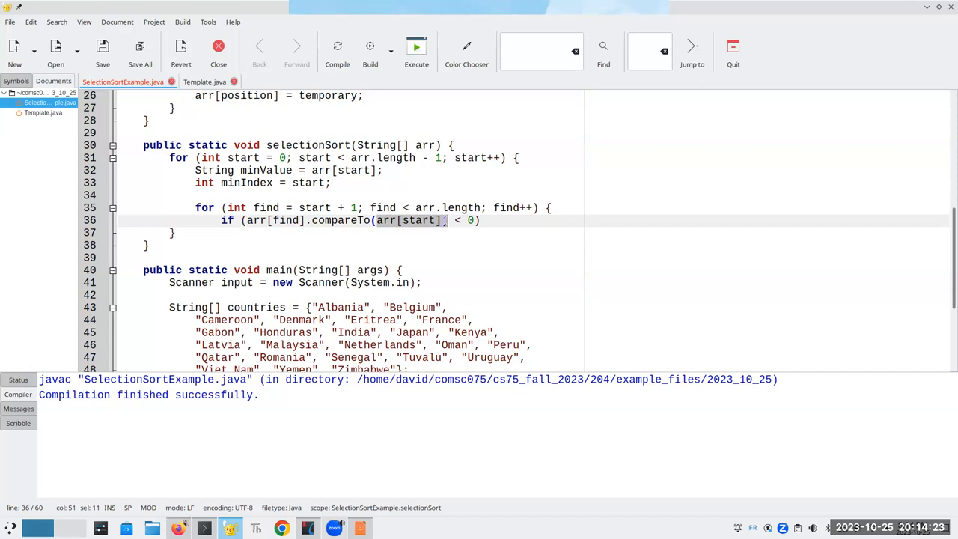
text(minValue)
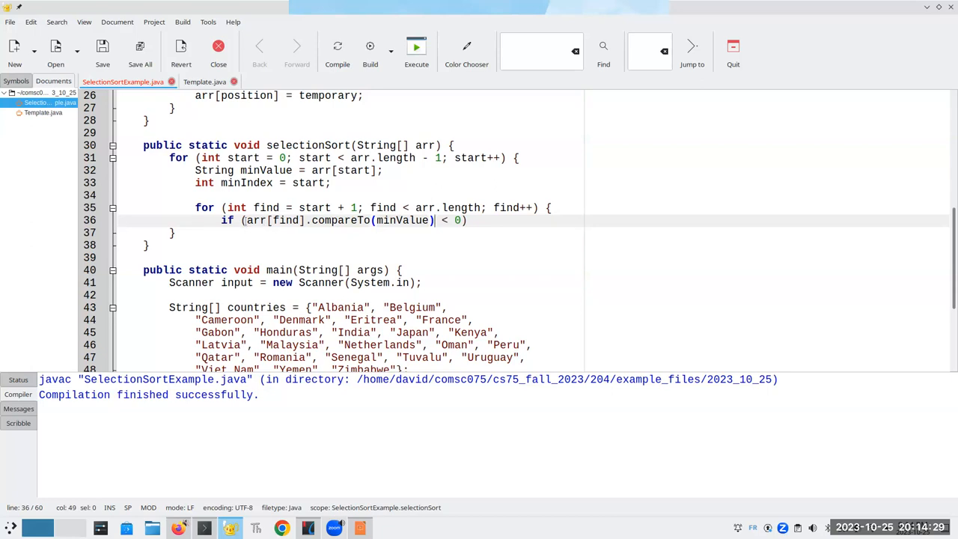
Show slide 8 of the selection sort slides in Impress, with cat as minimum.
double_click(275, 220)
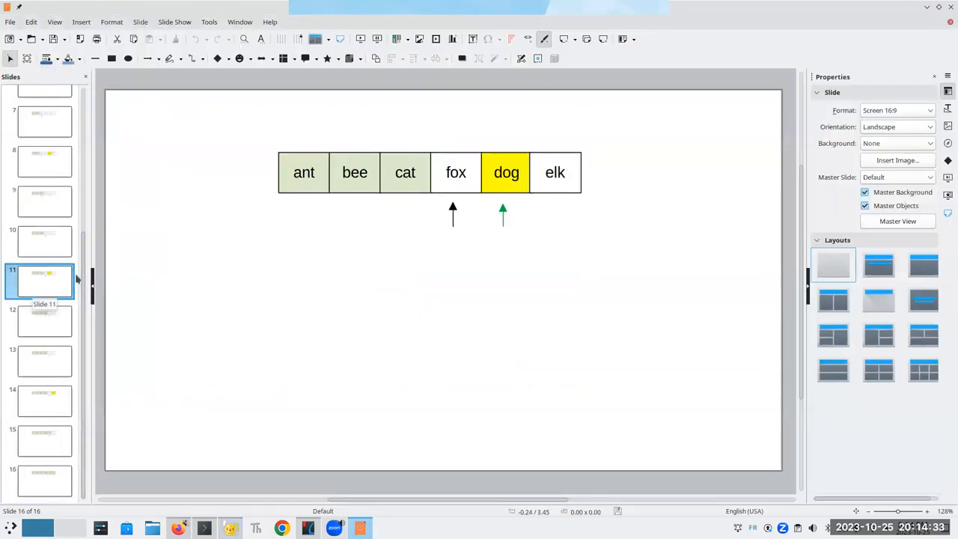
click(45, 200)
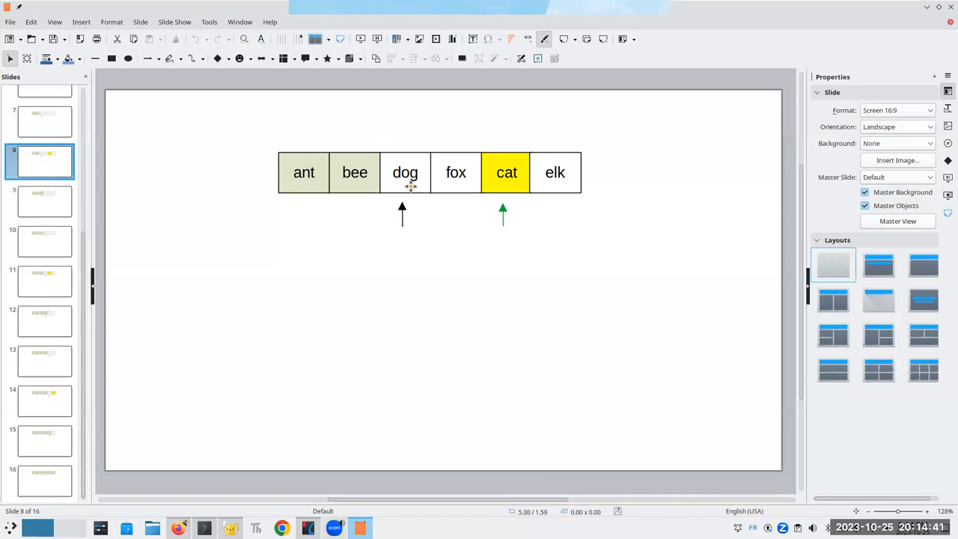
mouse_move(412, 187)
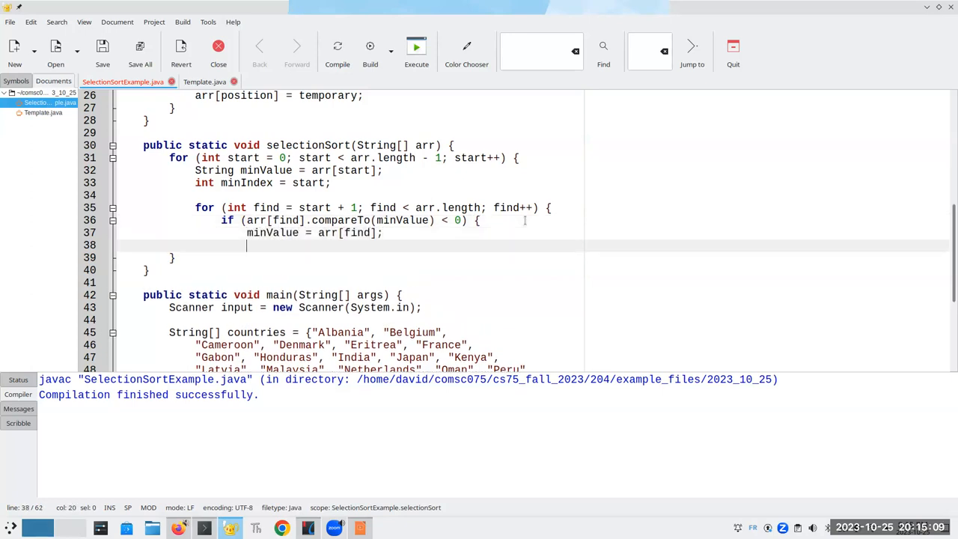
Finish the if block with minIndex = find and a closing brace.
text(minIndex =)
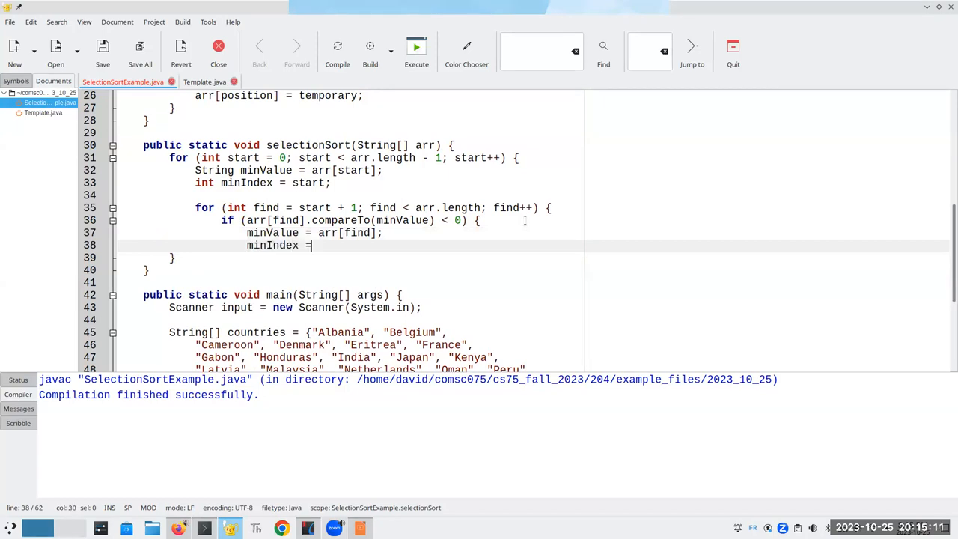
text(" ")
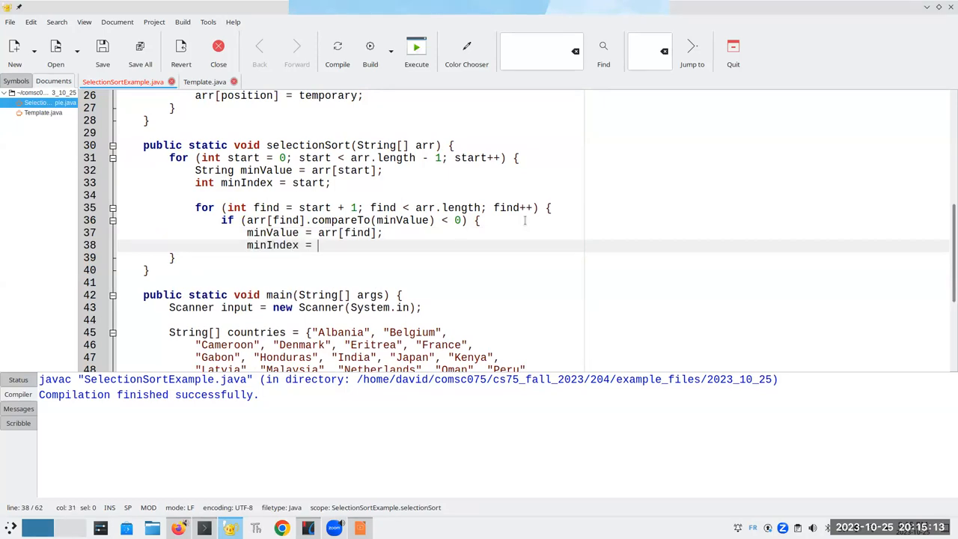
text(find;)
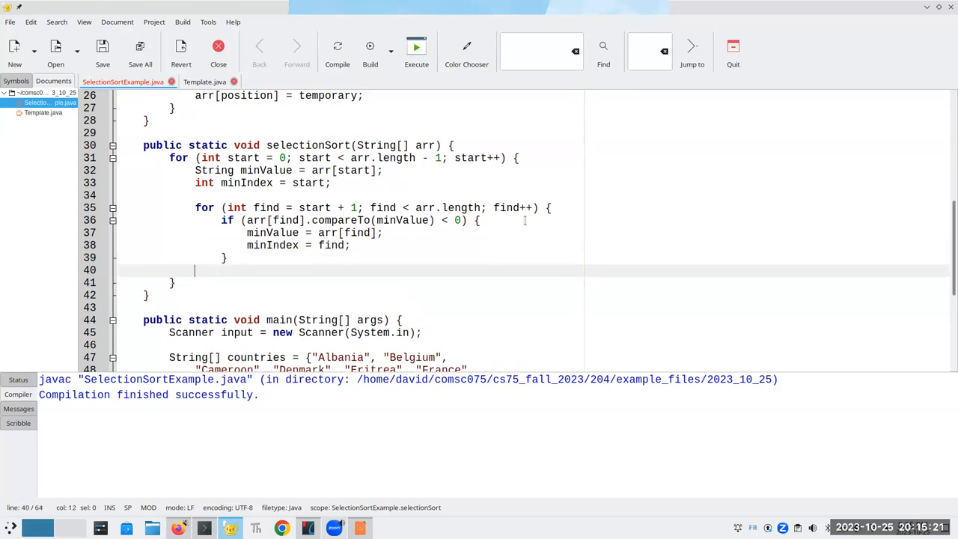
text(})
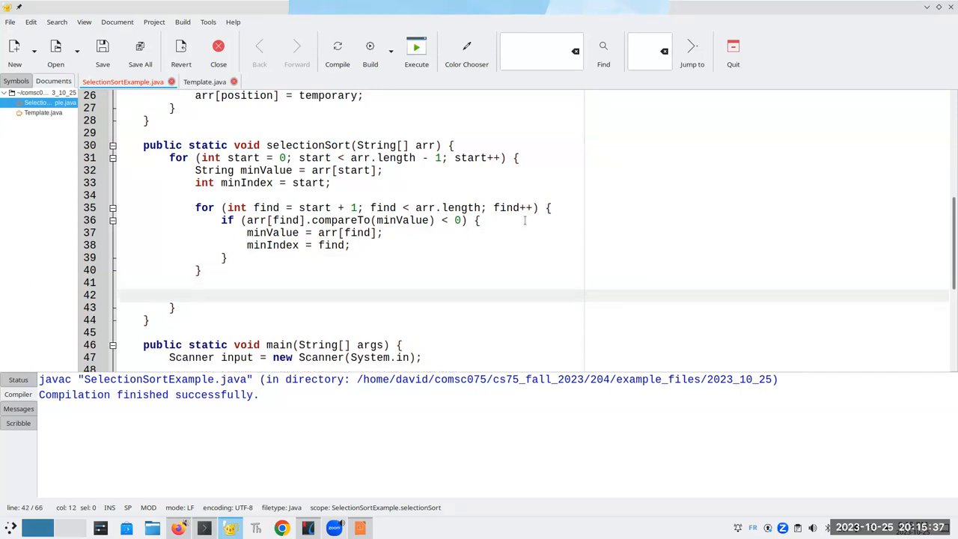
Add a swap comment and the line String temporary = arr[minIndex];.
text(// Swap the minimum item with the current s)
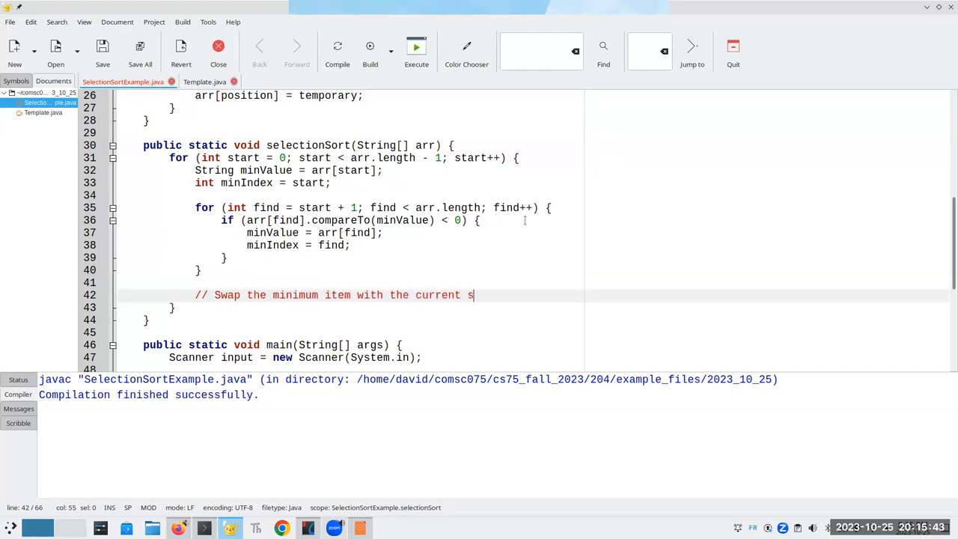
text(tarting position...)
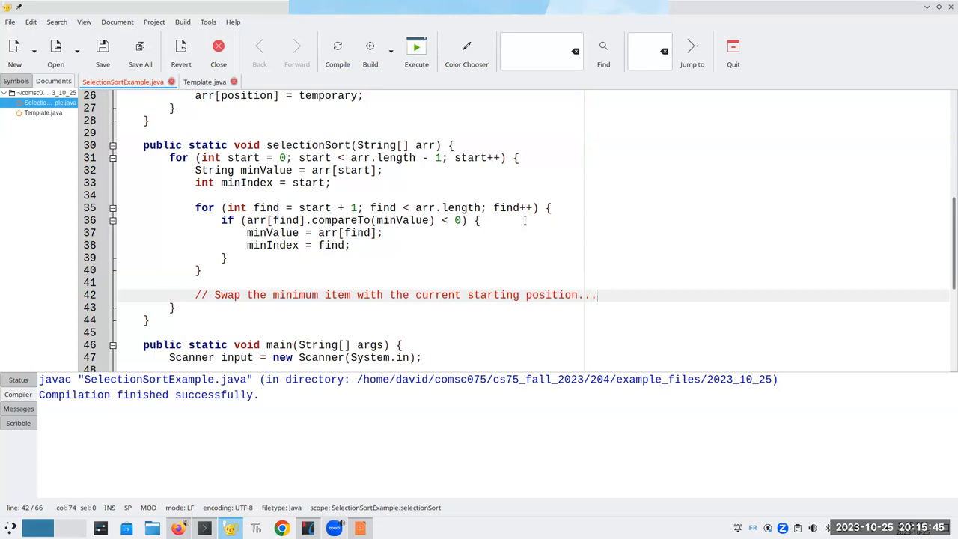
text(String)
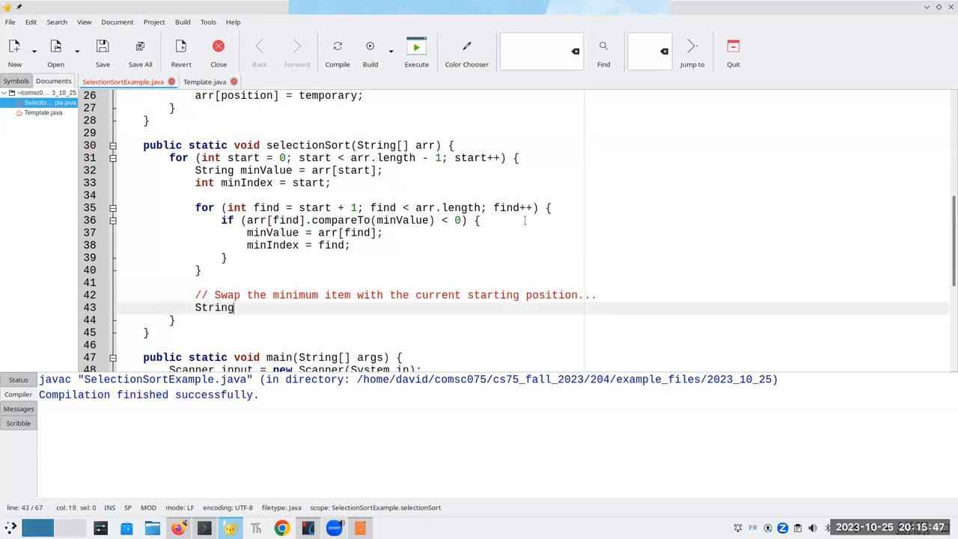
text(temporary =)
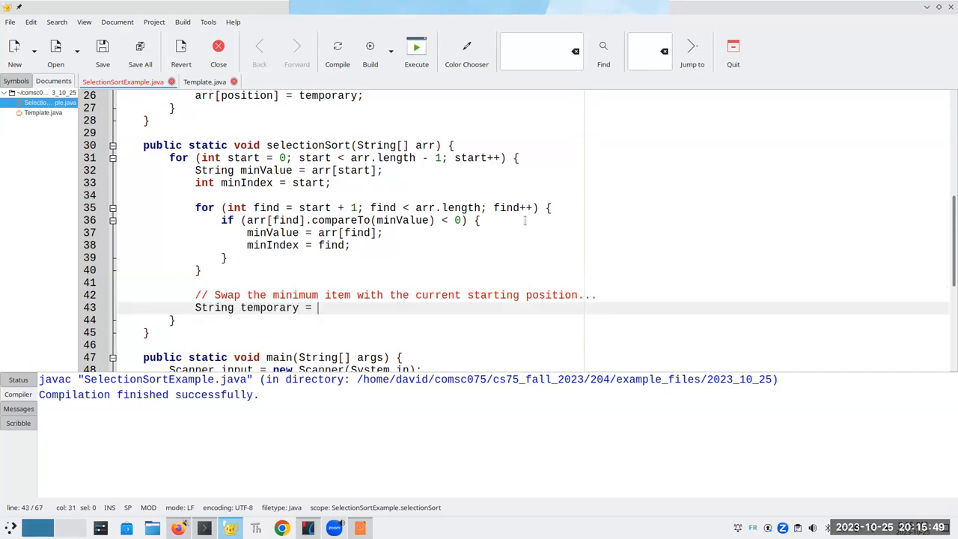
text(minV)
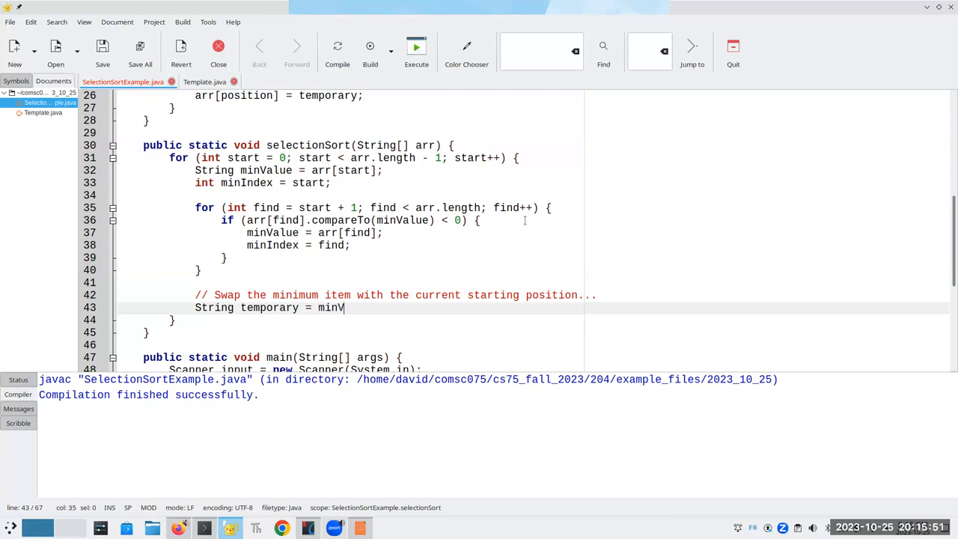
text(alue)
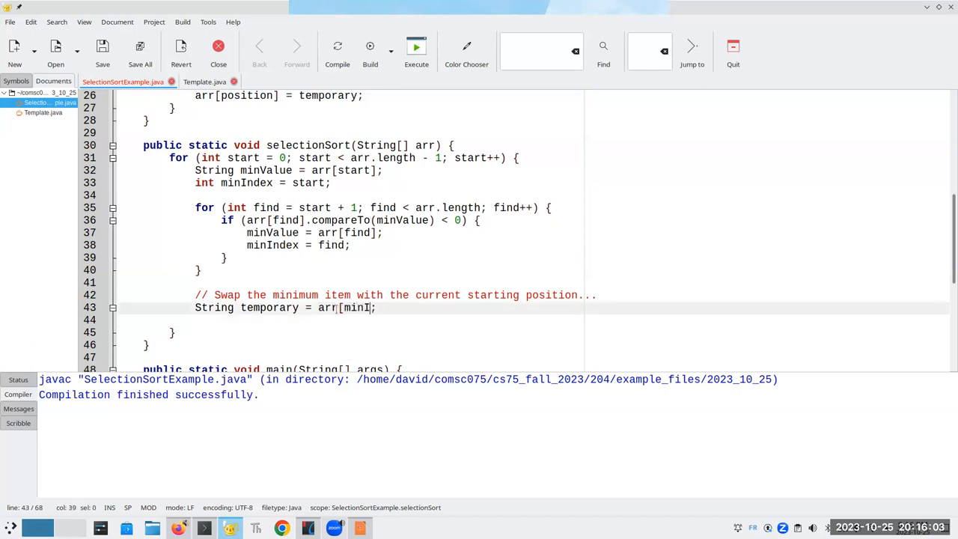
text(ndex)
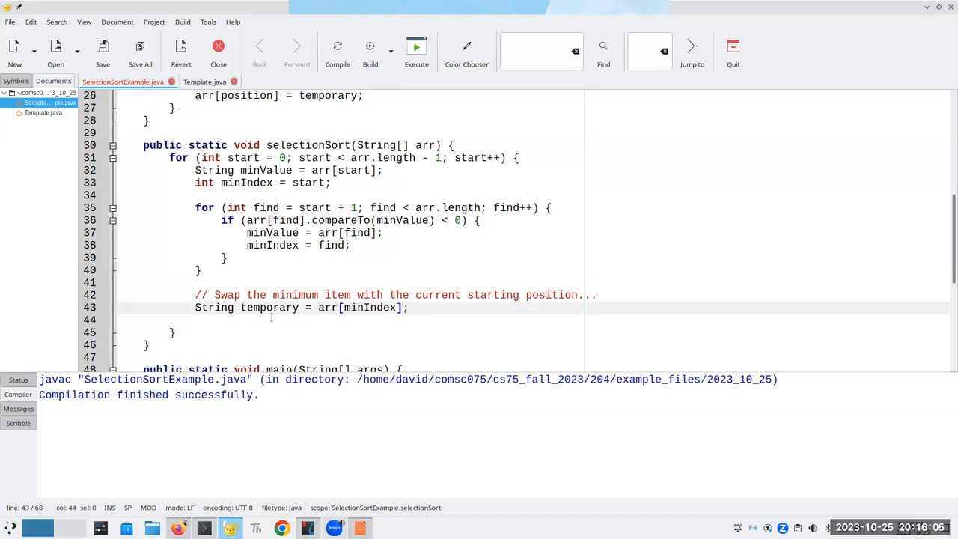
Add arr[minIndex] = arr[start]; and arr[start] = temporary; to complete the swap.
text(arr[)
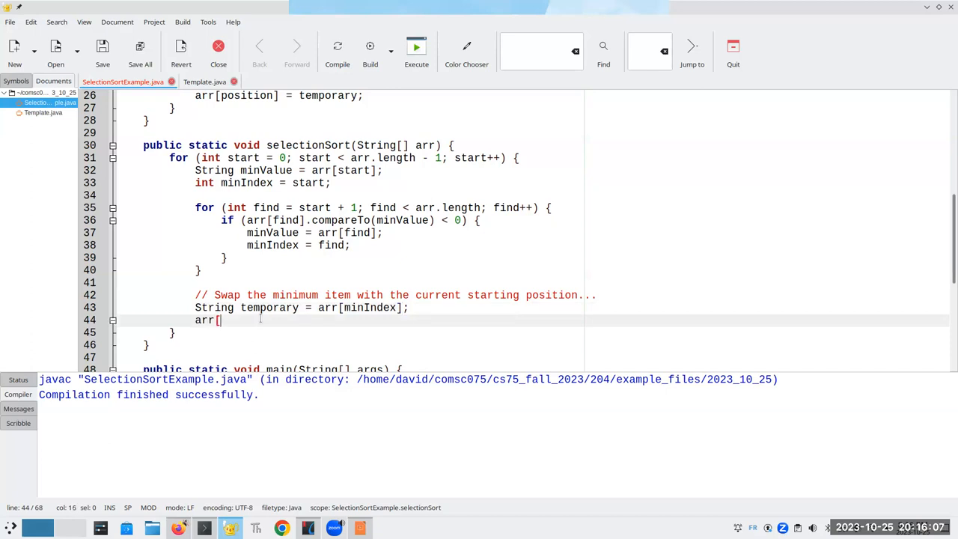
text(minIndex])
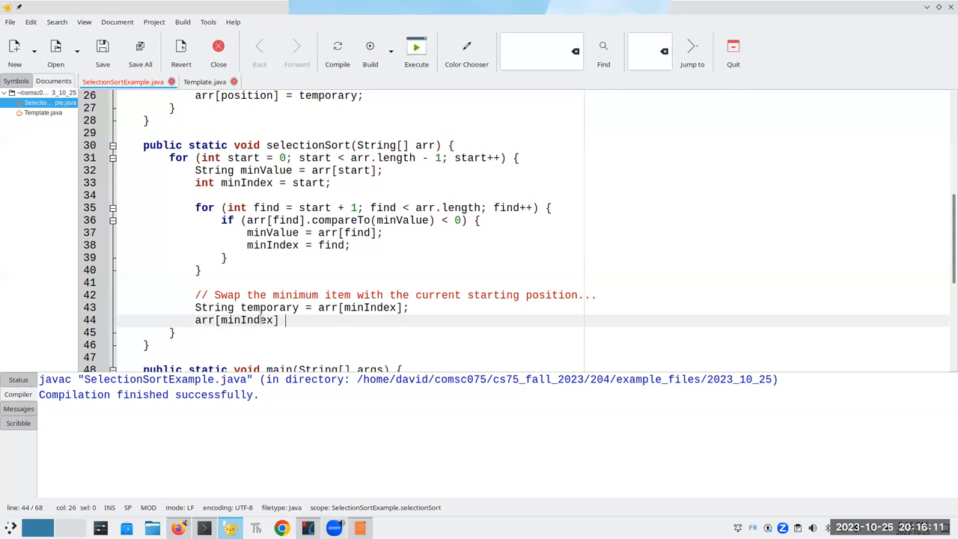
text(= arr[)
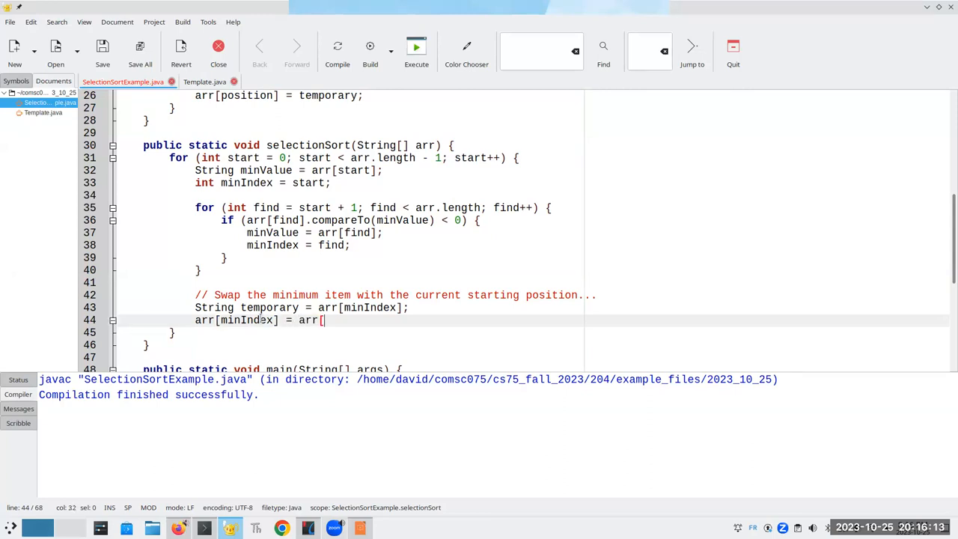
text(start];)
text(arr)
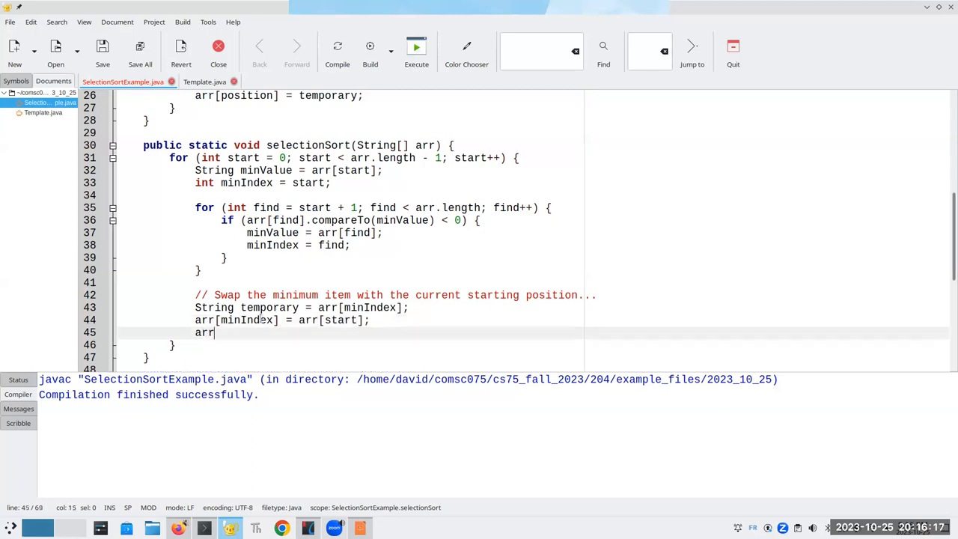
text([start] = t)
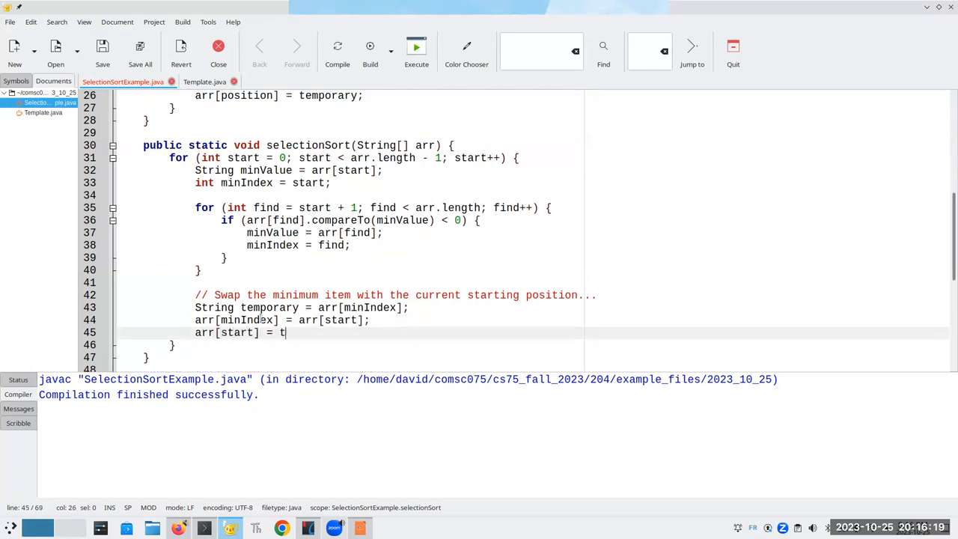
text(emporary;)
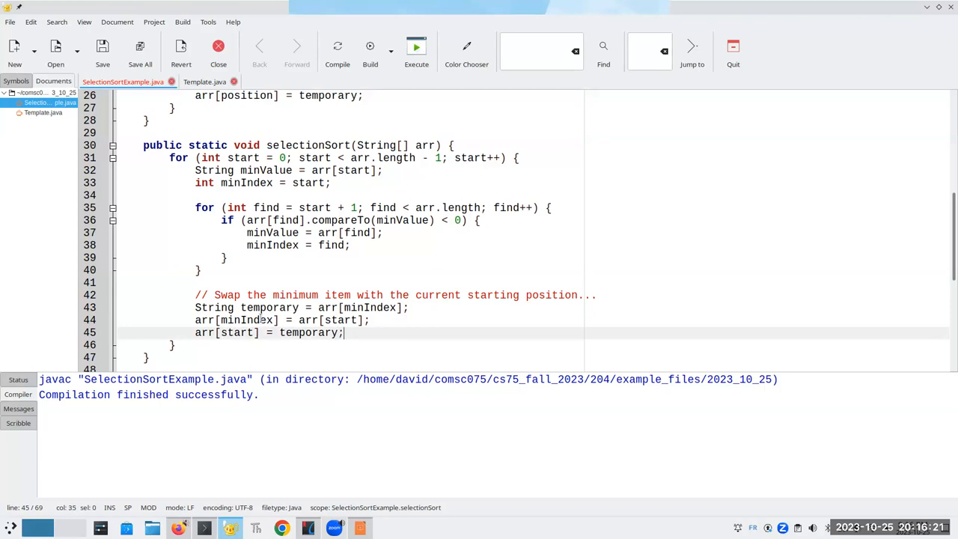
scroll(down, 3)
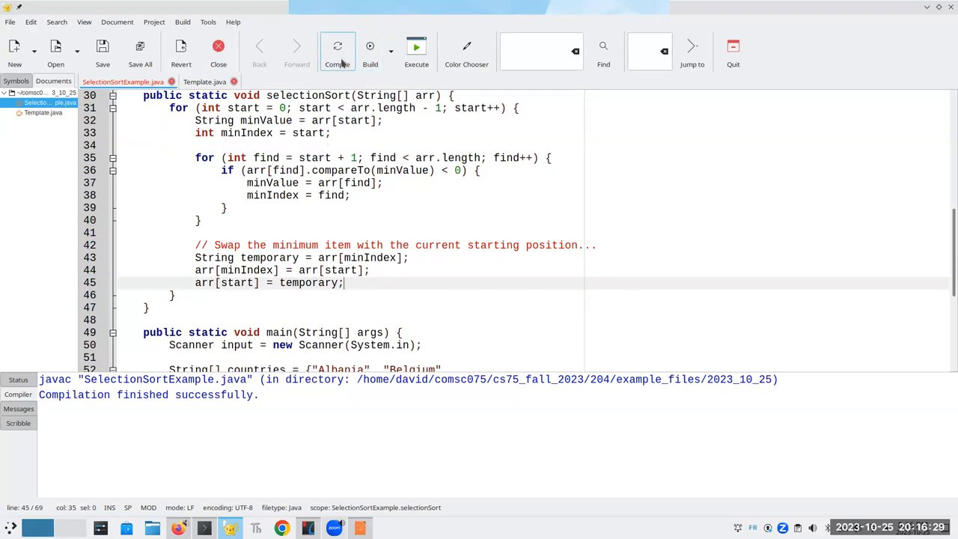
mouse_move(338, 50)
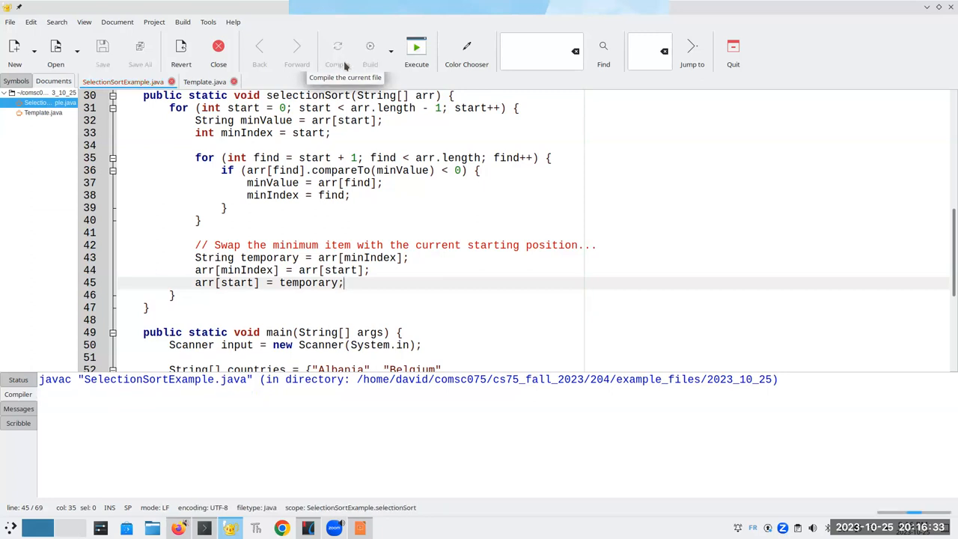
Compile and run the selection sort program, scrolling through its output.
click(337, 46)
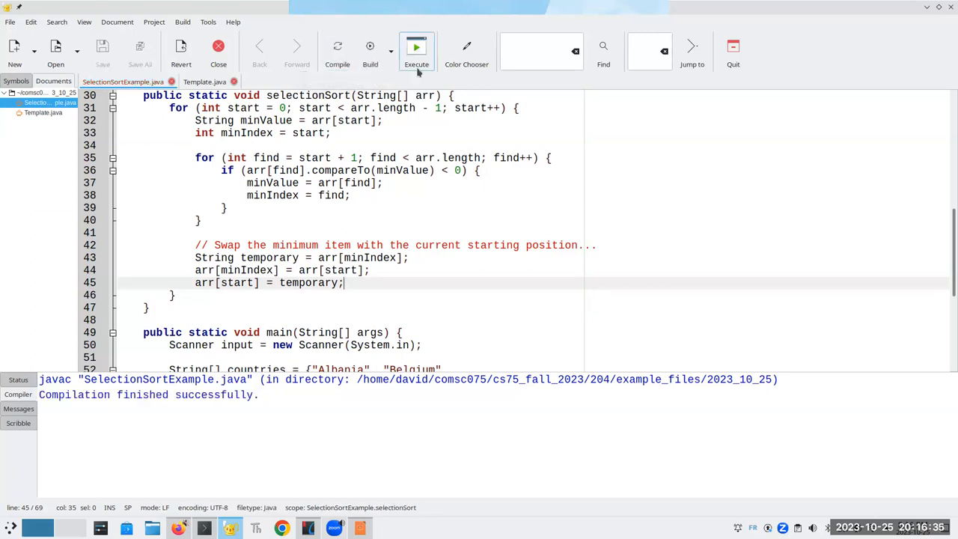
mouse_move(416, 51)
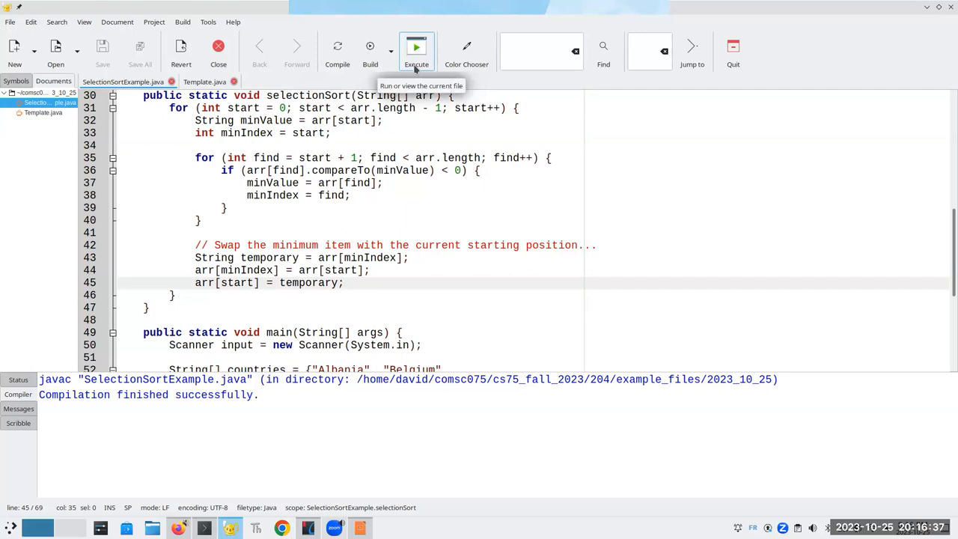
click(416, 47)
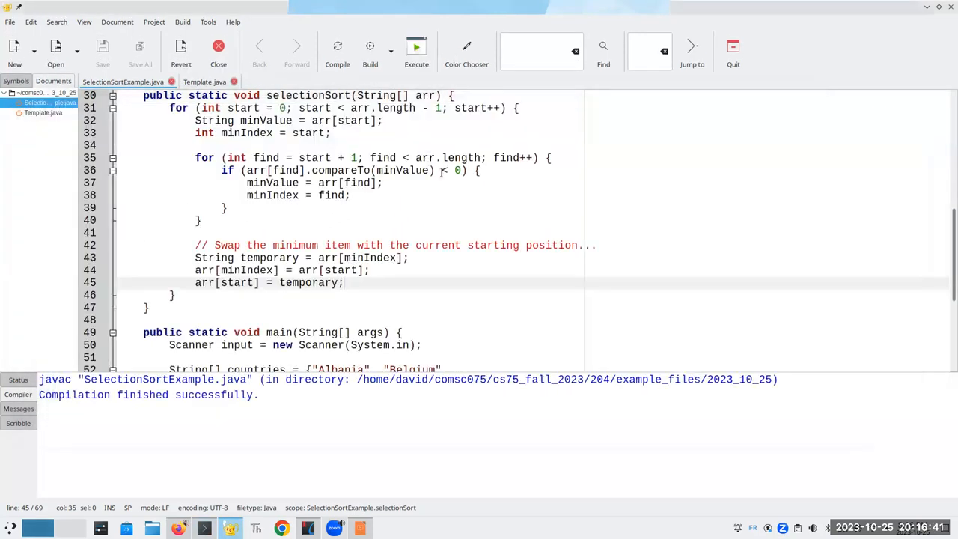
scroll(down, 3)
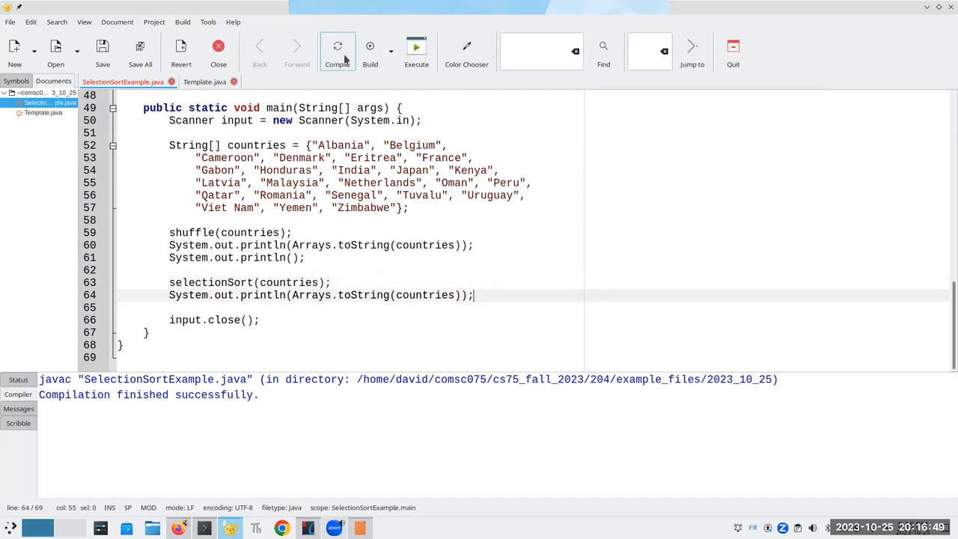
Recompile and rerun the program, then create a new untitled document.
click(336, 51)
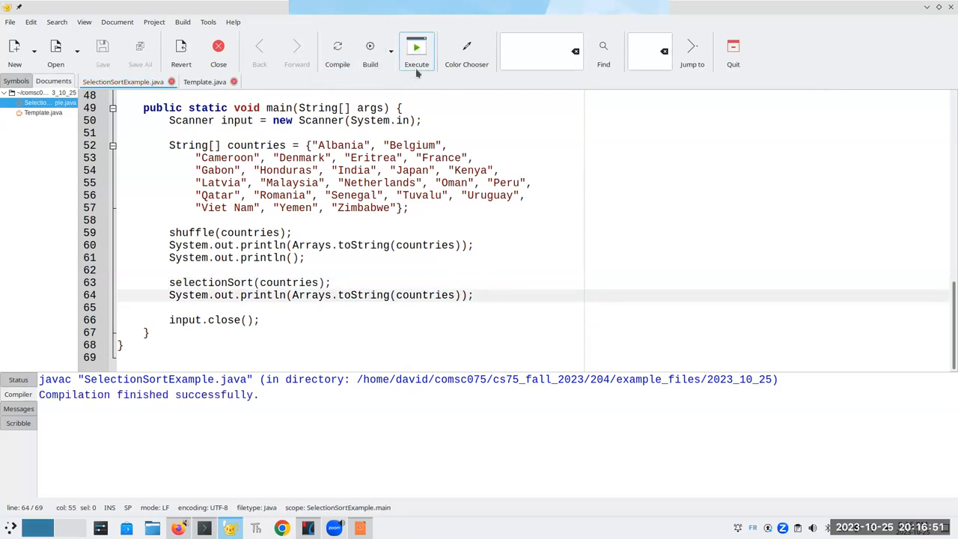
click(416, 48)
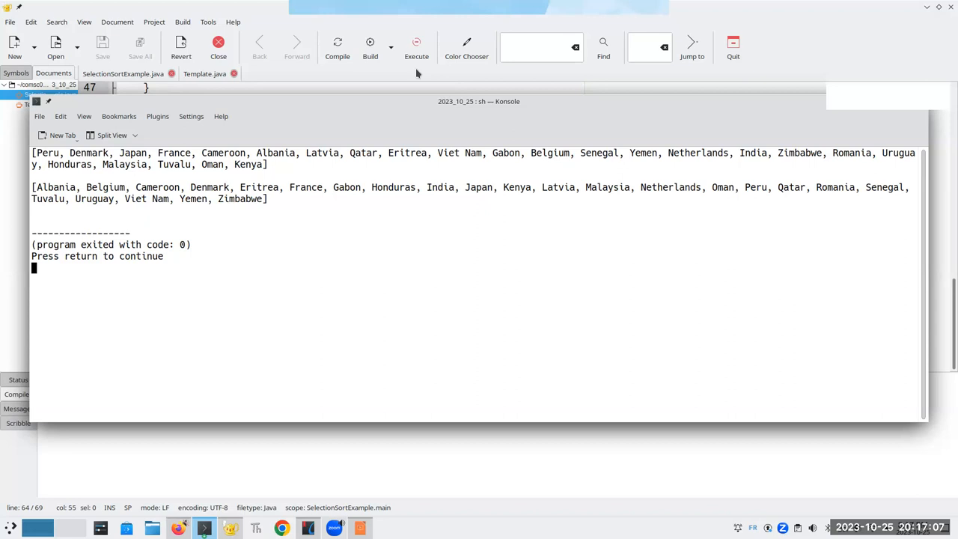
click(417, 46)
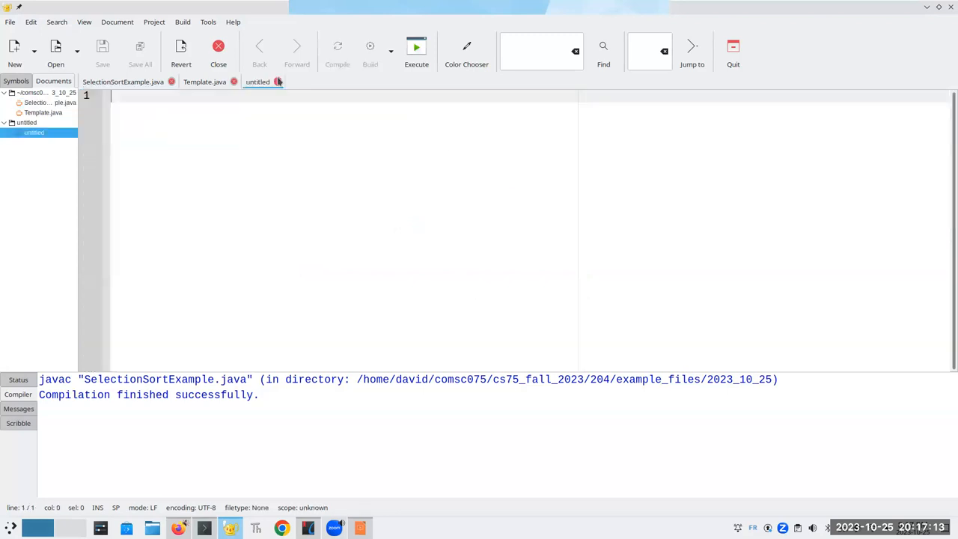
Browse the Open dialog to 204 > example_files > 2023_10_25, then cancel.
click(56, 47)
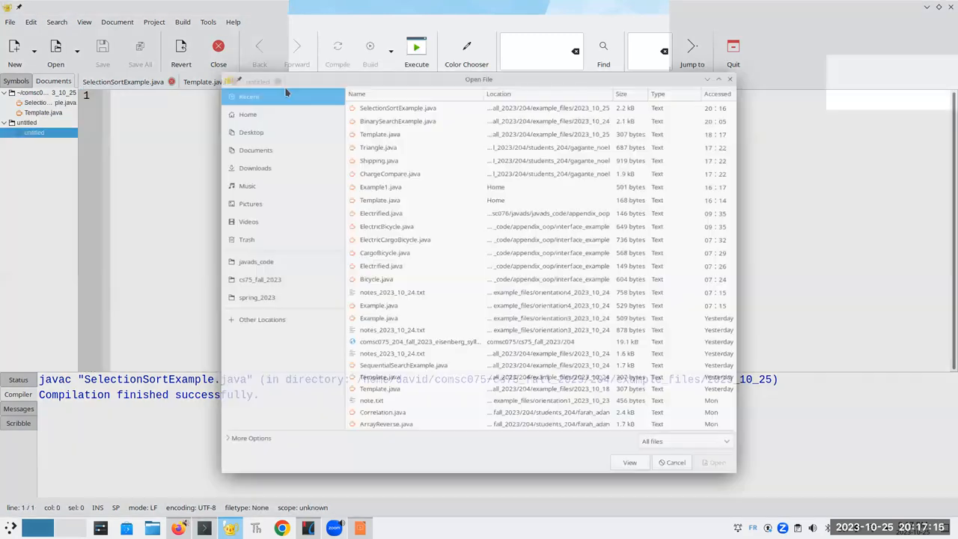
click(261, 279)
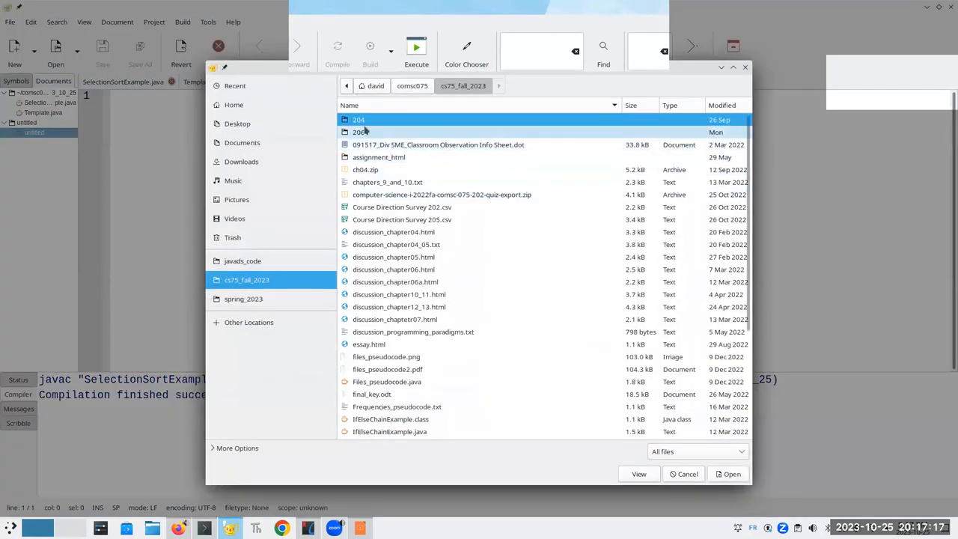
double_click(358, 120)
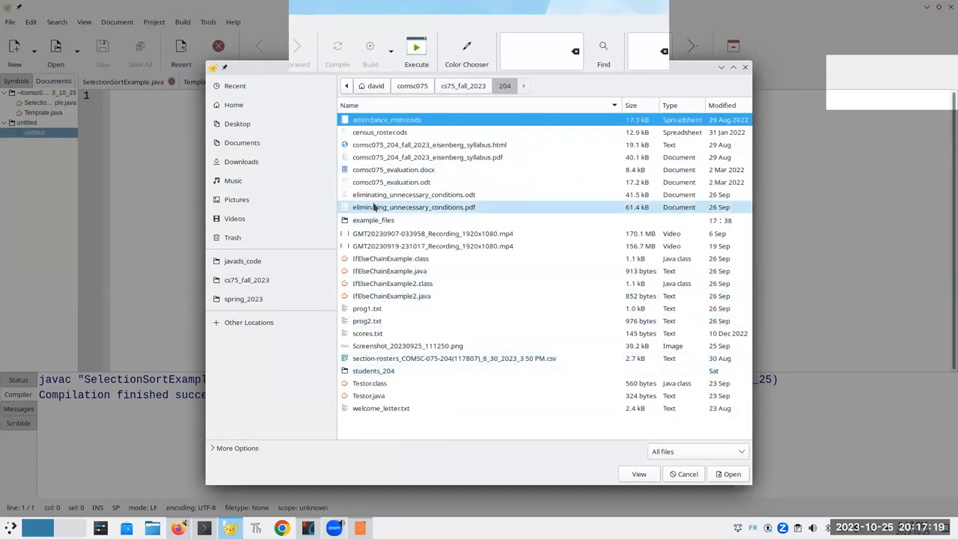
double_click(374, 219)
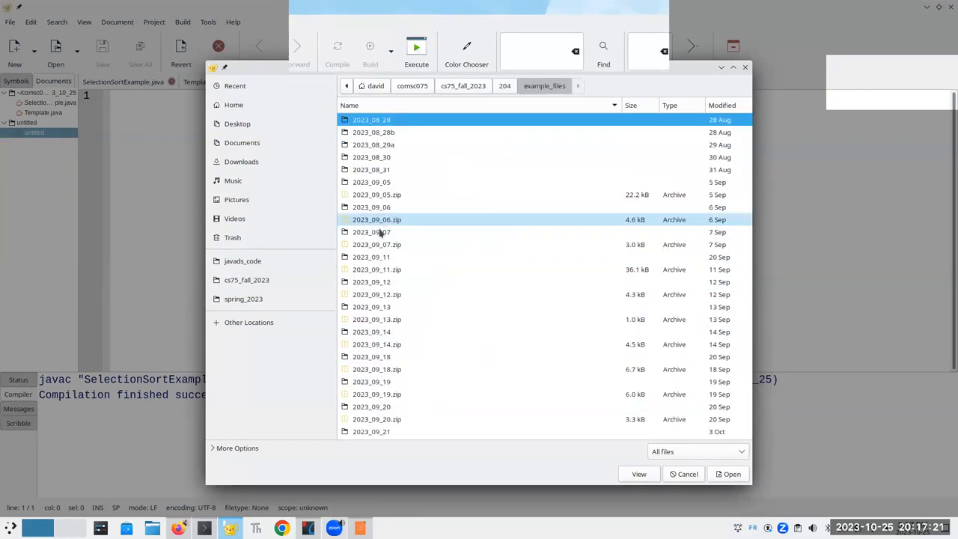
scroll(down, 3)
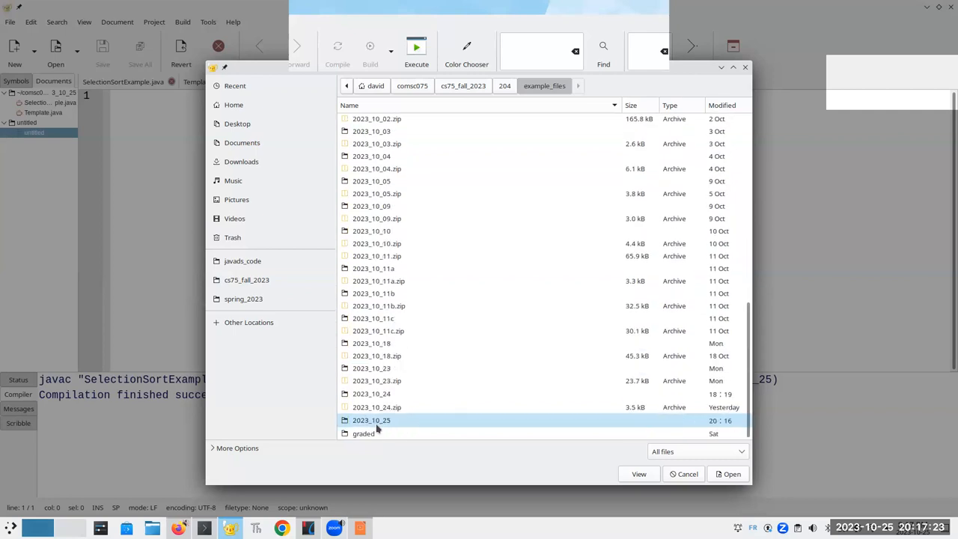
double_click(371, 420)
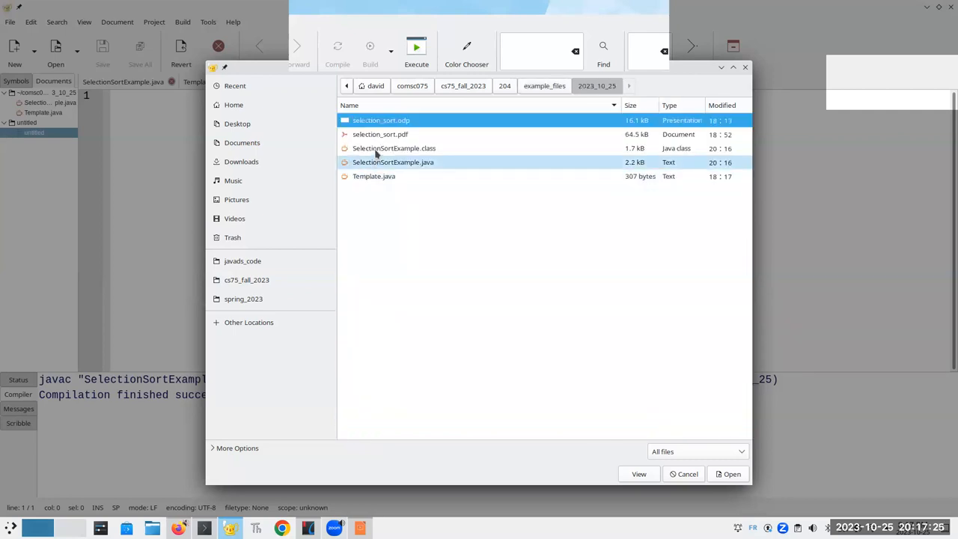
click(380, 134)
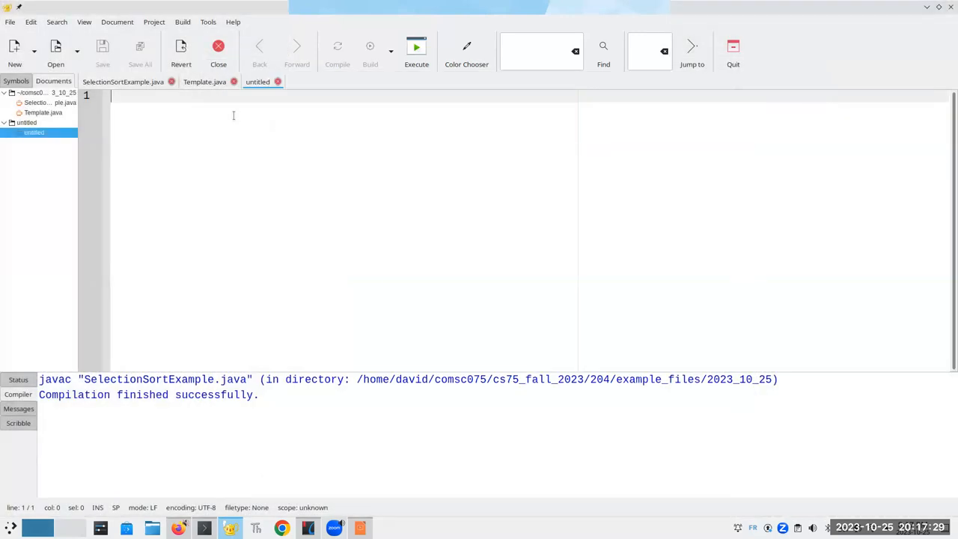
Name the blank document notes_2023_10_25.txt in the 2023_10_25 folder's Save dialog.
click(103, 51)
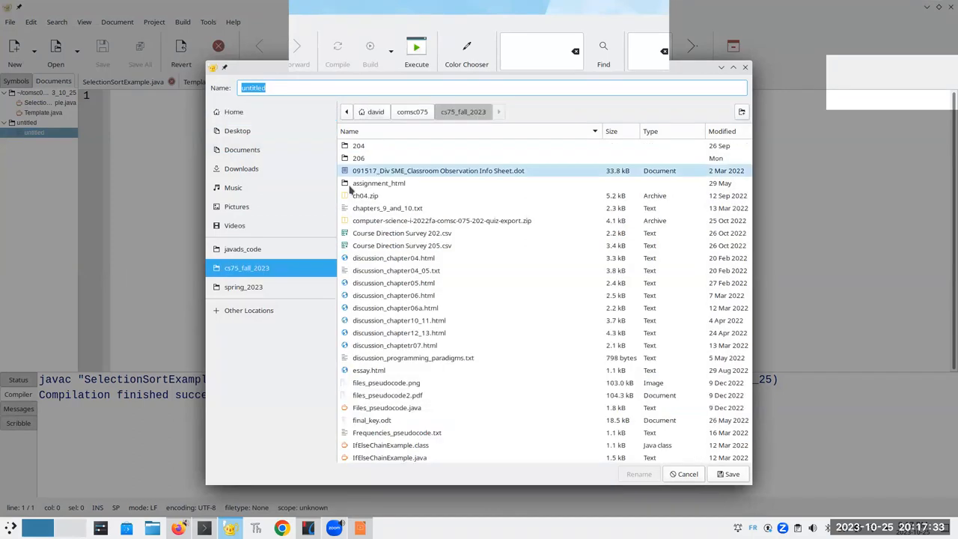
double_click(359, 145)
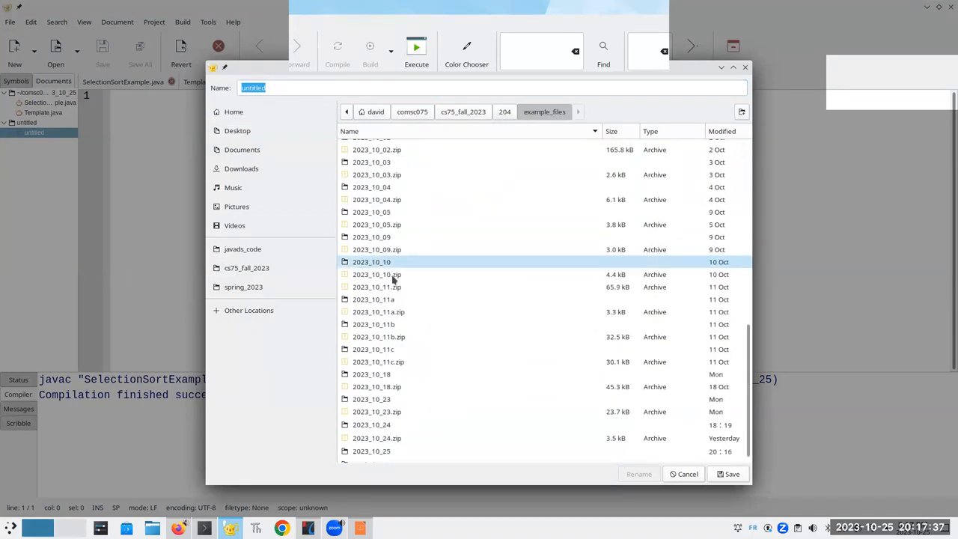
double_click(371, 450)
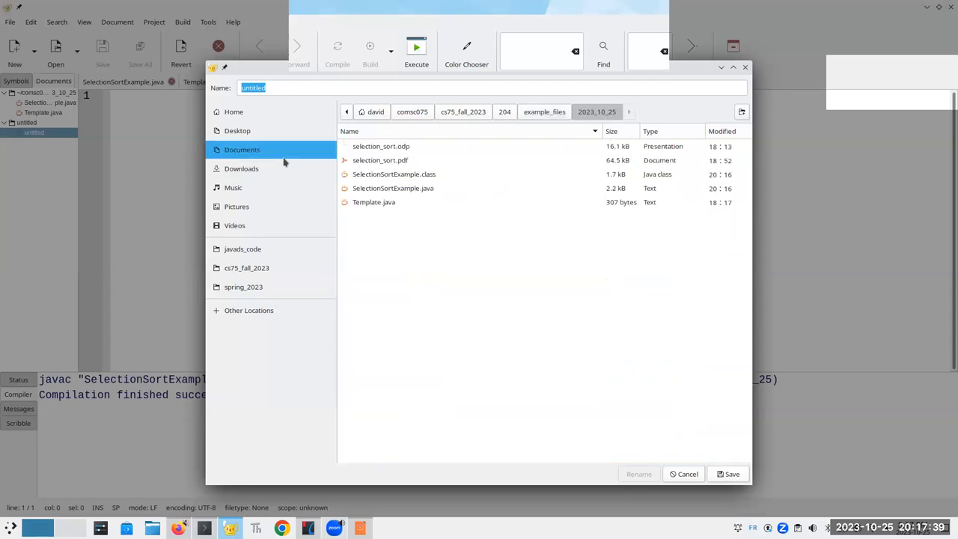
text(notes_2023_10_)
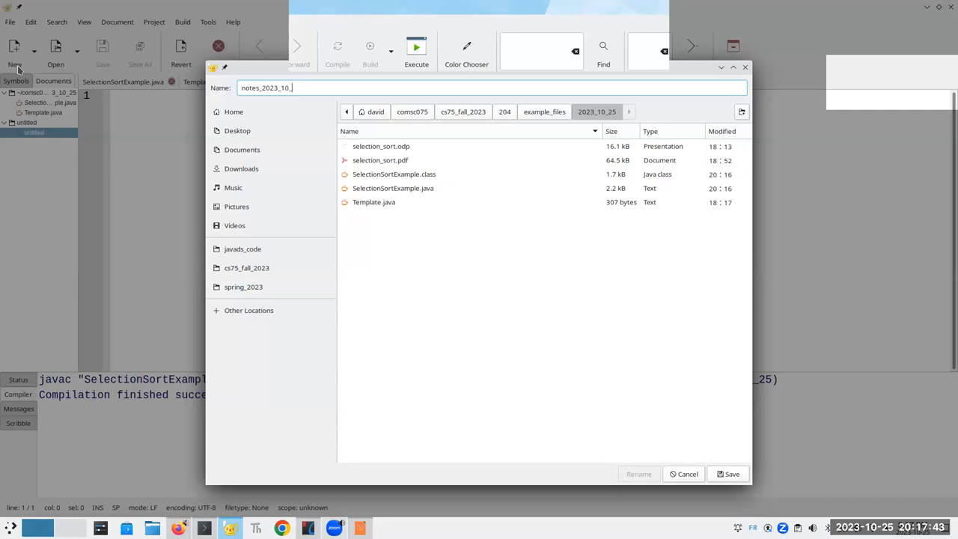
text(.txt)
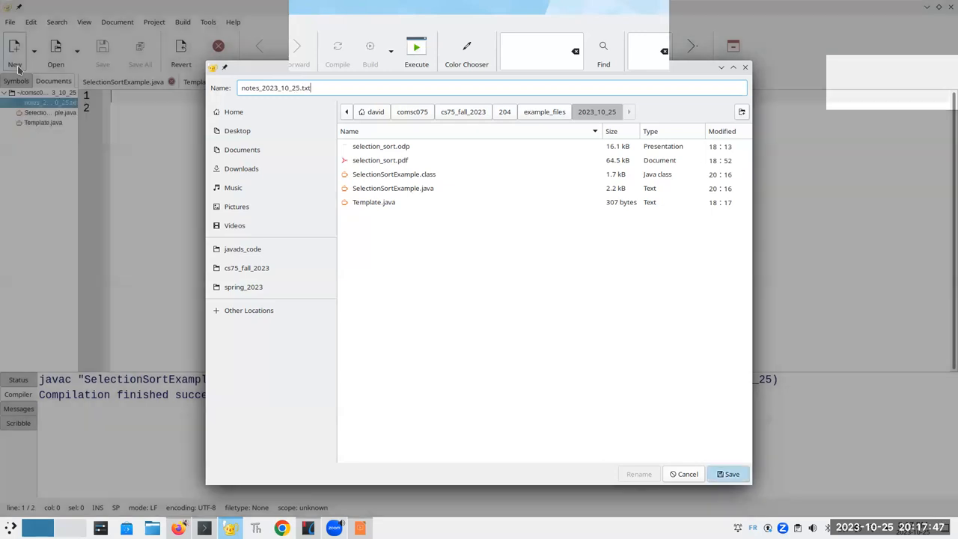
Save the notes file and write that selection sort has big-O notation O(n**2).
click(728, 473)
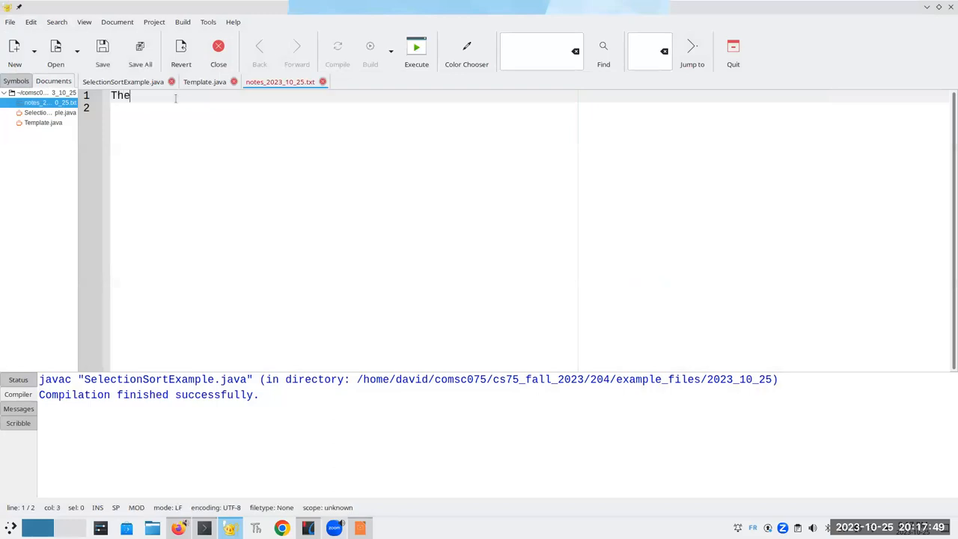
text(selection sort is)
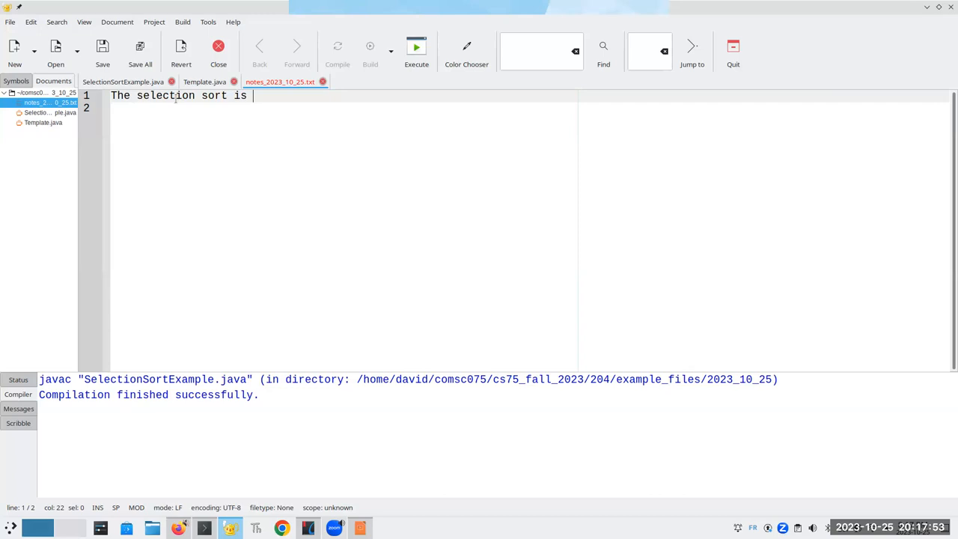
text(an al)
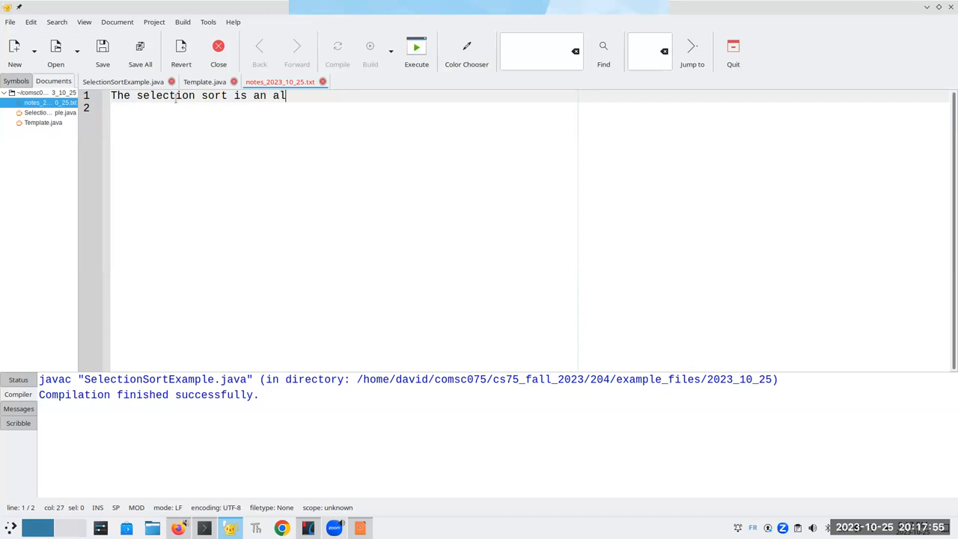
text(gorithm with)
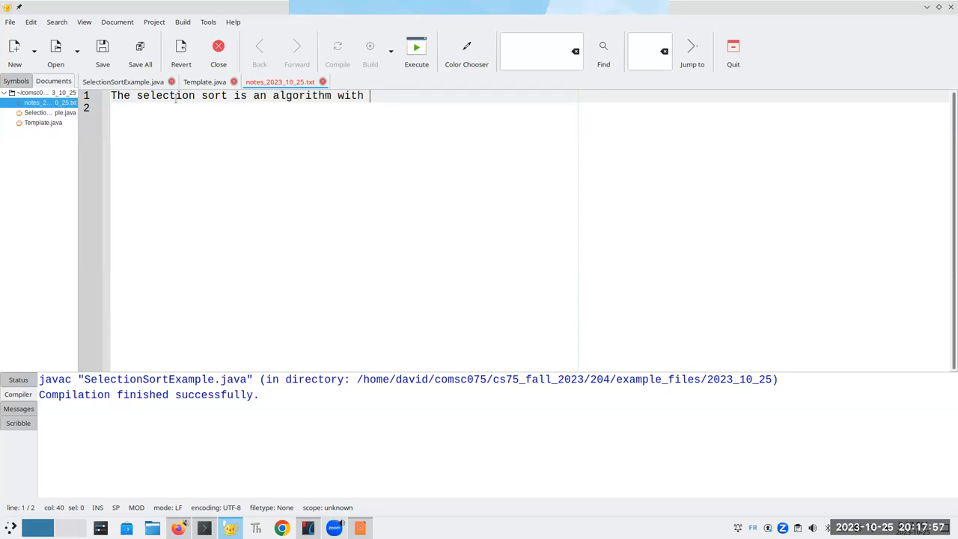
text(a big-O)
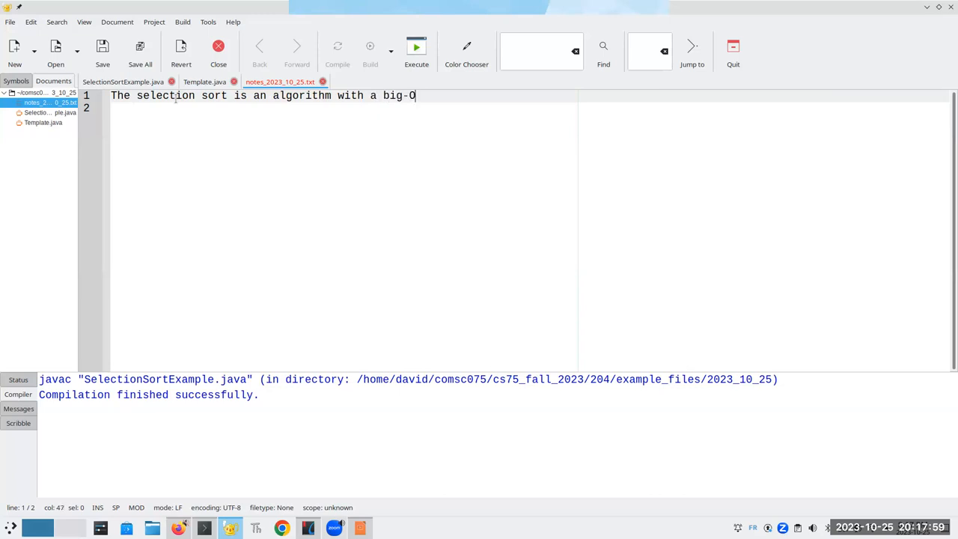
text(notation of O()
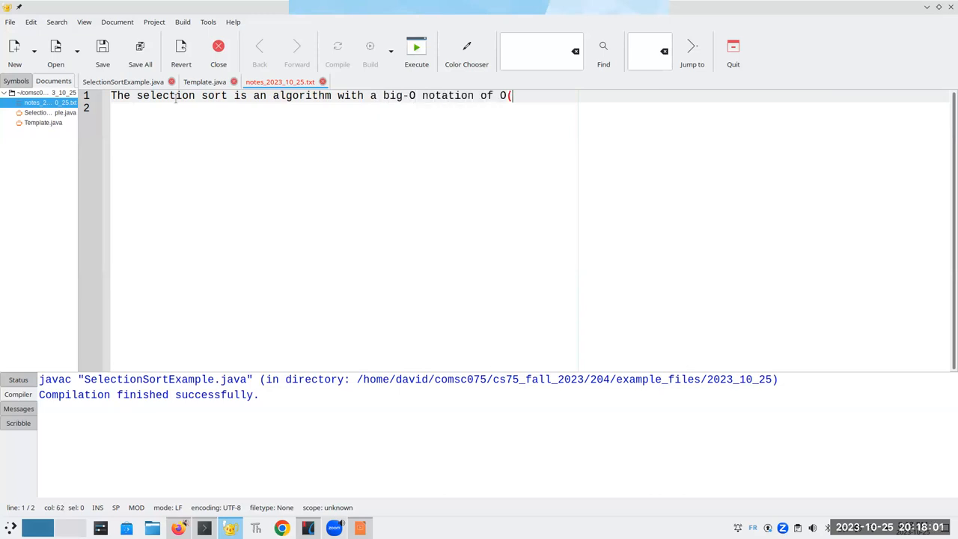
text(n**2))
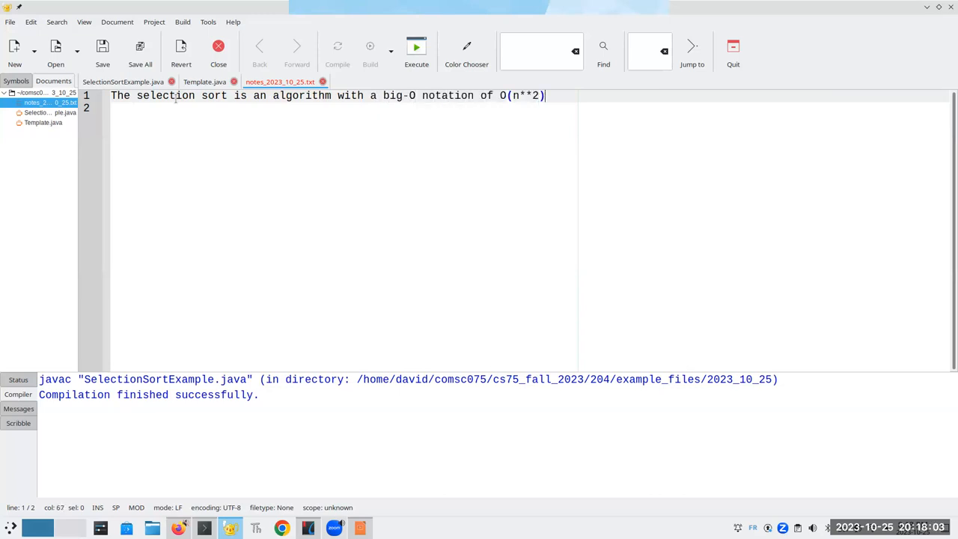
Explain sort time grows with n squared, so a 10-times longer list takes 100 times longer.
text(That is, the ti)
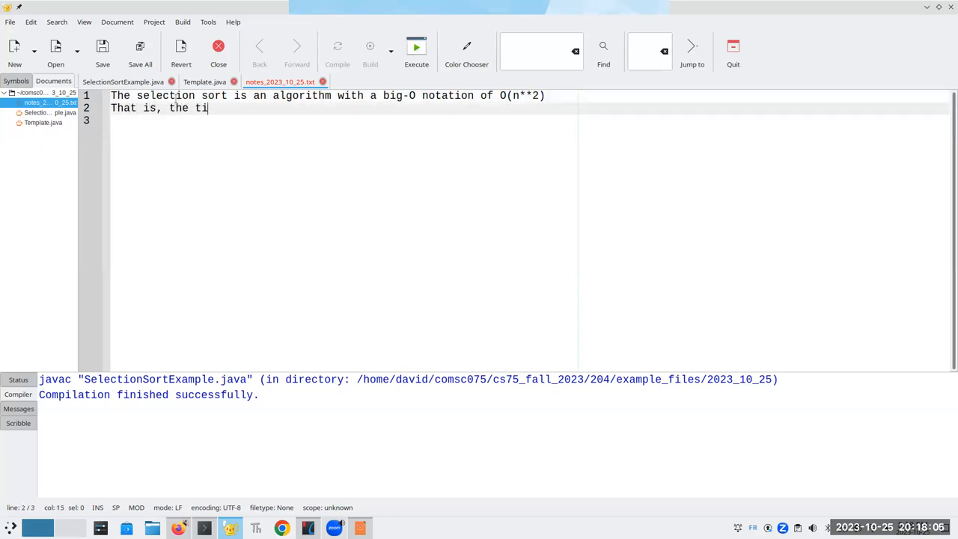
text(me it takes to sort is propo)
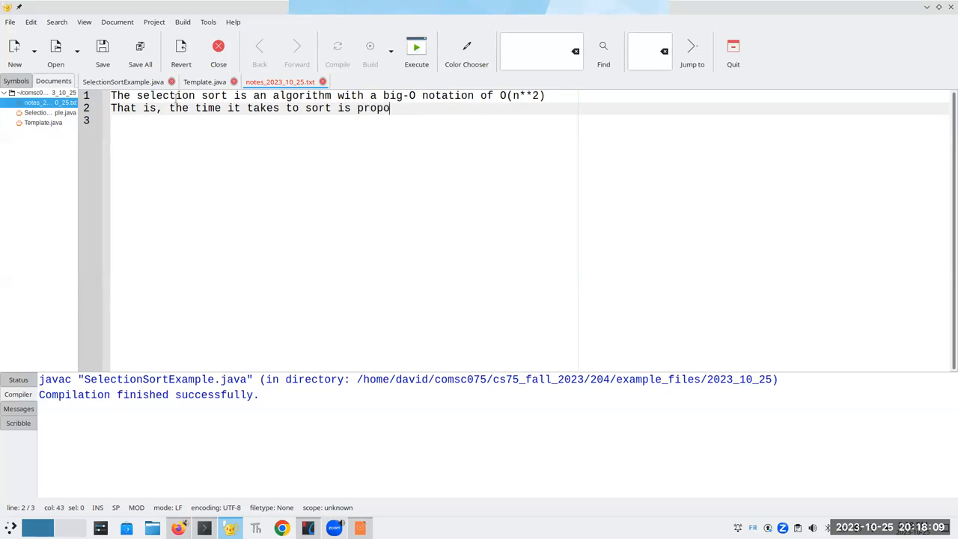
text(rtional to the squ)
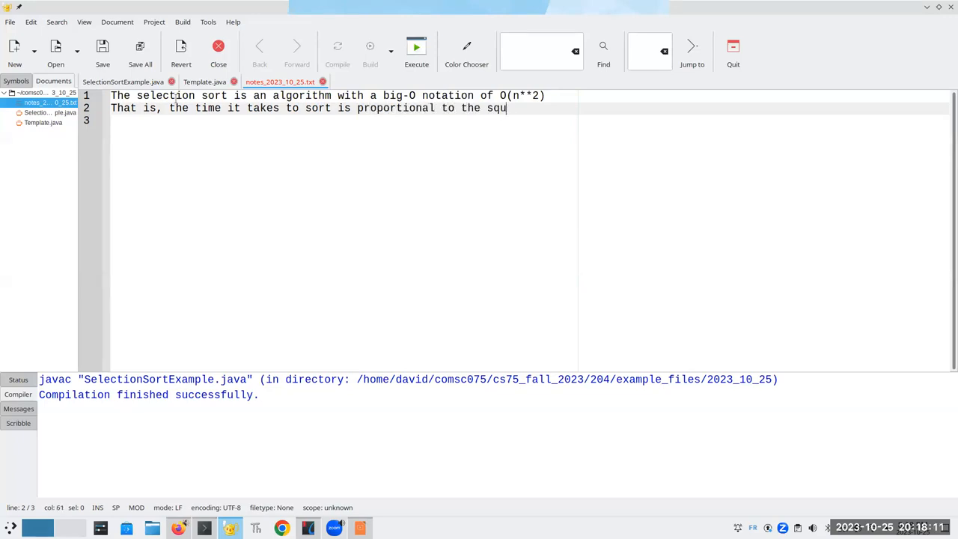
text(are of t)
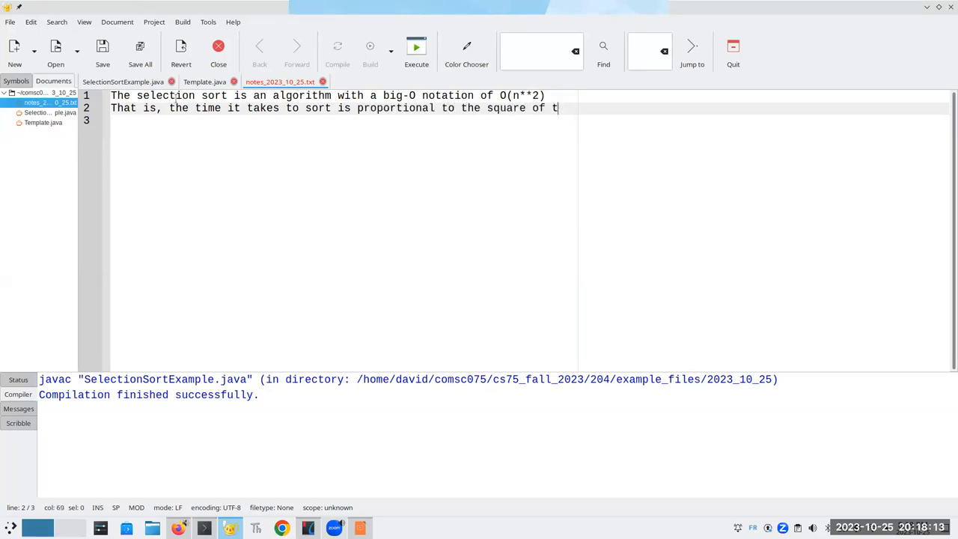
text(he number)
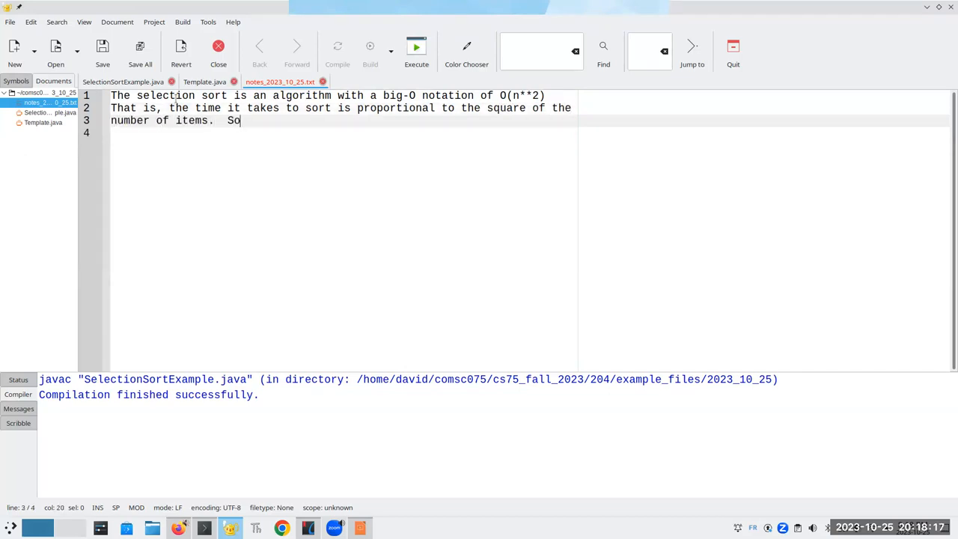
text(a list 10 times)
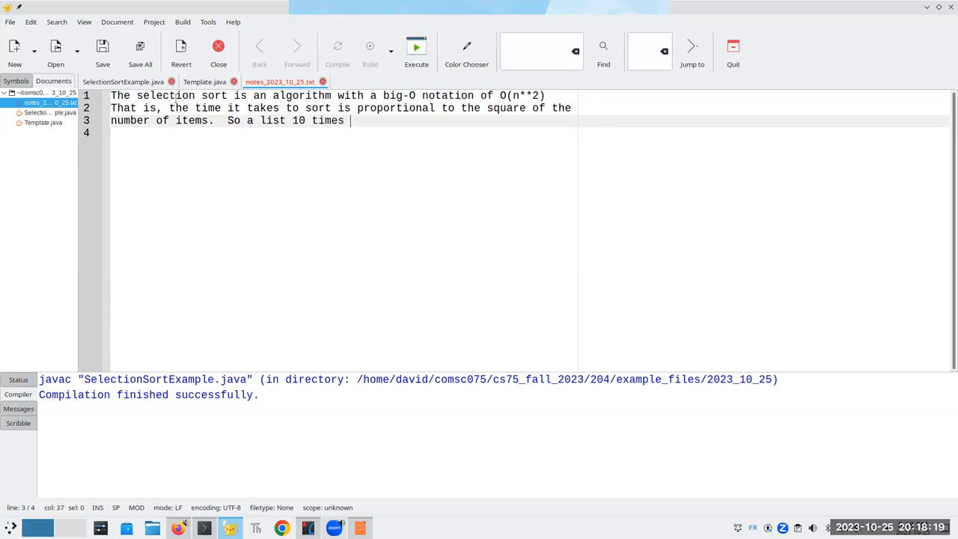
text(as long will take on the ore)
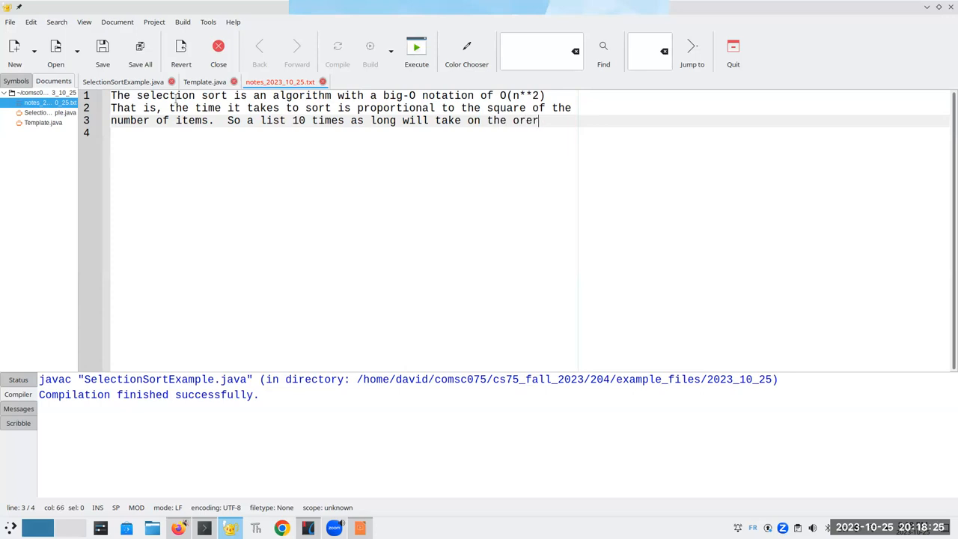
text(r)
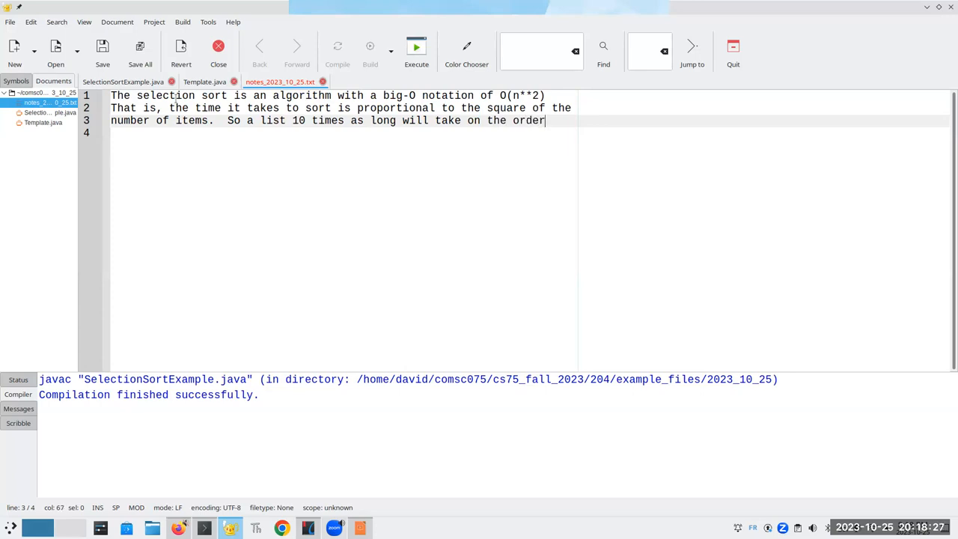
text(of 100)
click(530, 133)
text(times as long to s)
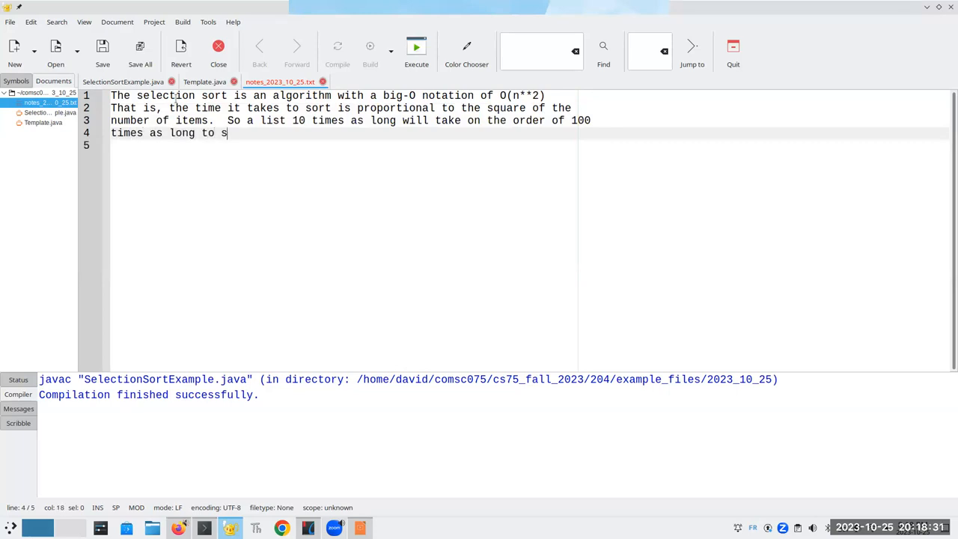
text(ort.)
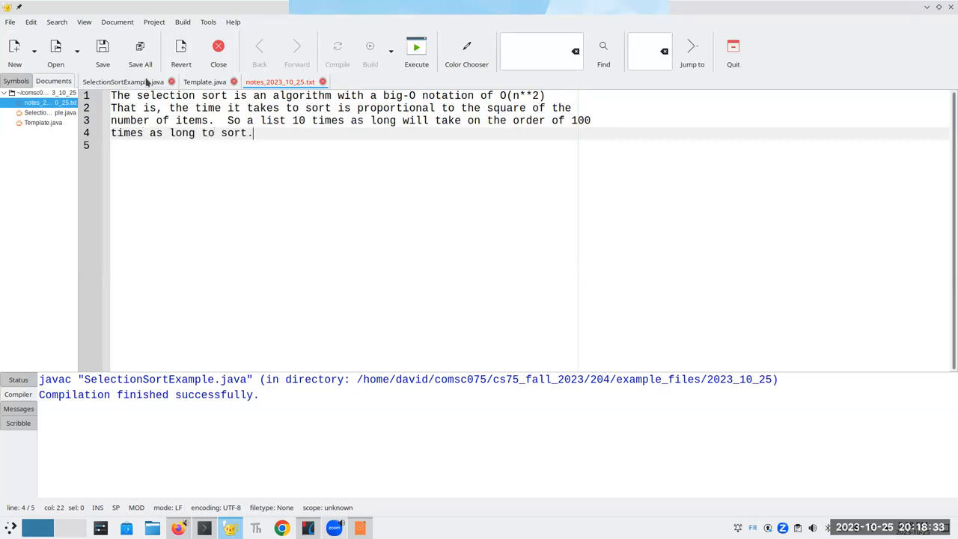
Switch to SelectionSortExample.java, flip to the notes tab, then return.
click(123, 82)
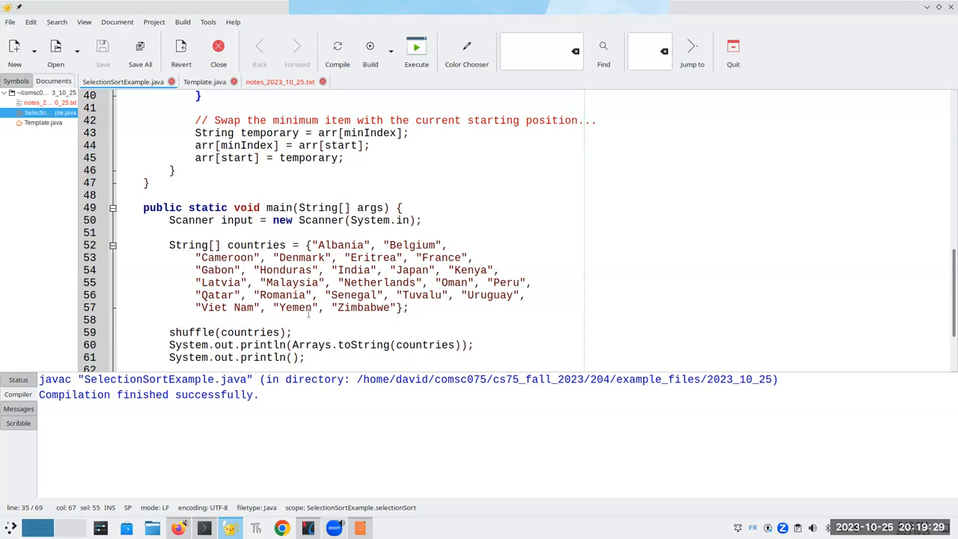
mouse_move(284, 214)
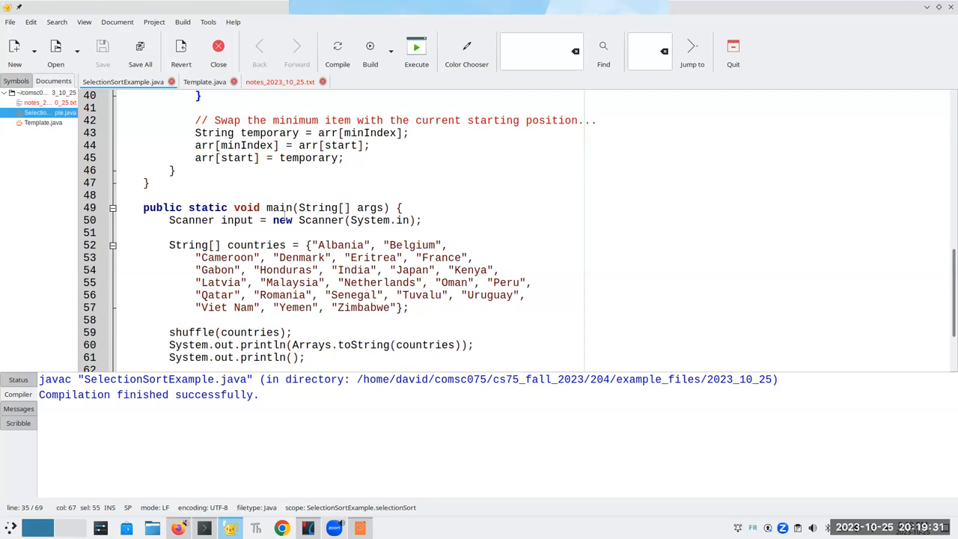
click(280, 82)
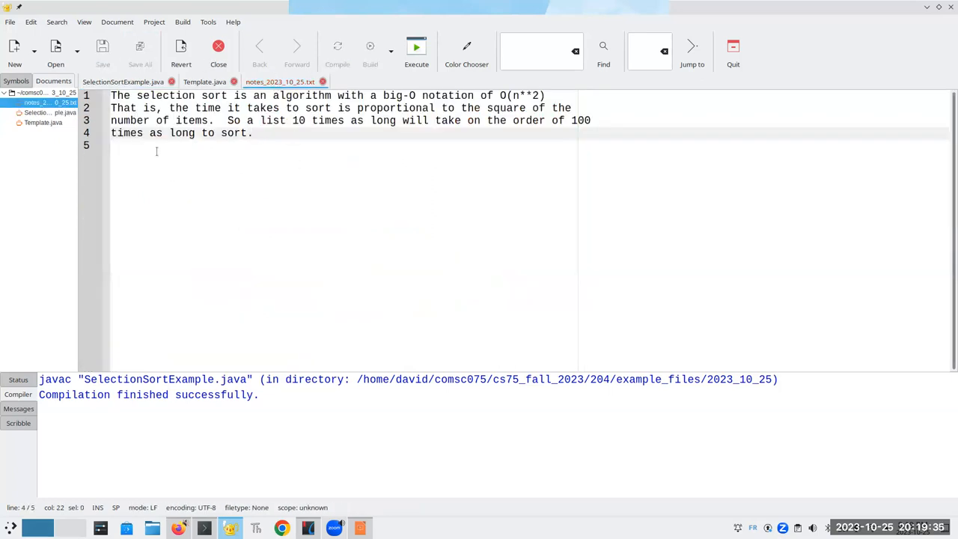
click(123, 82)
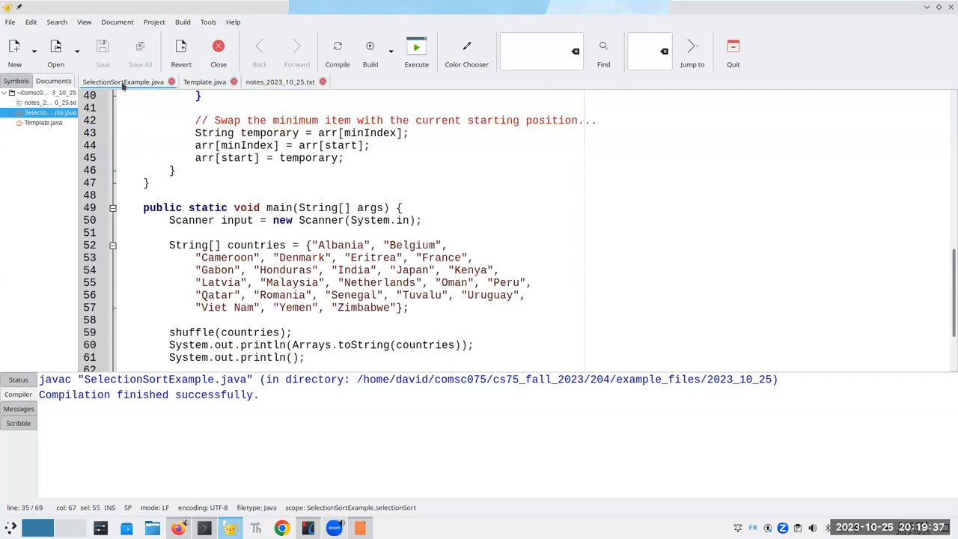
mouse_move(124, 82)
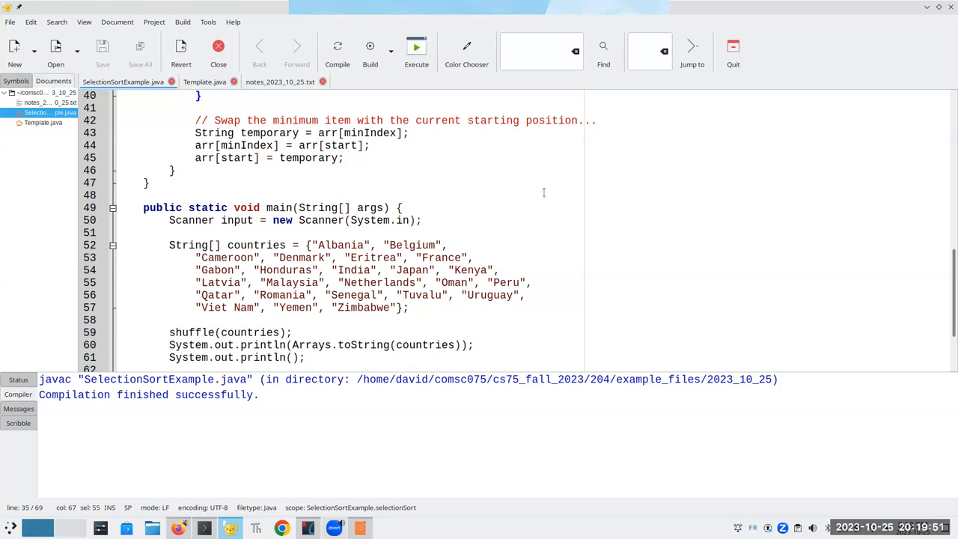
Save a copy of the code named SelectionSortExample2.java.
click(11, 21)
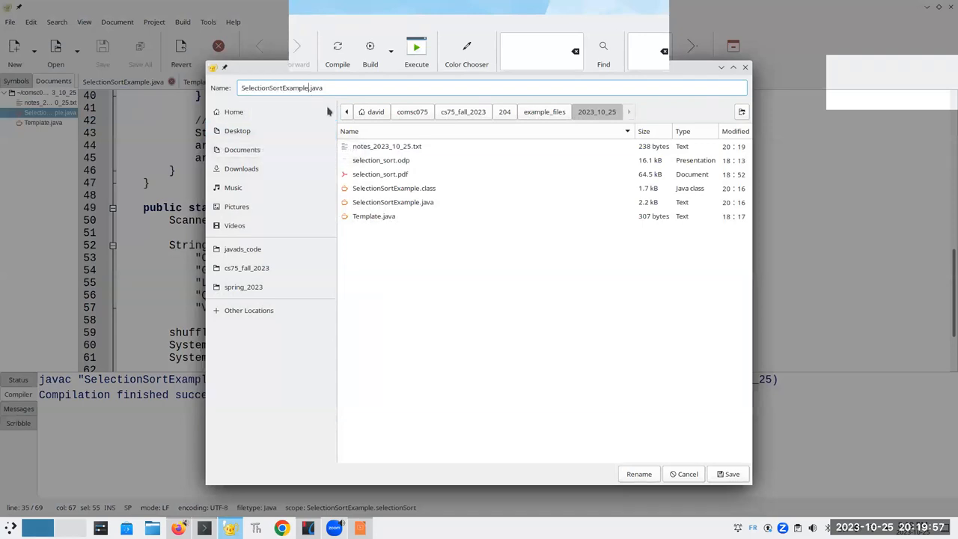
text(2)
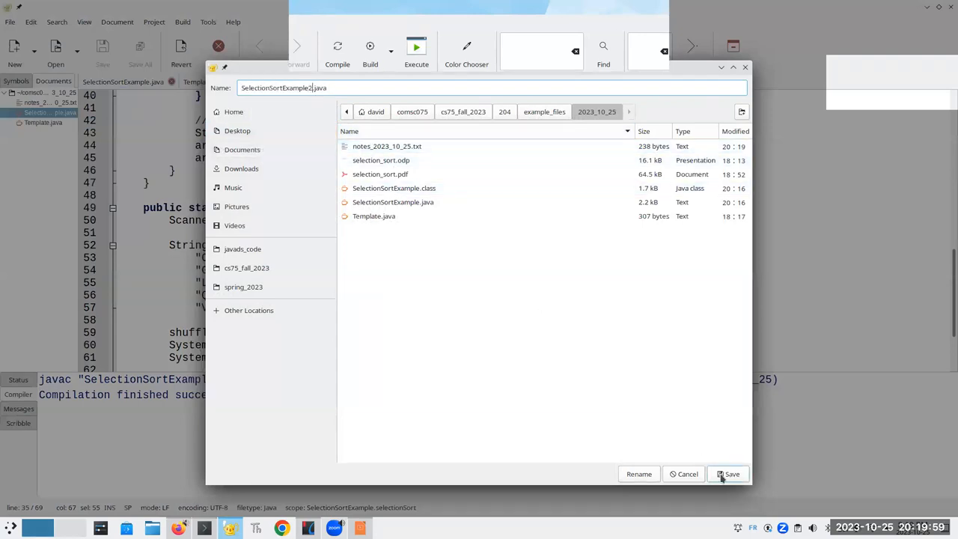
click(728, 474)
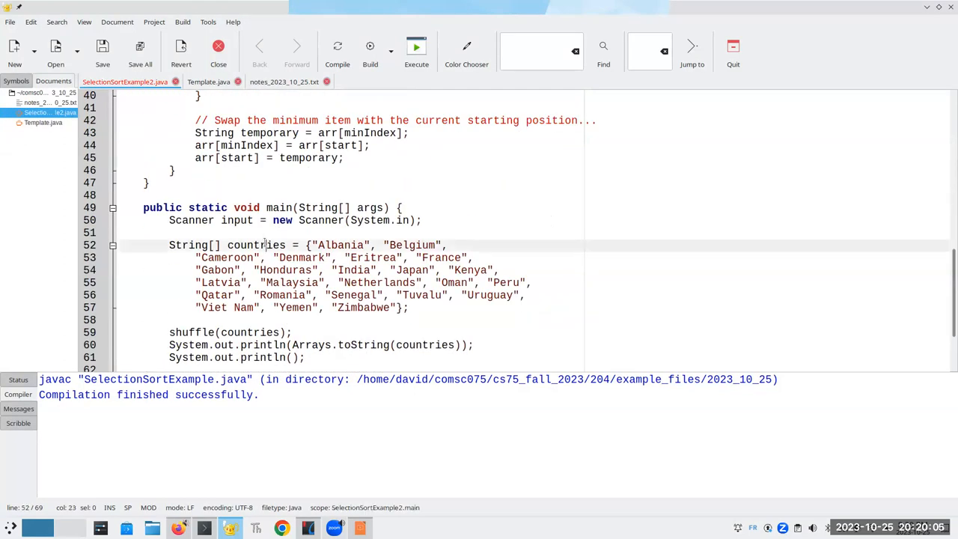
Rename the array to animals holding ant, bee, cat, dog, elk and fox.
text(animals)
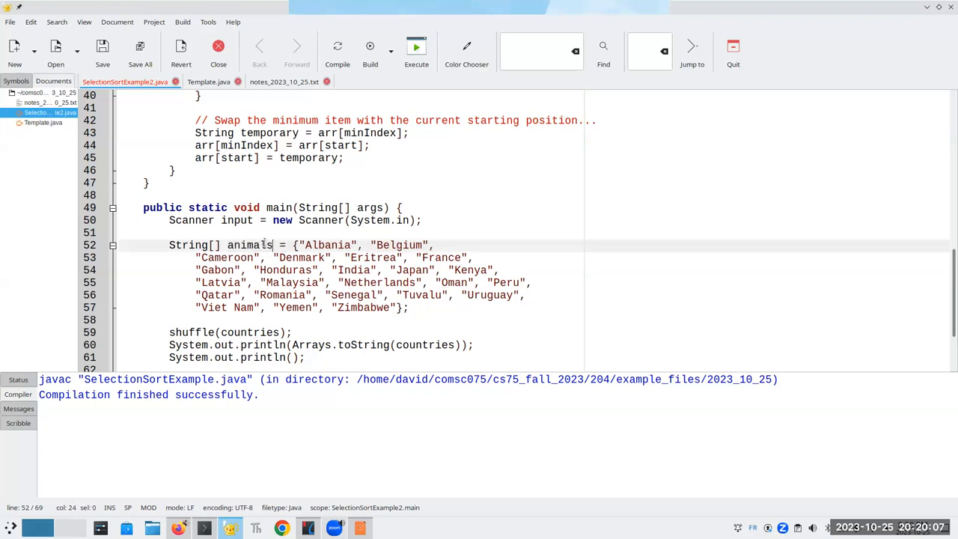
drag(275, 245, 384, 295)
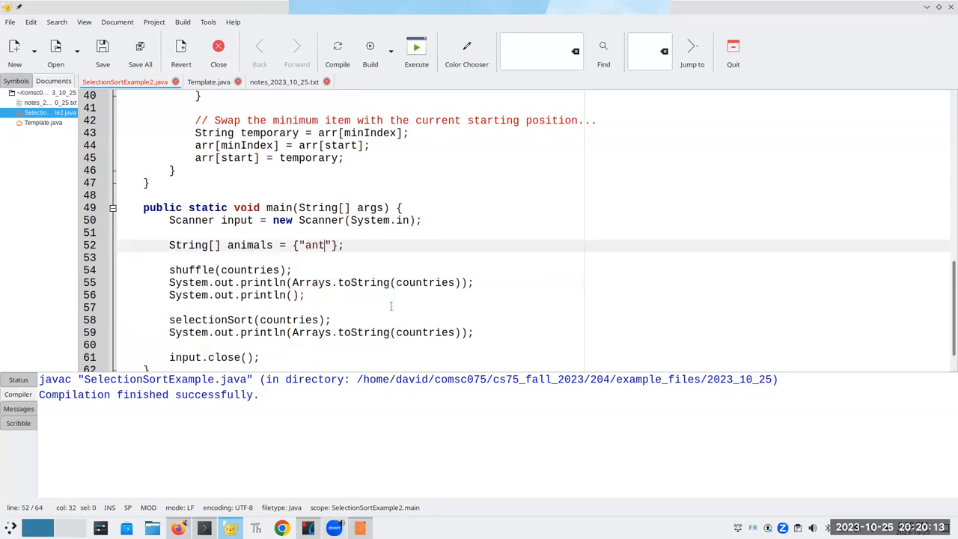
text(, "bee)
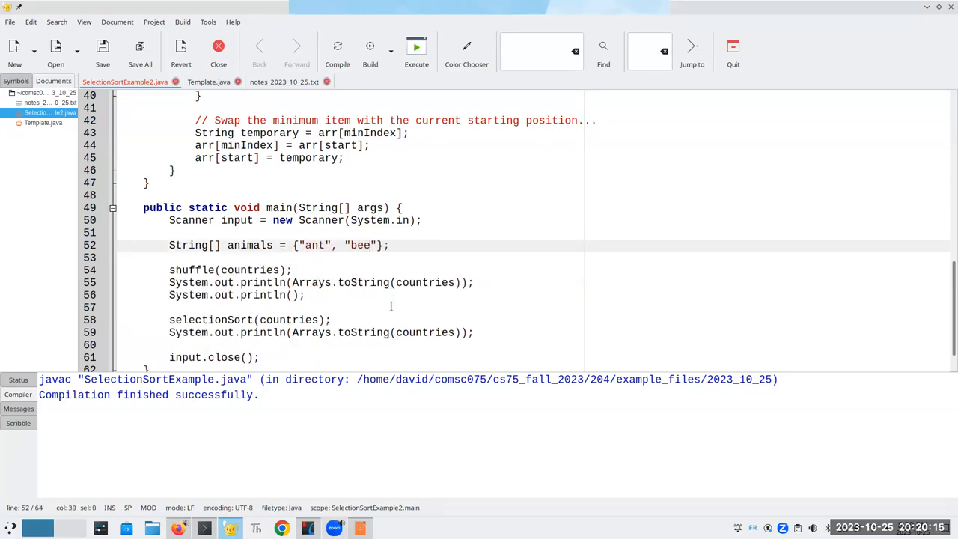
text(, "ca")
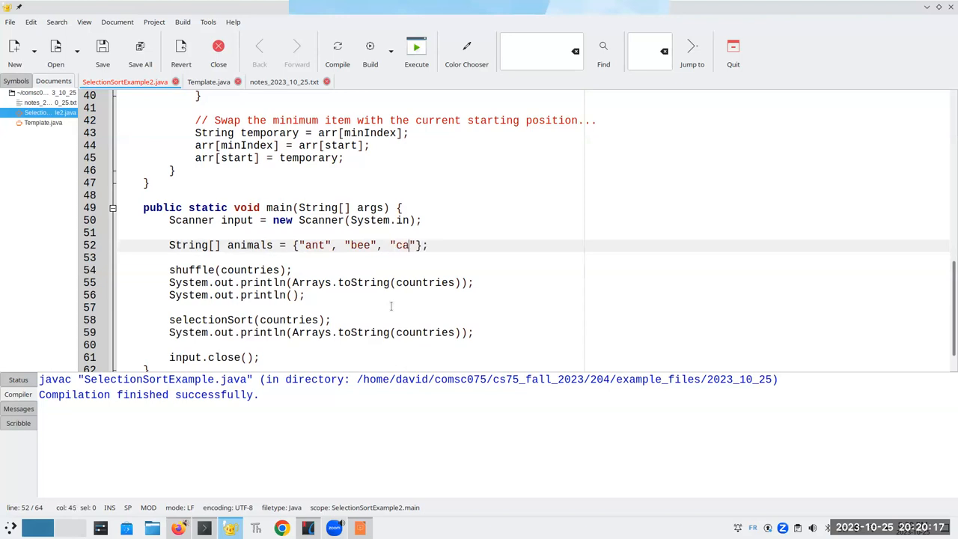
text(t", "dog")
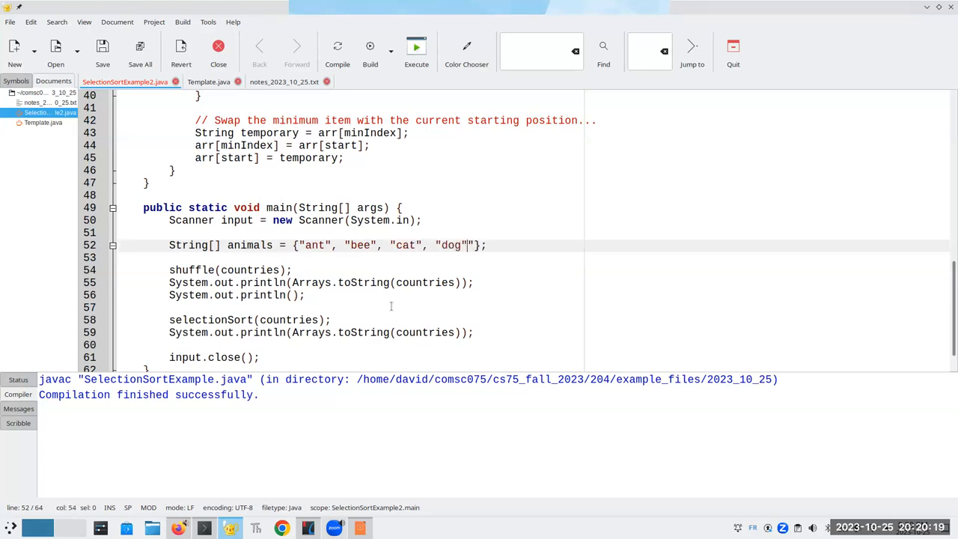
text(, "elk")
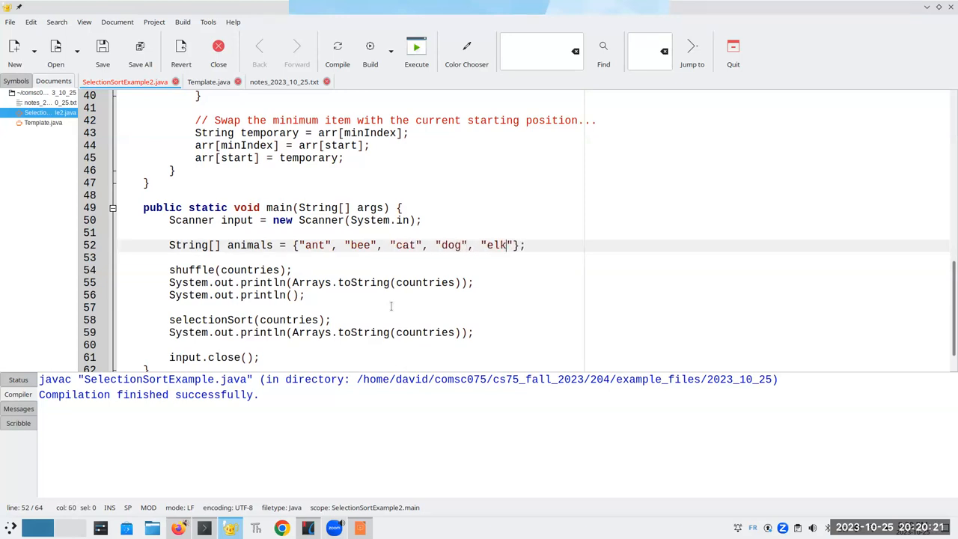
text(, "f)
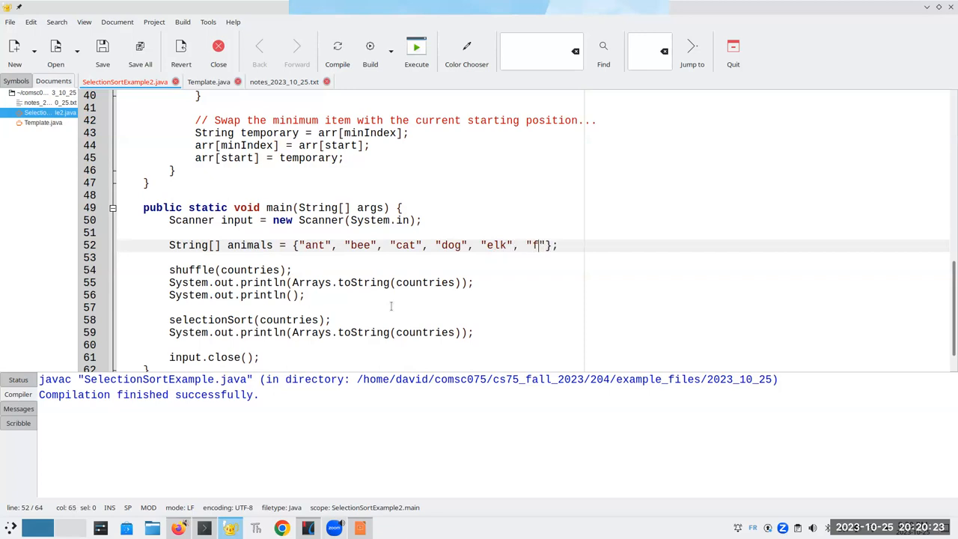
text(ox)
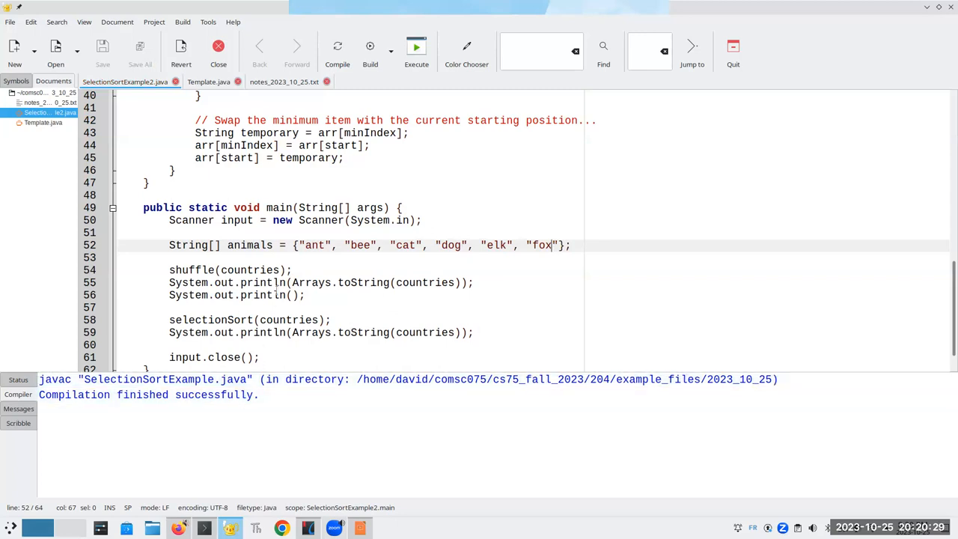
Change the later countries references, including the print call, to animals.
text(animals)
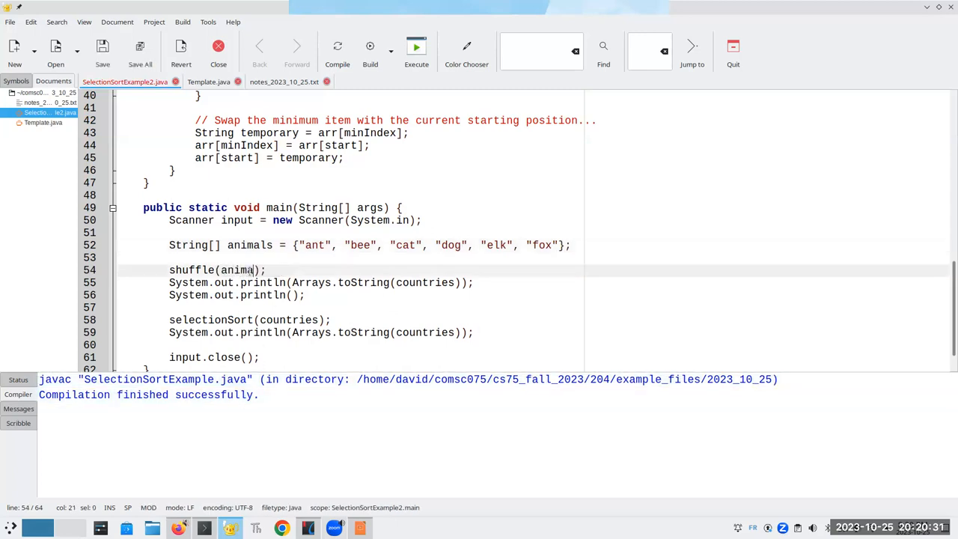
double_click(424, 282)
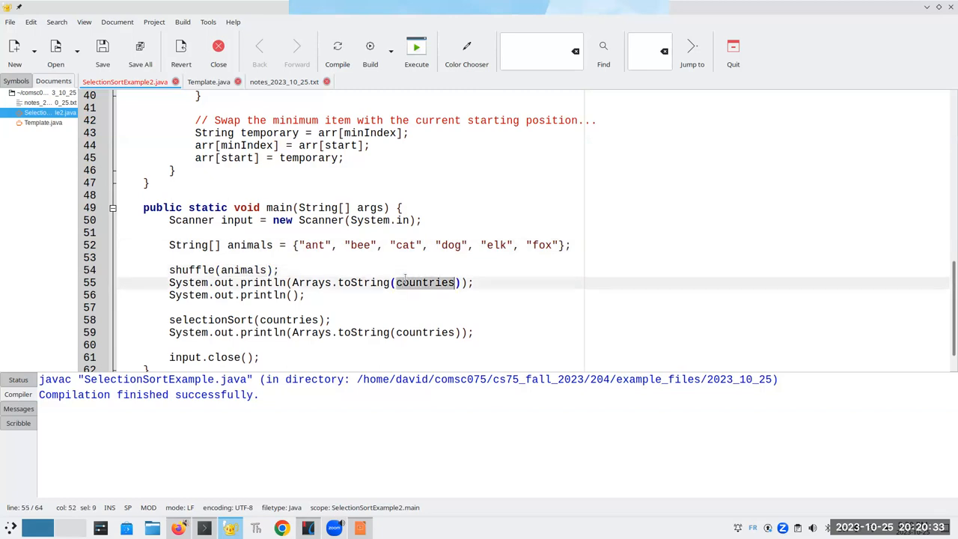
text(animals)
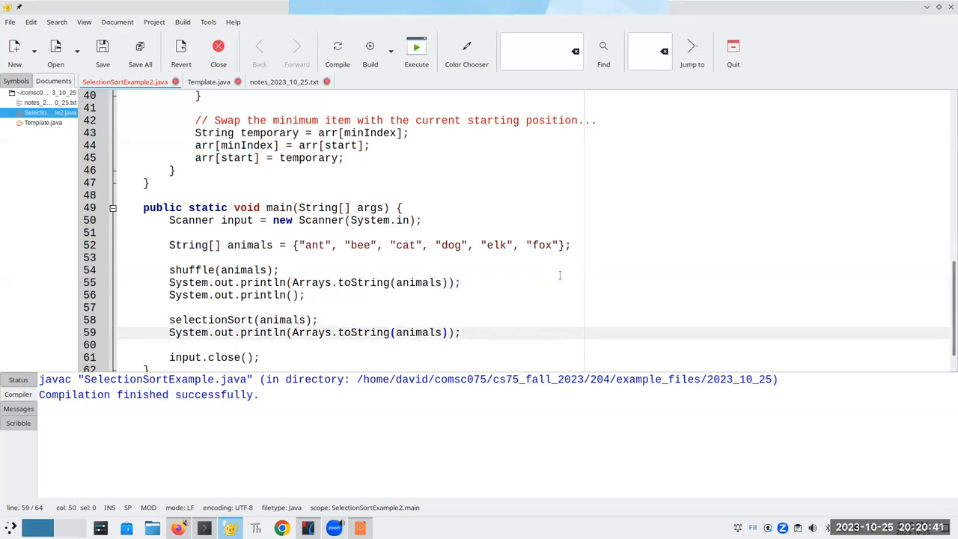
After the minIndex line, print "Starting position moves to " + start and "Current minimum is " + minValue.
click(281, 270)
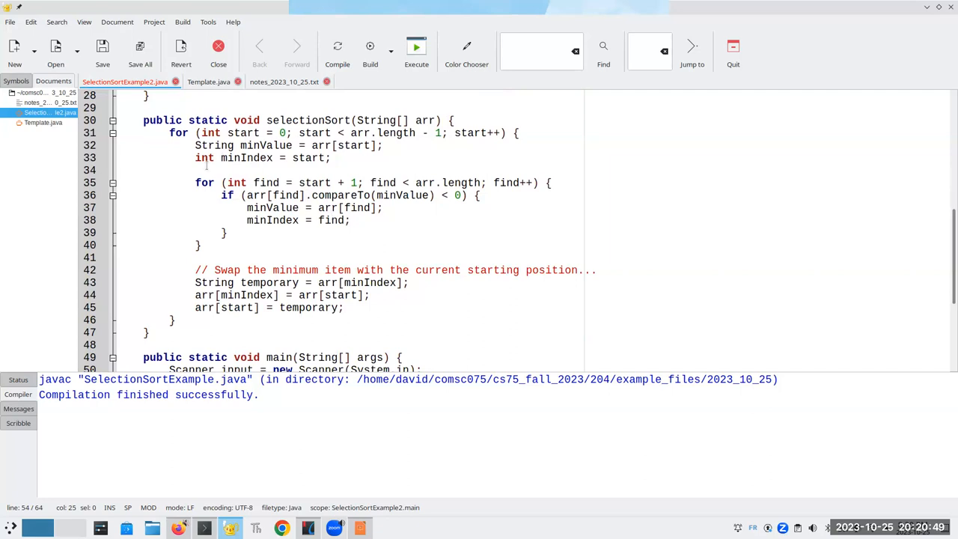
text(ystem.out.println(")
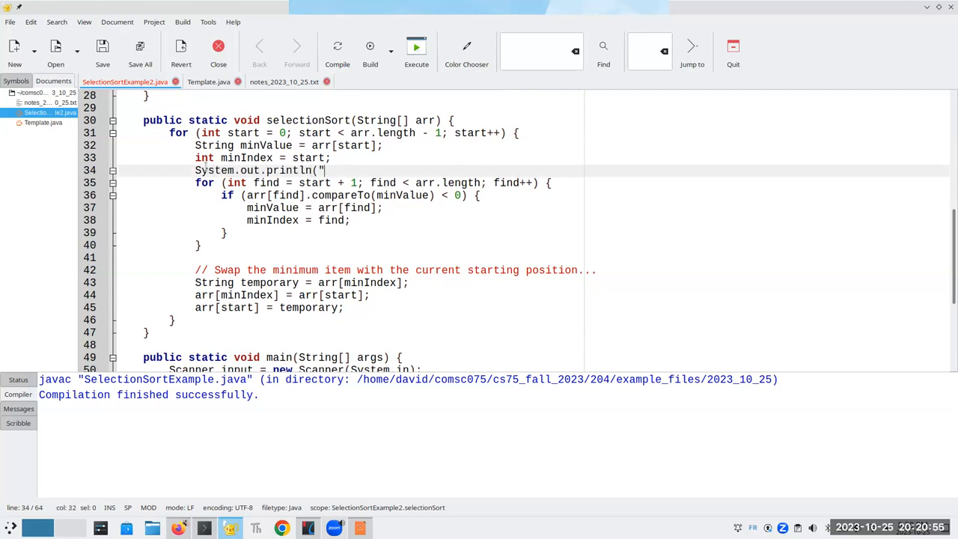
text(Starting position moves to)
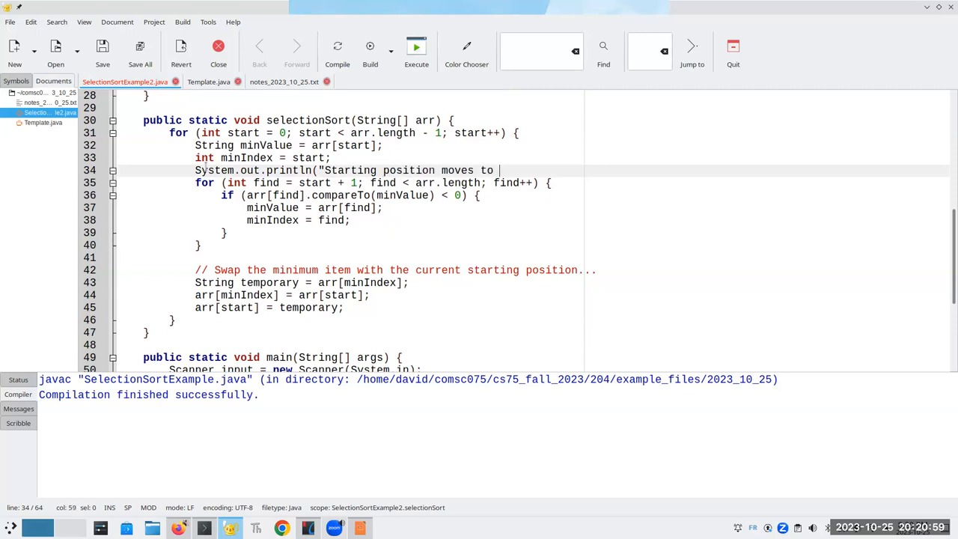
text(" + start);)
text(System.out.println("Current minimum is)
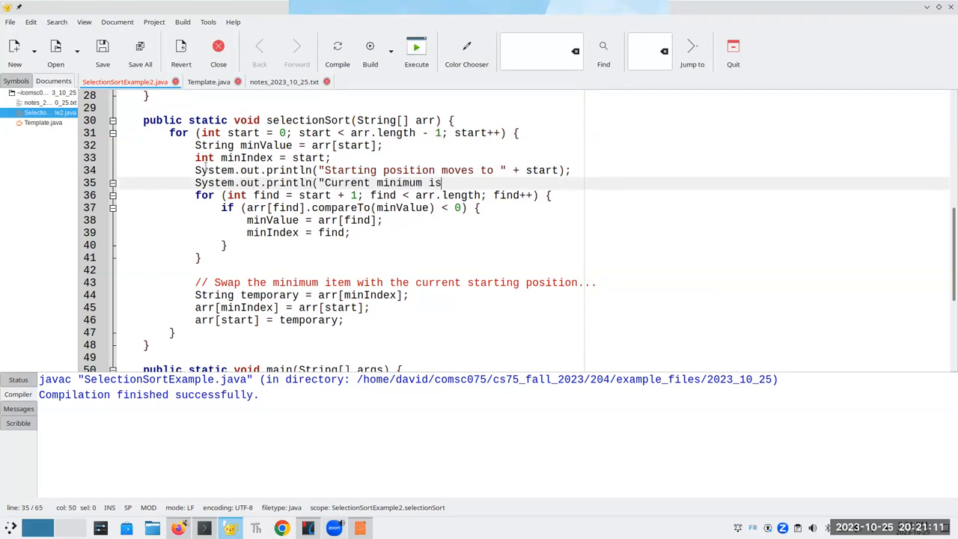
text(" + m)
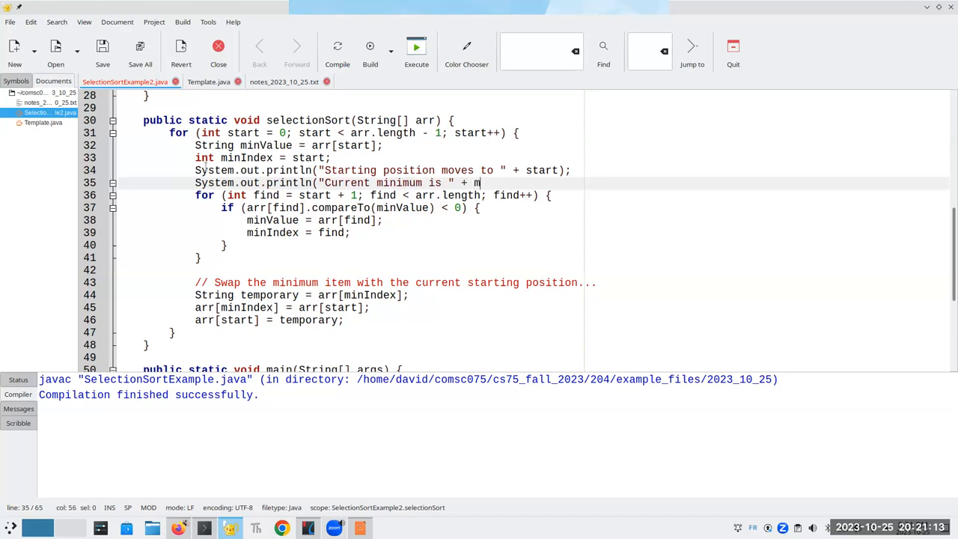
text(inValue)
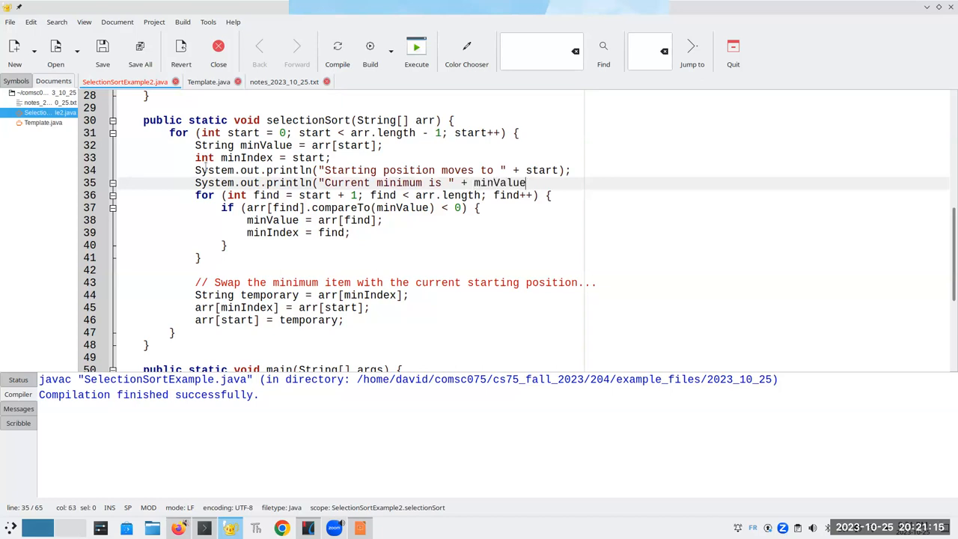
text();)
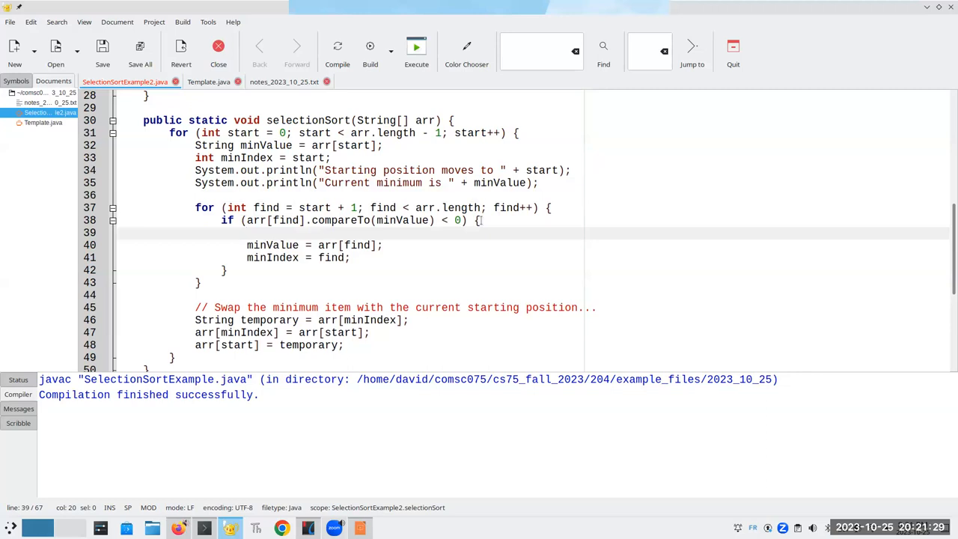
Inside the if block, print " New minimum is " + arr[find] + " at index " + find.
text(Syst)
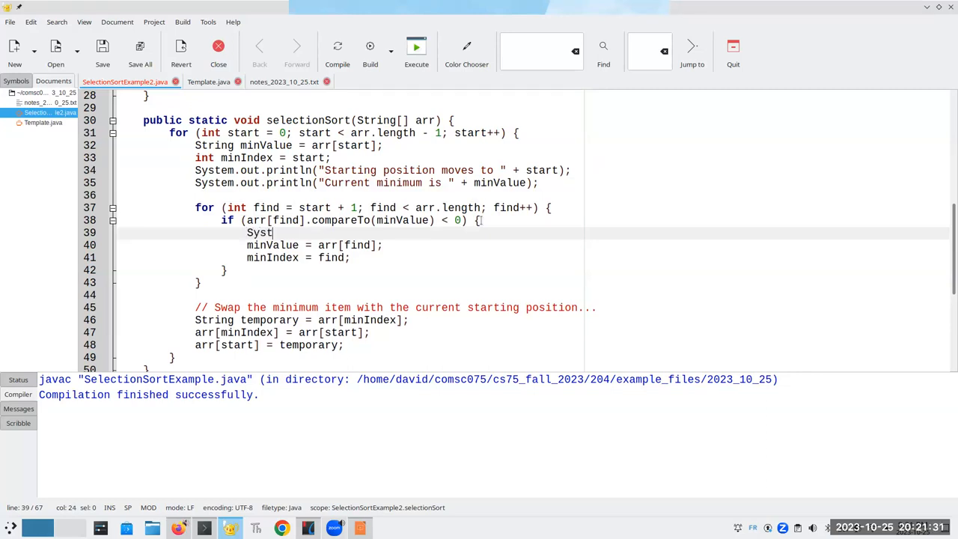
text(em.out.println)
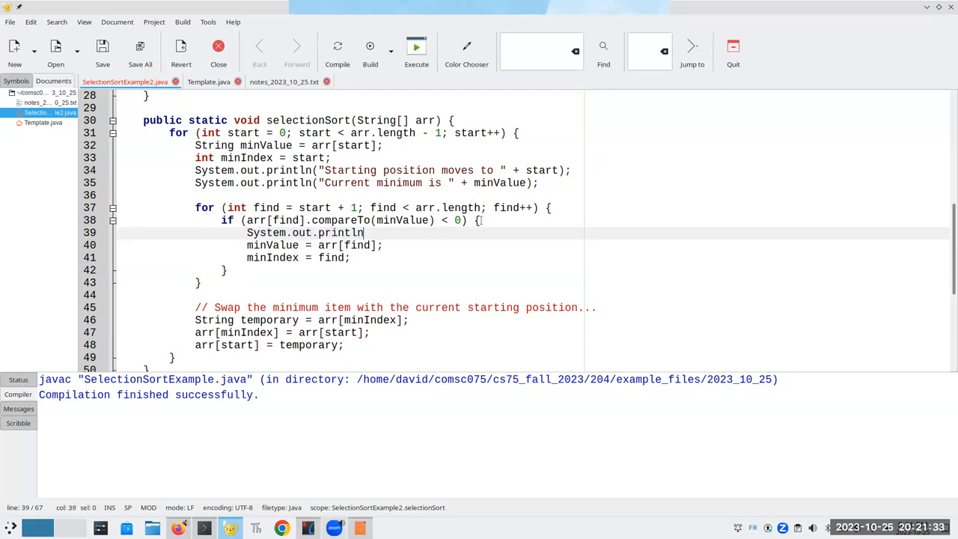
text(("   New minim)
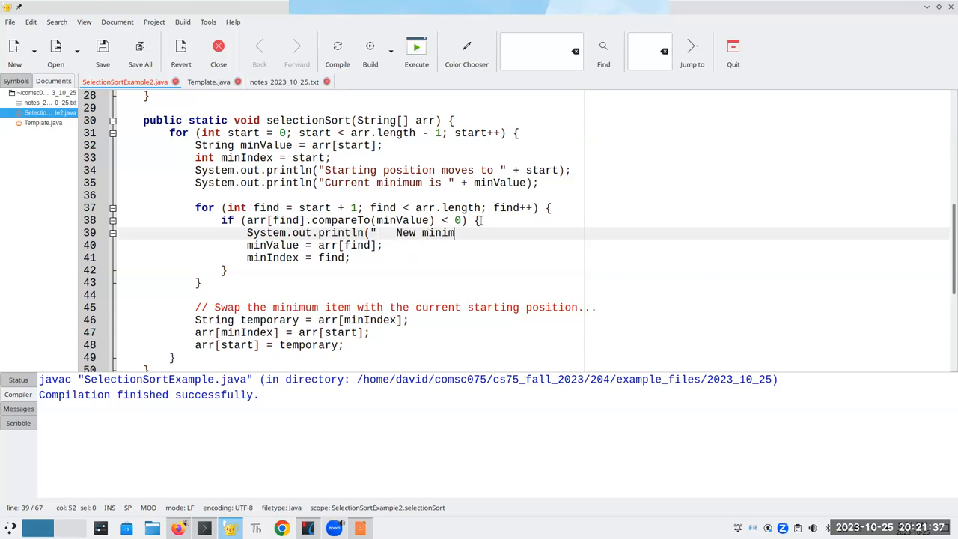
text(val)
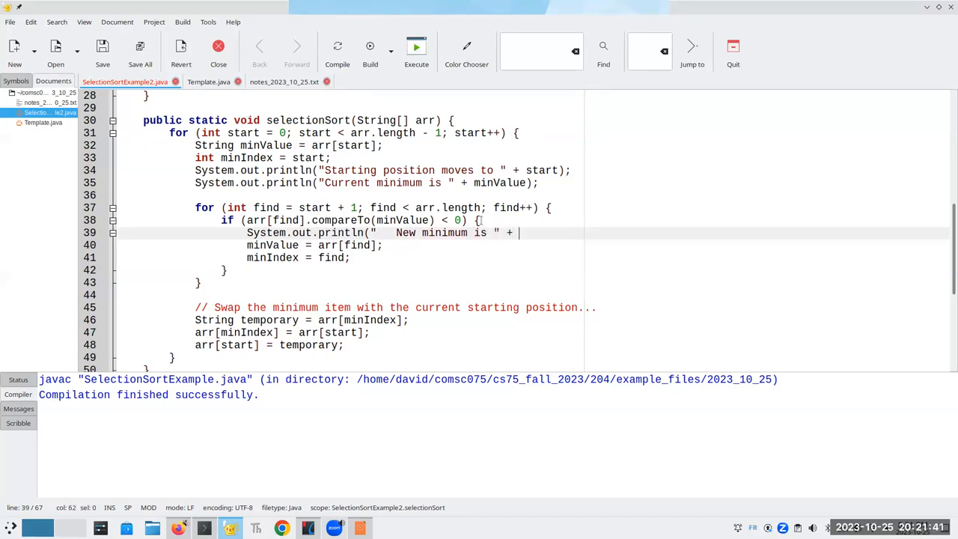
text(arr[find] + " at ind)
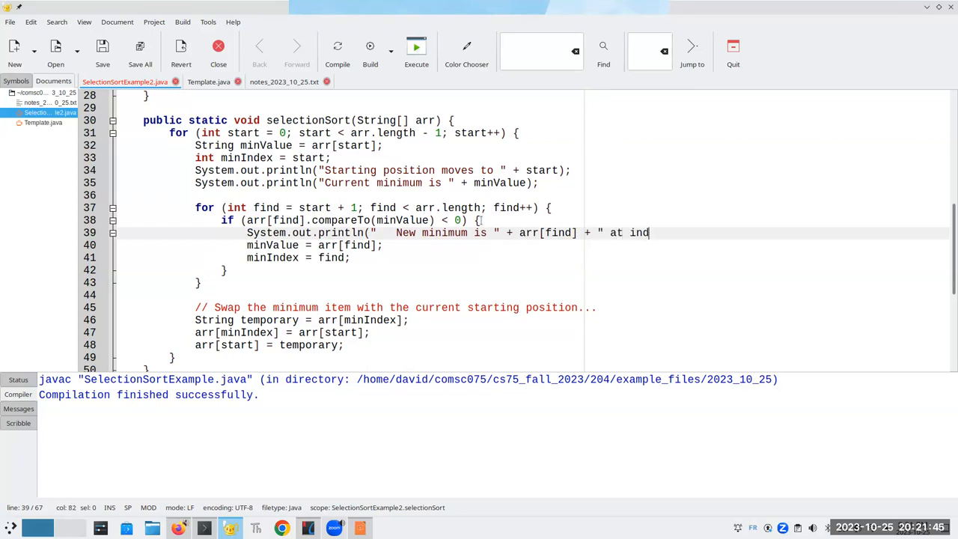
text(ex " + find))
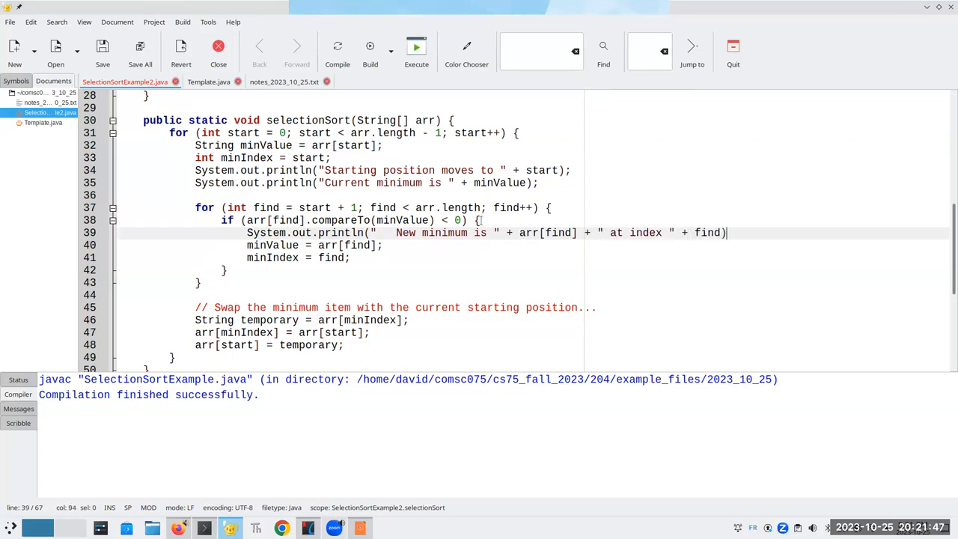
text(;)
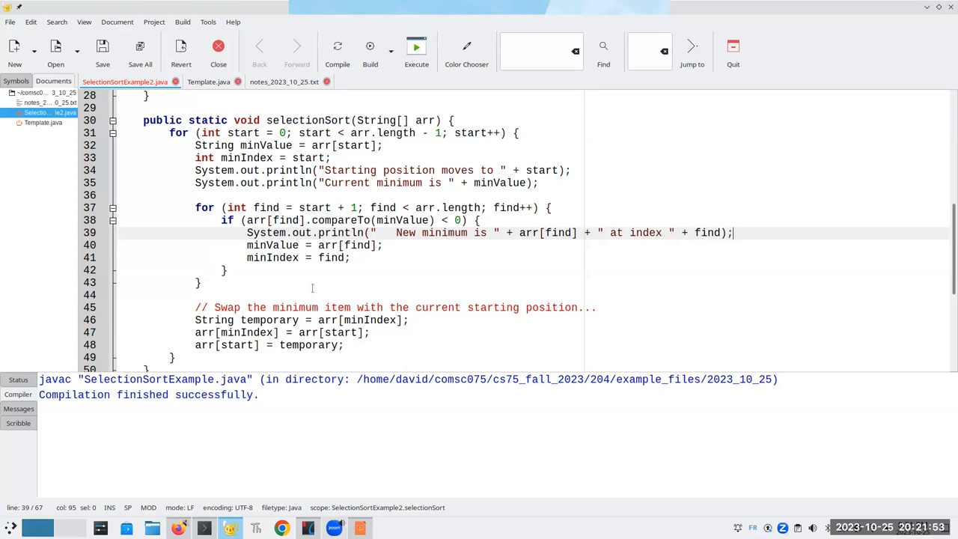
After the inner loop, add a Swap println showing arr[start], start, arr[minIndex] and minIndex.
click(225, 282)
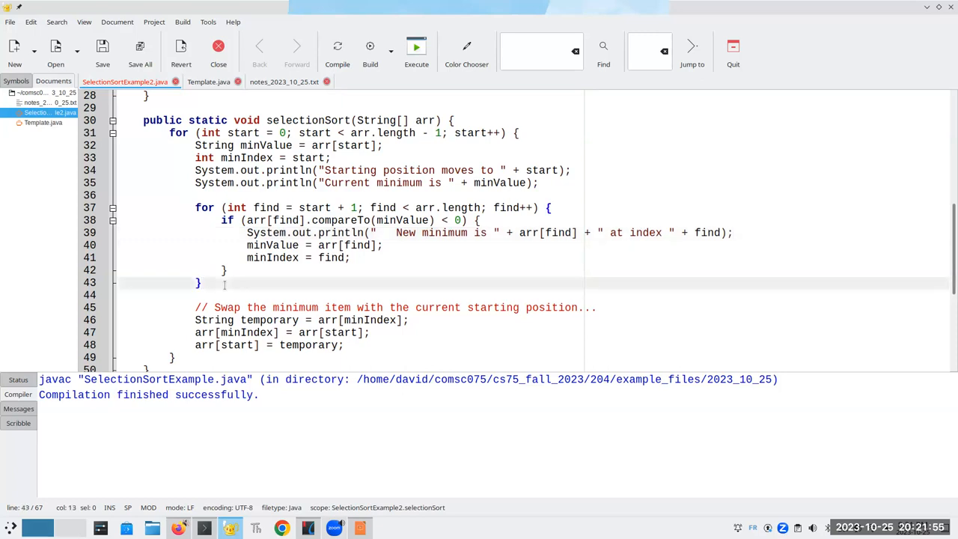
text(S)
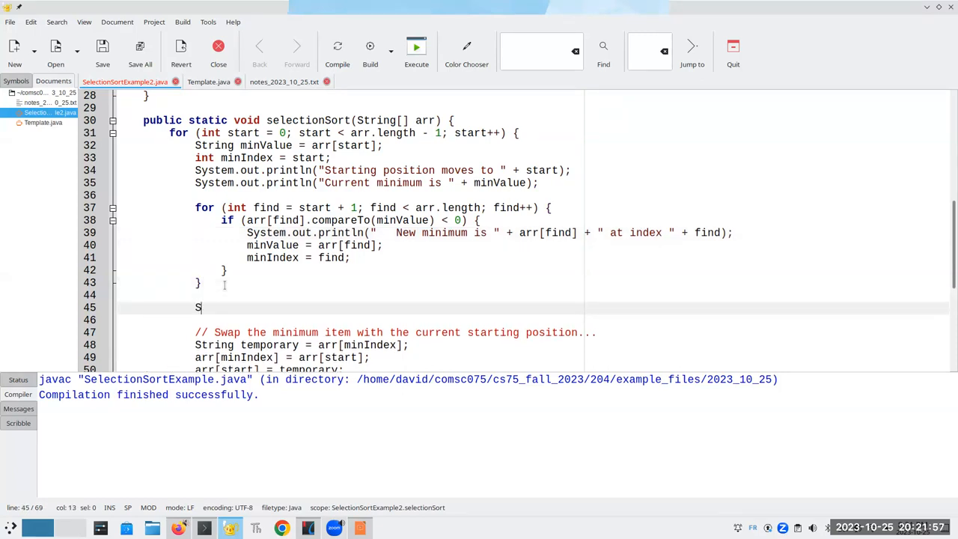
text(ystem.out.println("Swap " +)
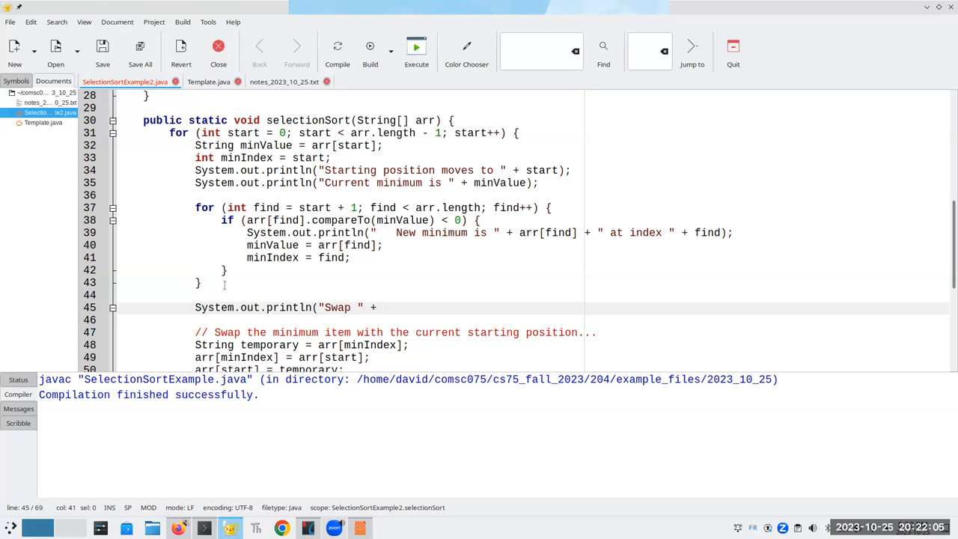
text(arr[start] + " at)
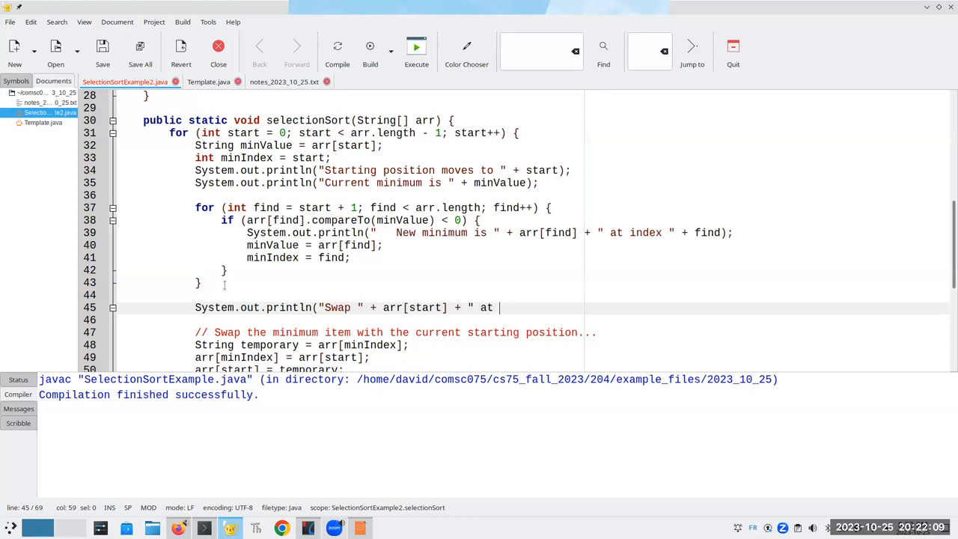
text(index " + start)
click(533, 320)
text(+ " with)
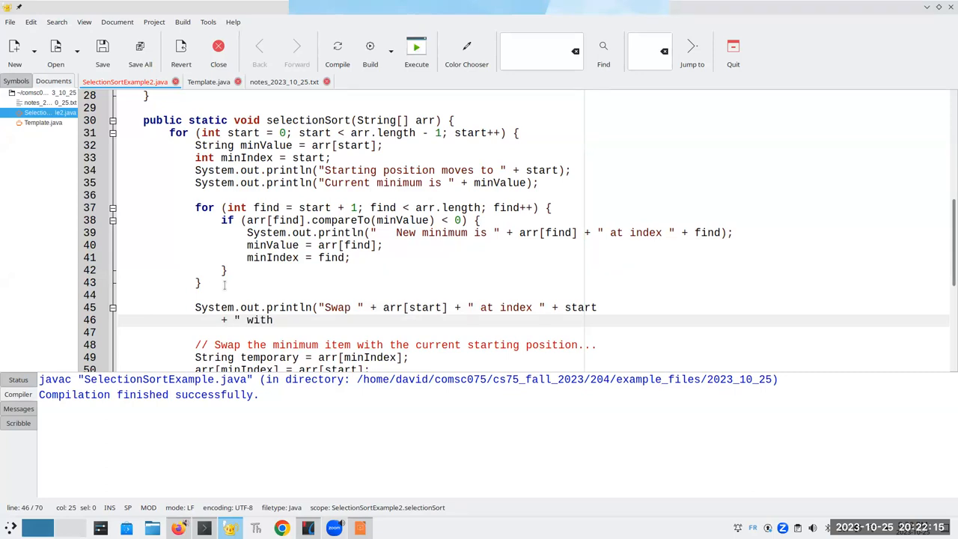
text(a)
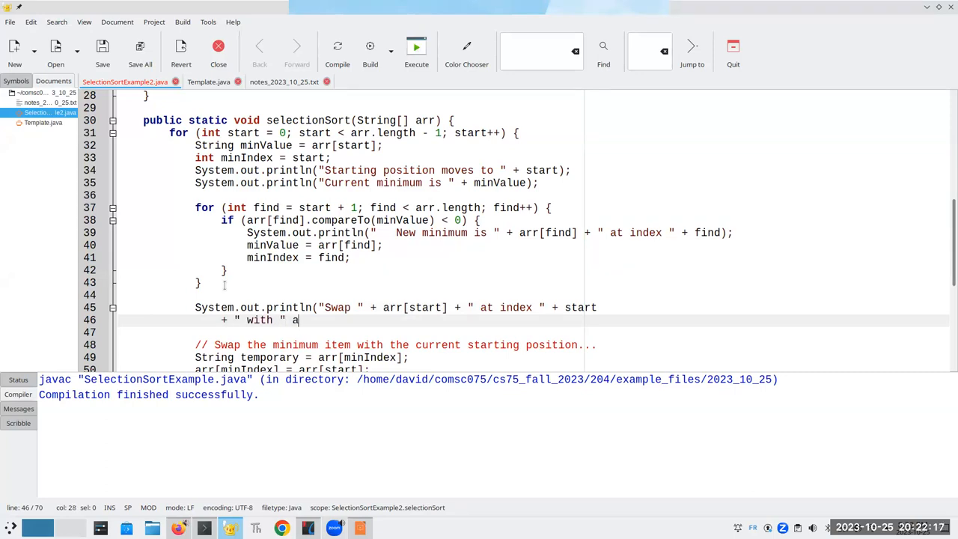
text(+)
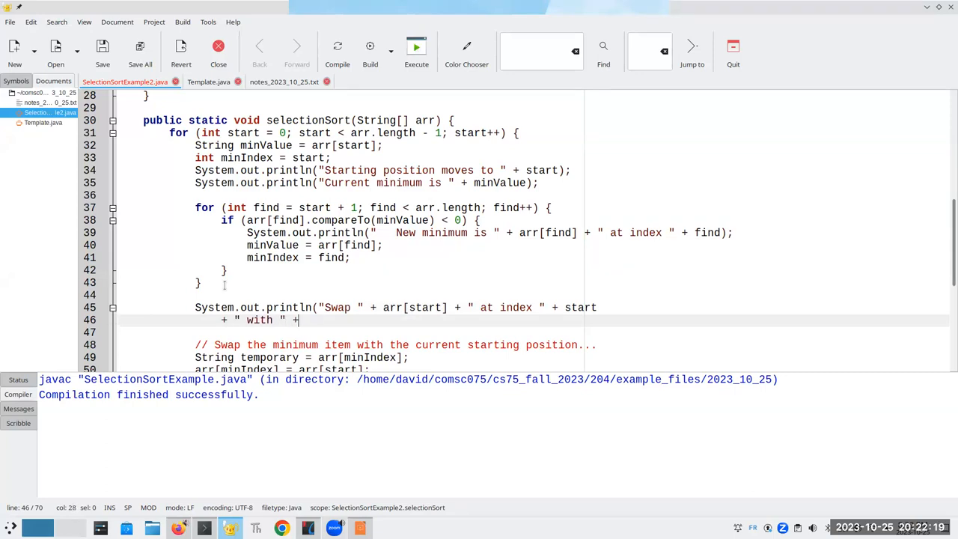
text(arr[min)
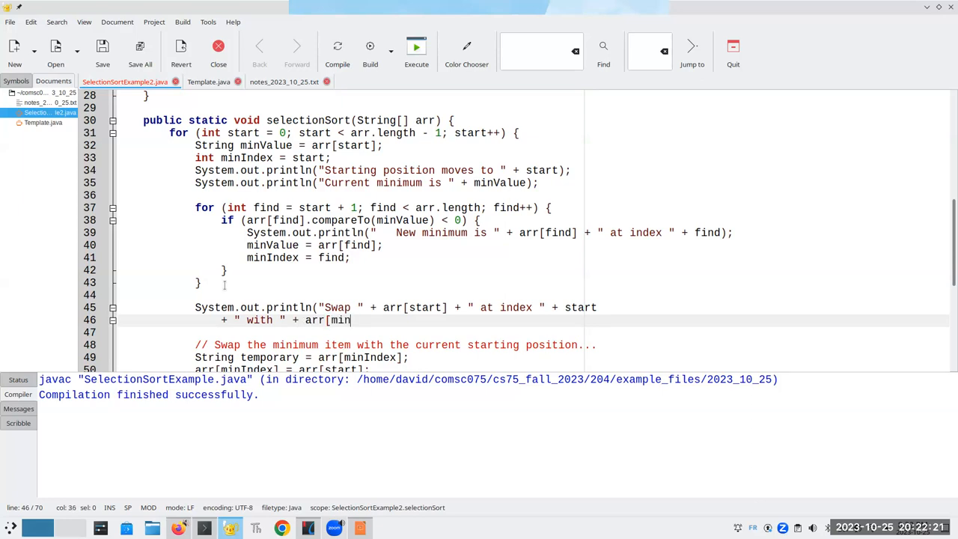
text(Index] + " at index)
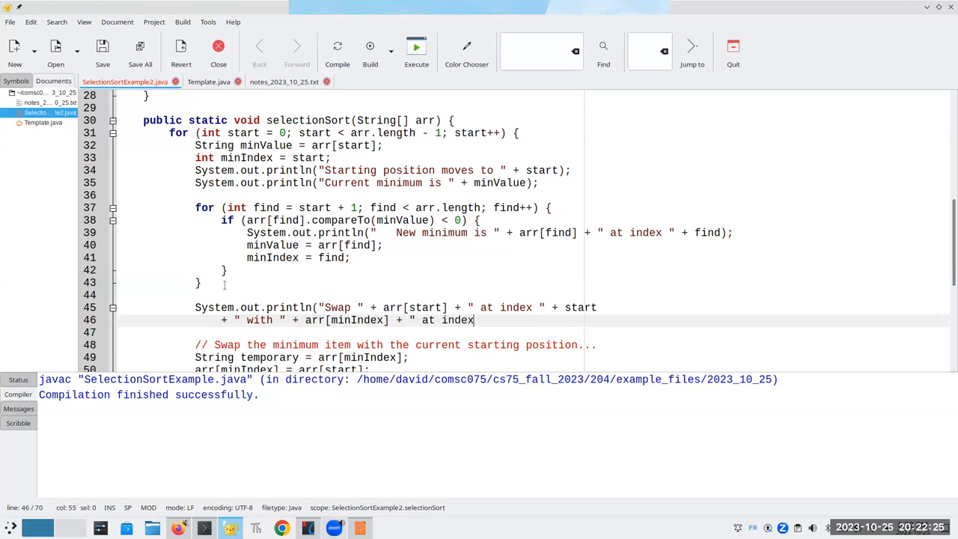
text(" + minIndex)
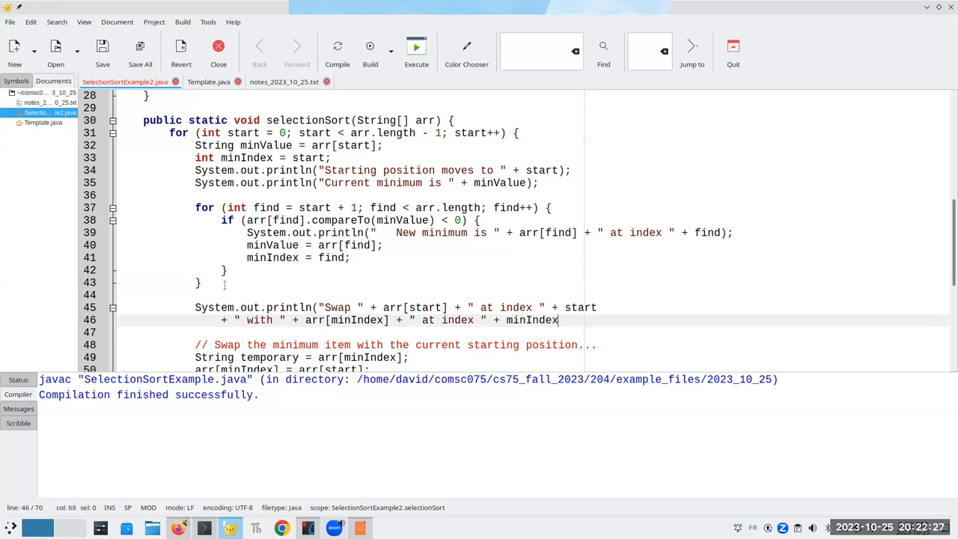
text())
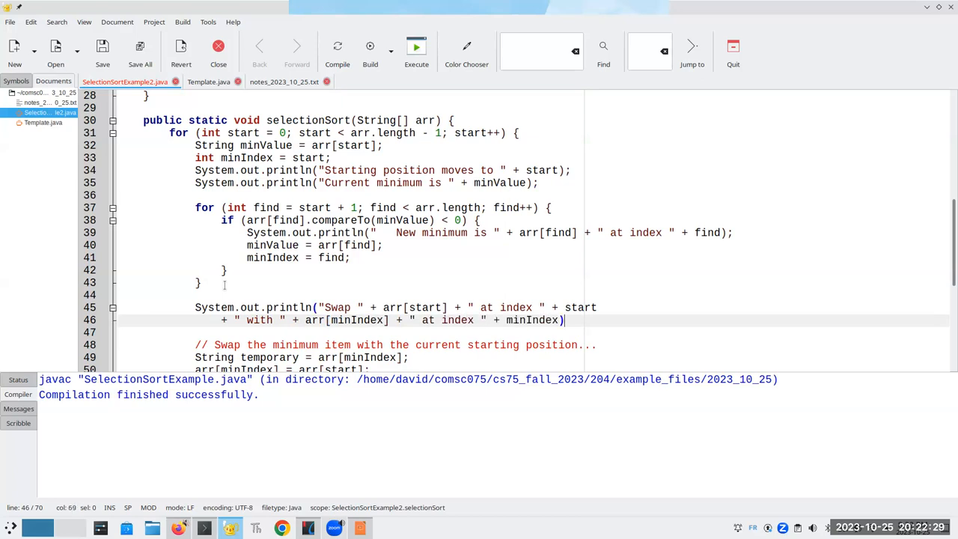
Print the array with Arrays.toString(arr), followed by a blank println().
text(Syste)
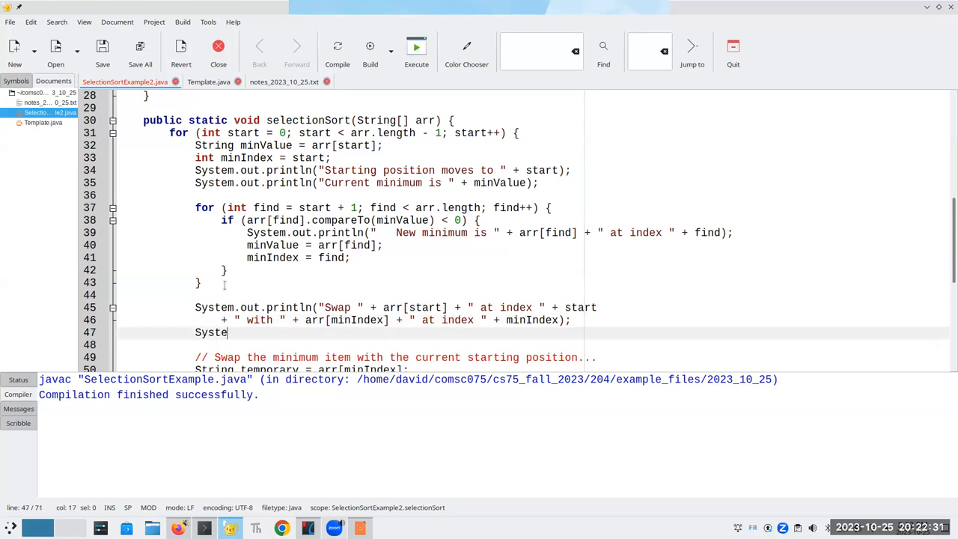
text(m.out.println)
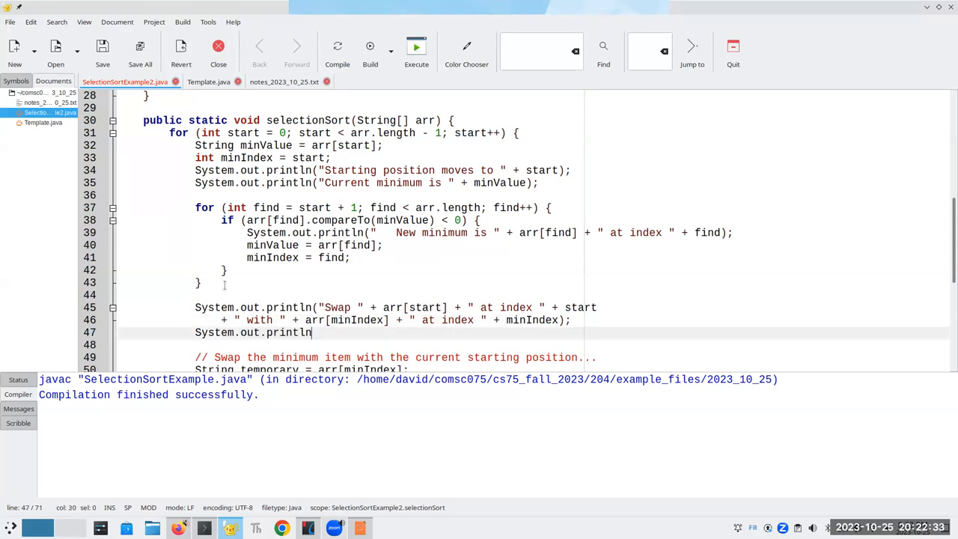
text(()
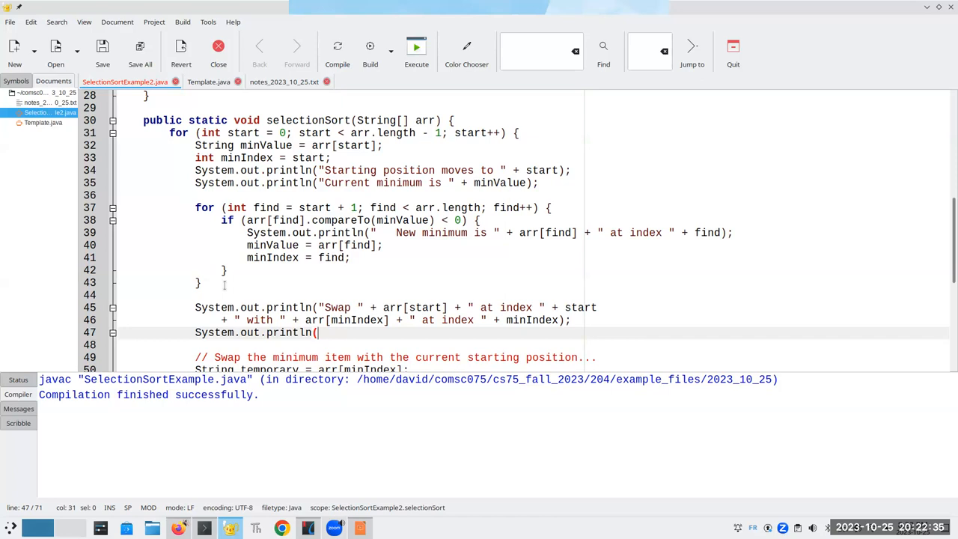
text(A)
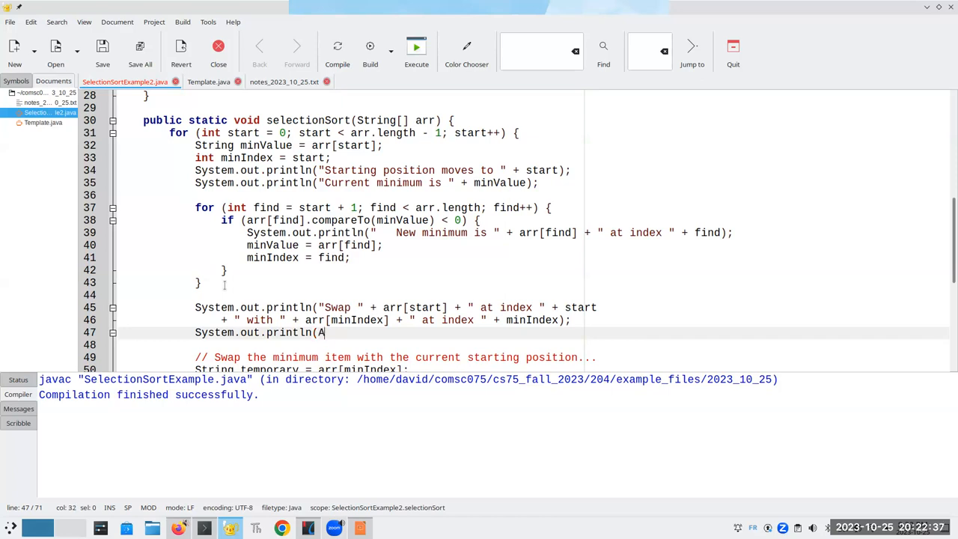
text(rrays.toString)
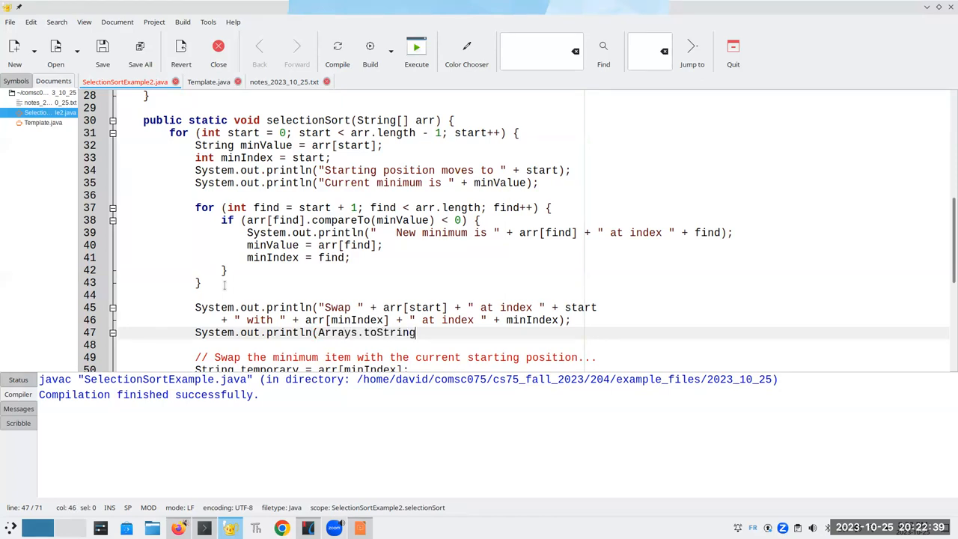
text(arr));)
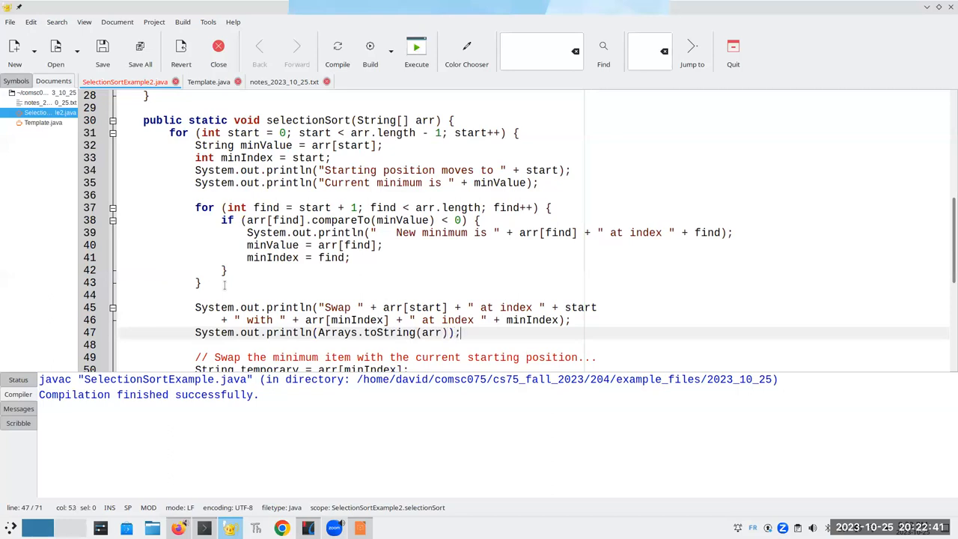
text(System.out.print)
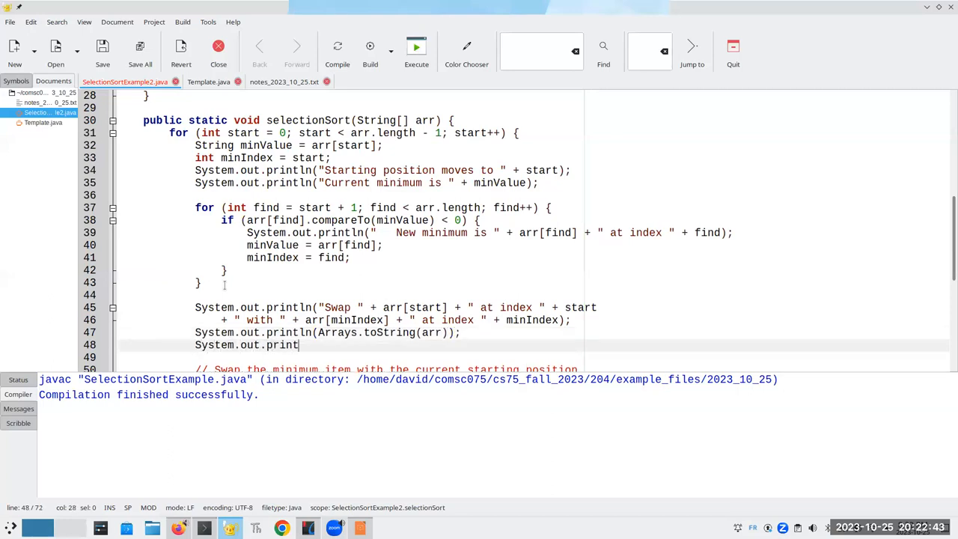
text(ln();)
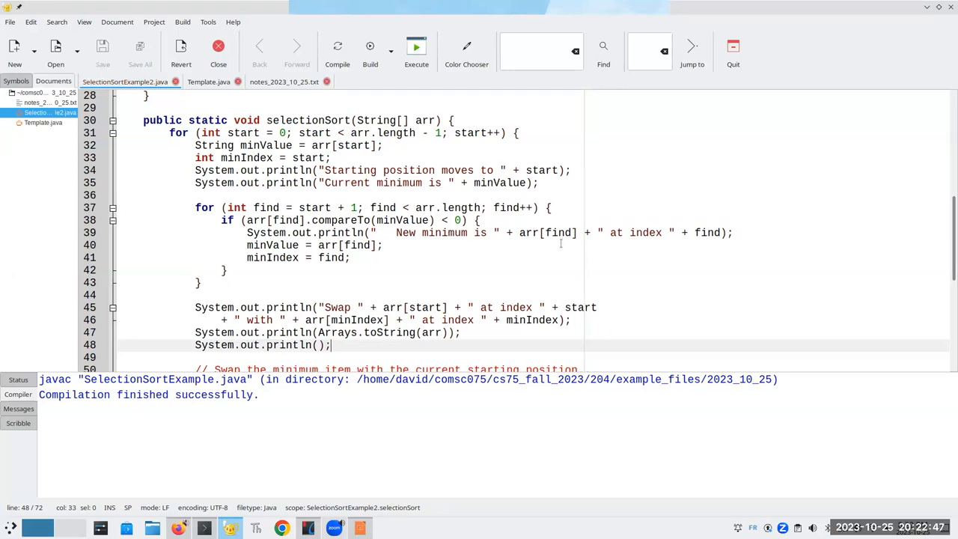
Compile the updated sorting file and execute it.
click(337, 47)
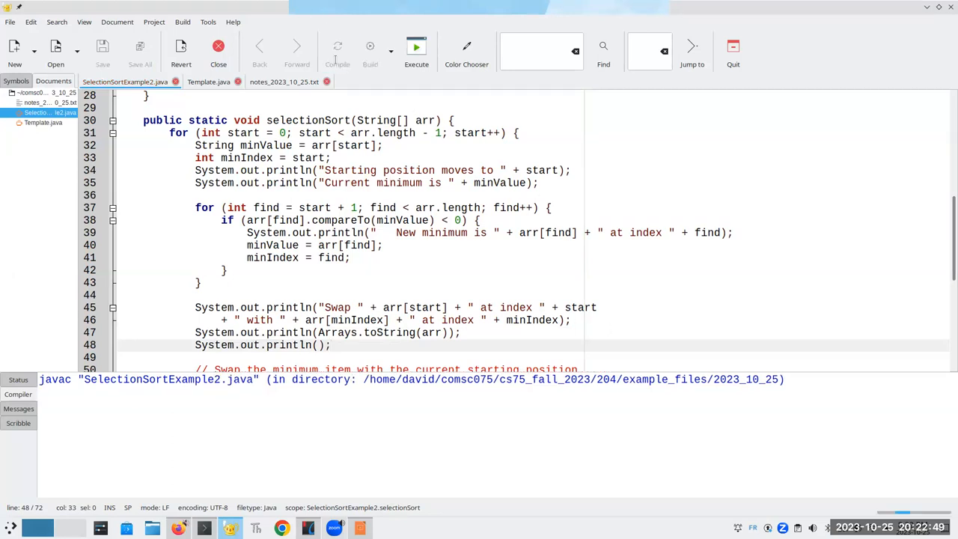
click(337, 47)
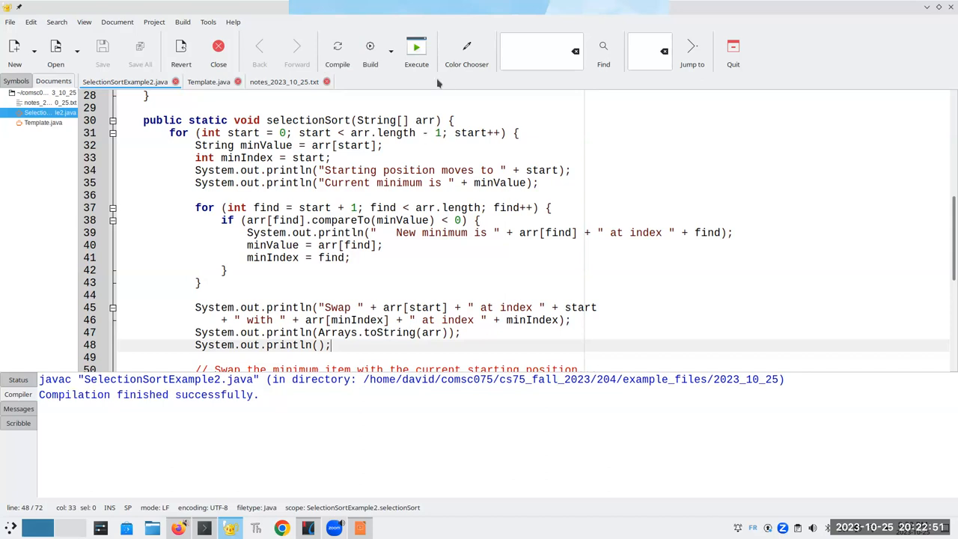
mouse_move(416, 46)
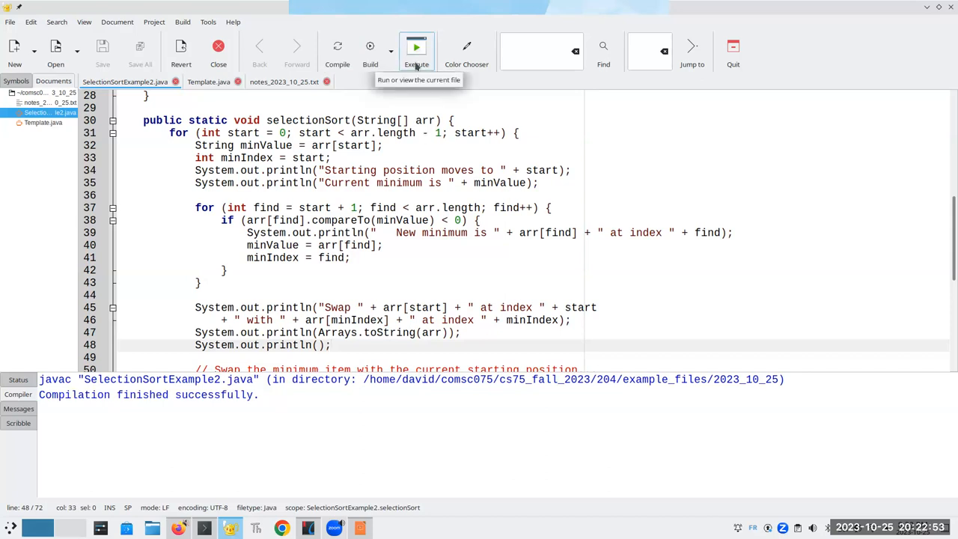
click(416, 46)
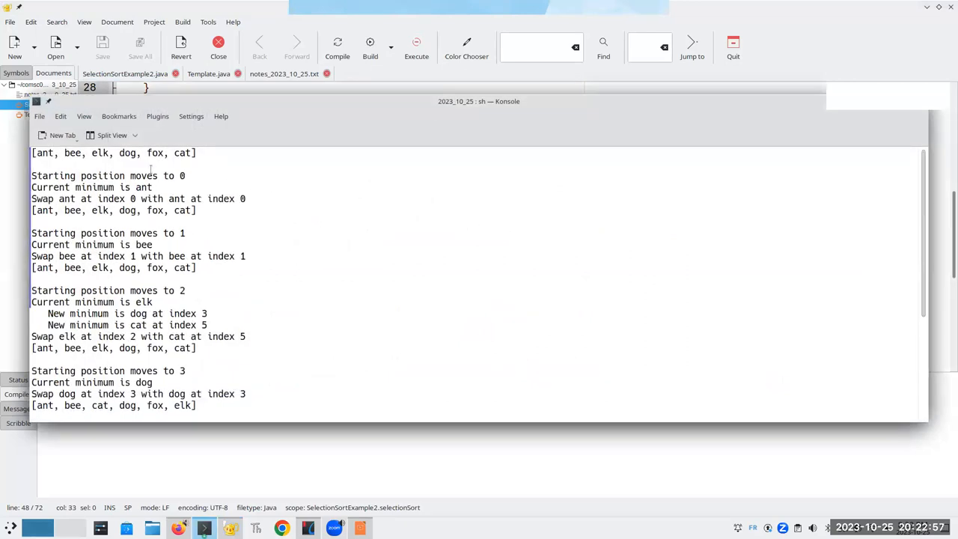
mouse_move(268, 6)
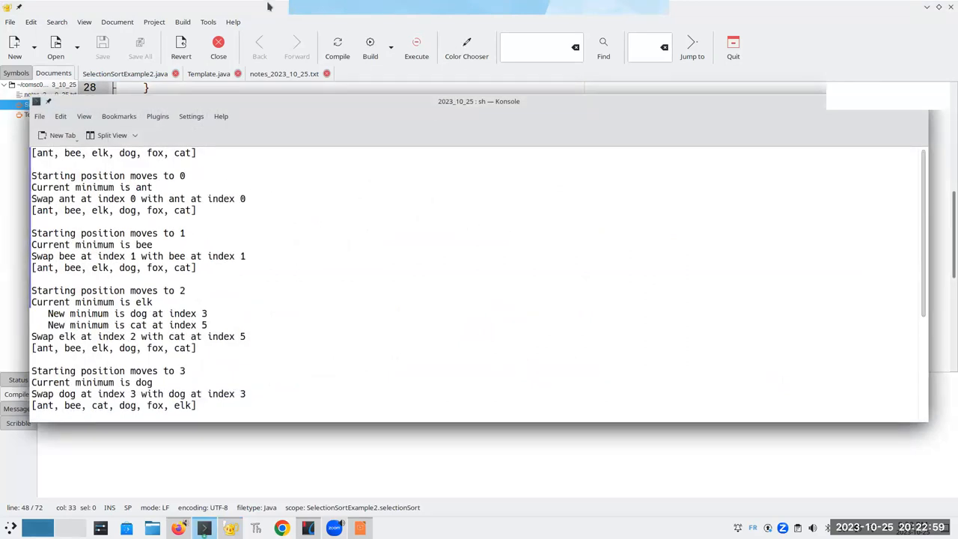
After reading the self-swap trace, return to the Geany source and scroll down.
click(125, 74)
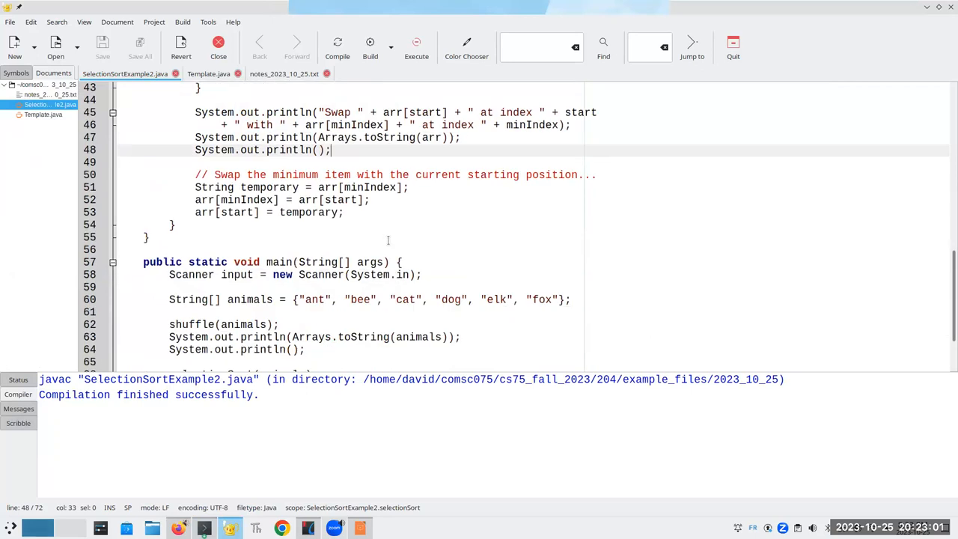
scroll(down, 3)
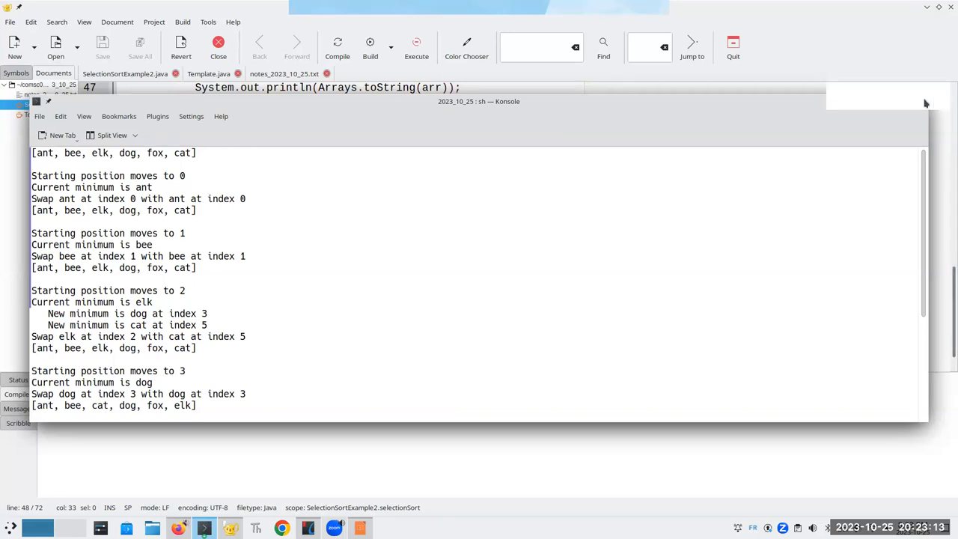
mouse_move(926, 103)
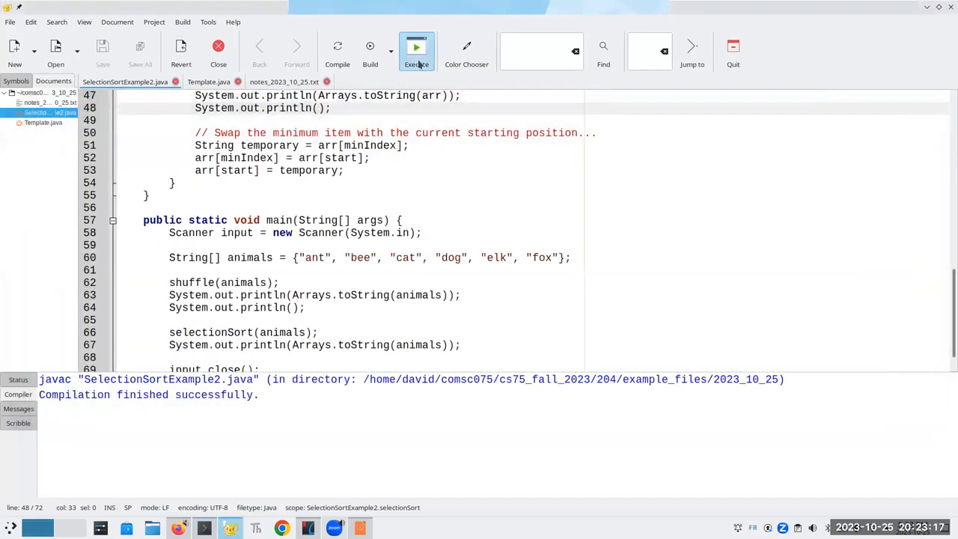
Rerun the program, tracing a new shuffle starting bee, ant, fox.
click(416, 46)
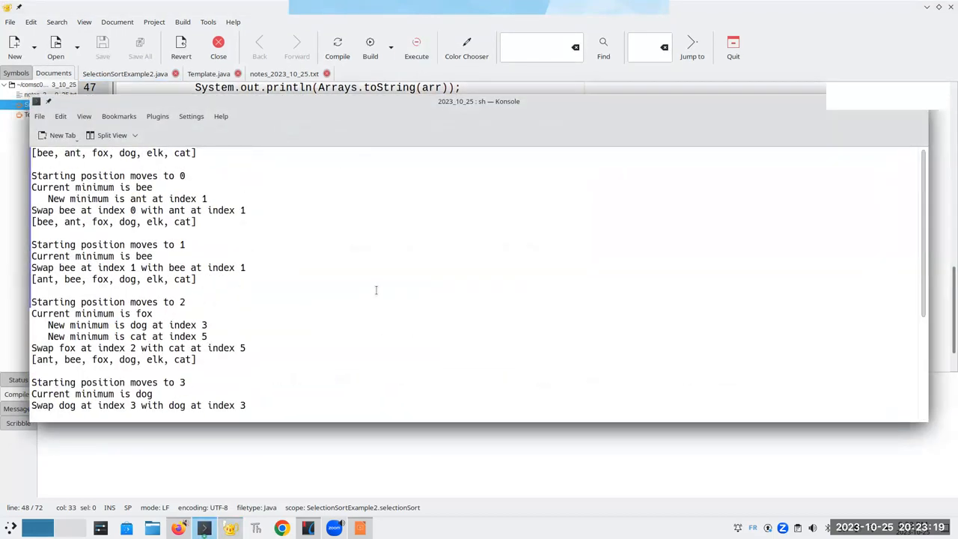
mouse_move(475, 197)
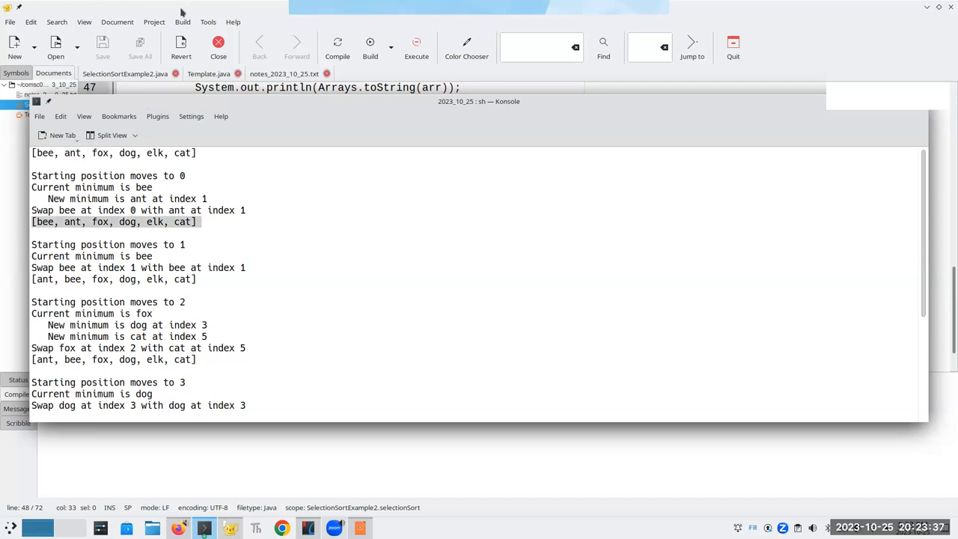
mouse_move(921, 107)
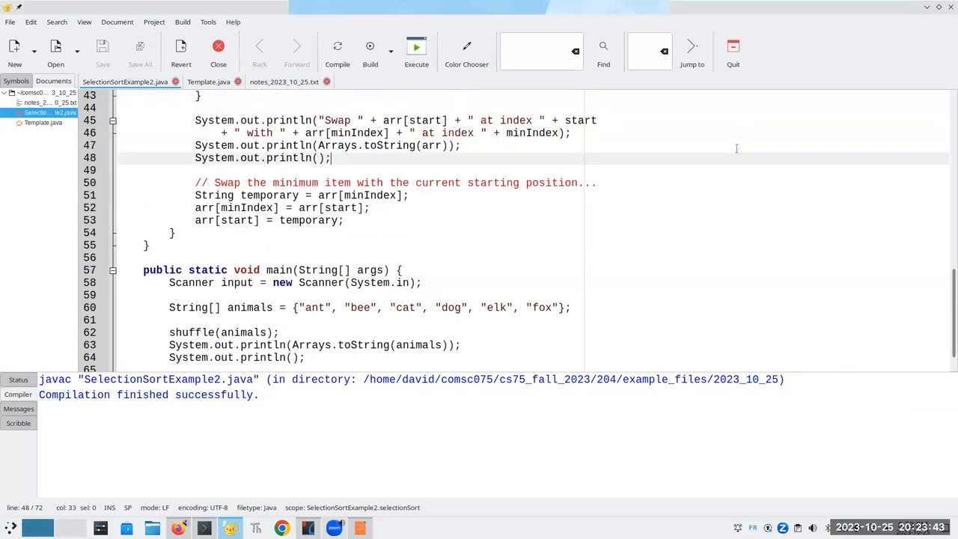
mouse_move(467, 239)
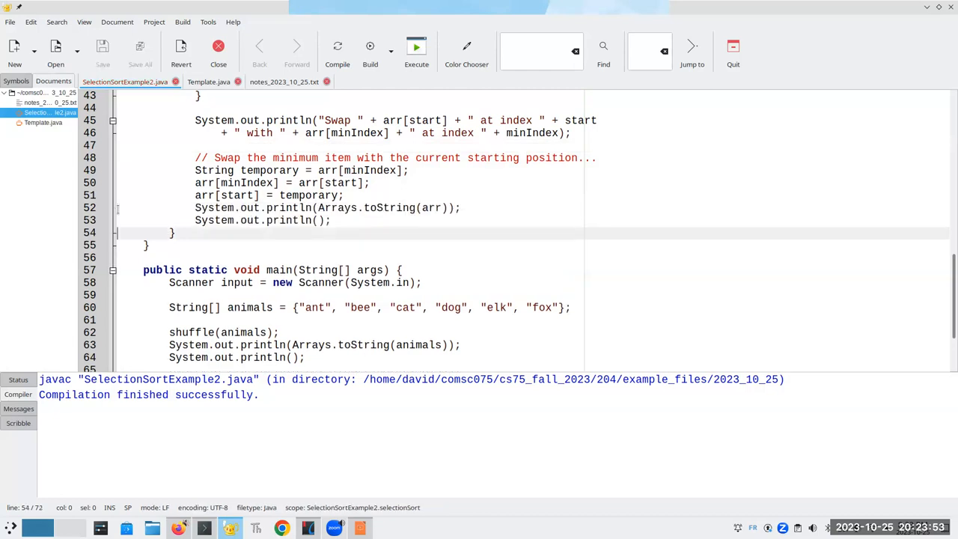
mouse_move(351, 170)
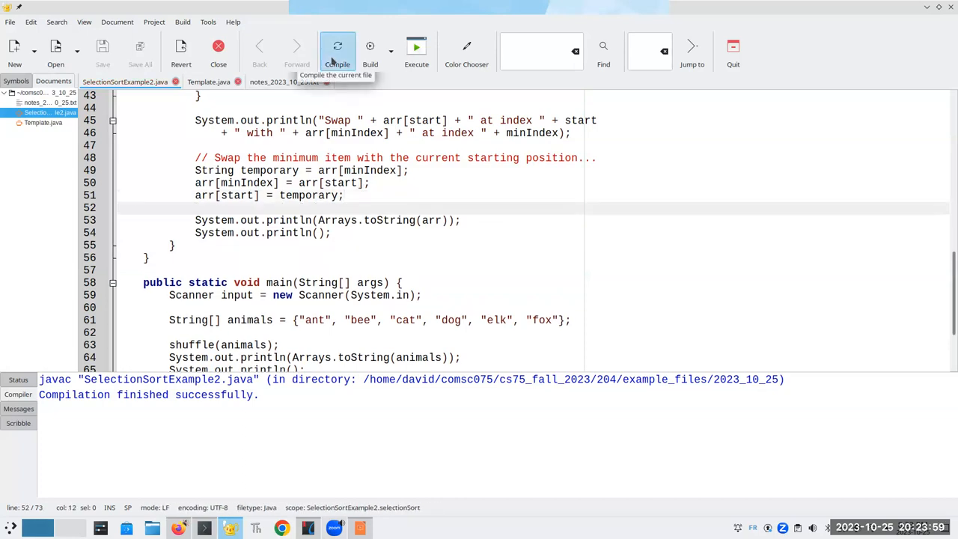
mouse_move(416, 49)
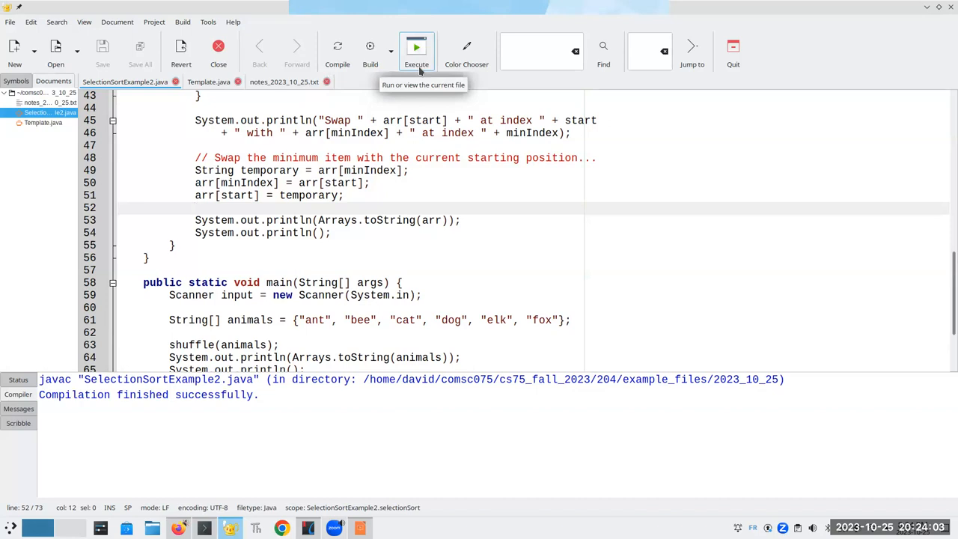
Run the program with the moved array print and scroll the trace to pass 3.
click(416, 47)
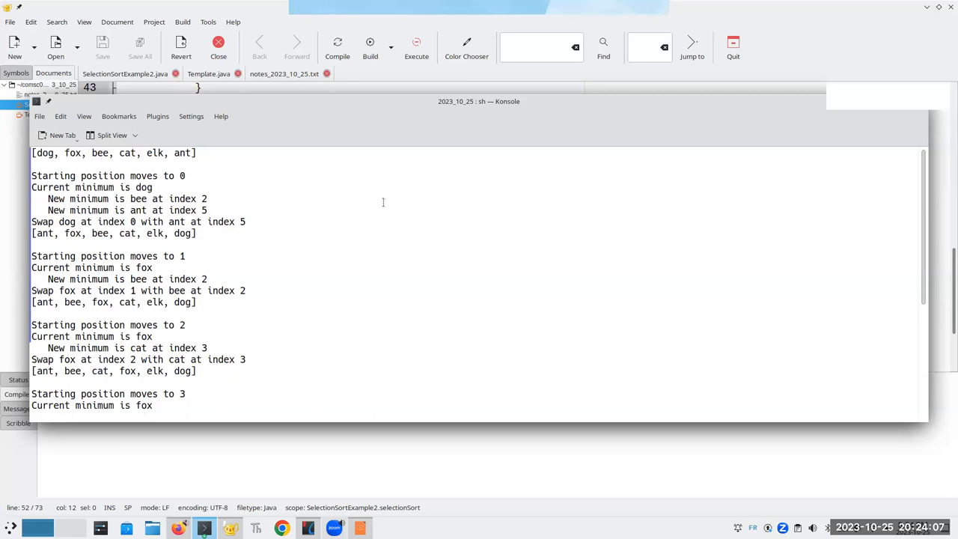
mouse_move(21, 158)
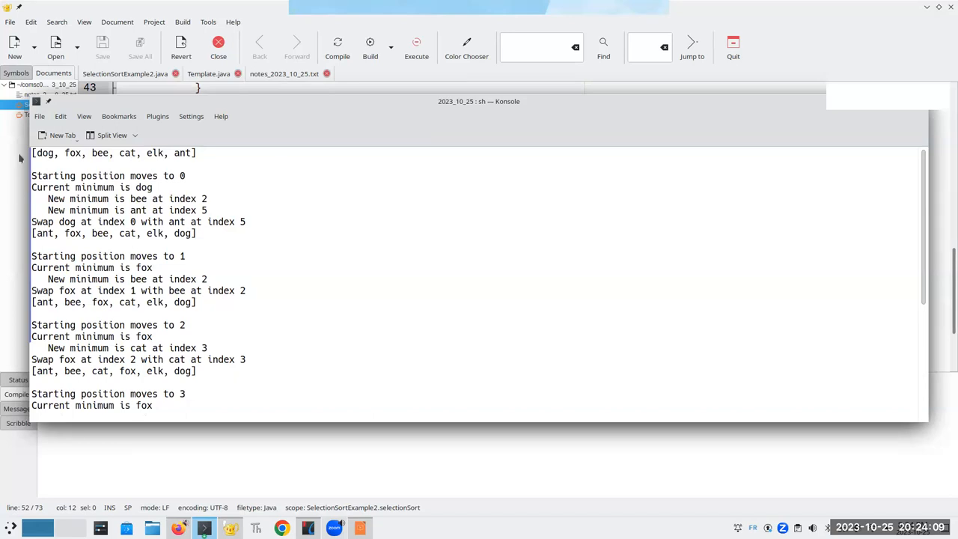
mouse_move(42, 157)
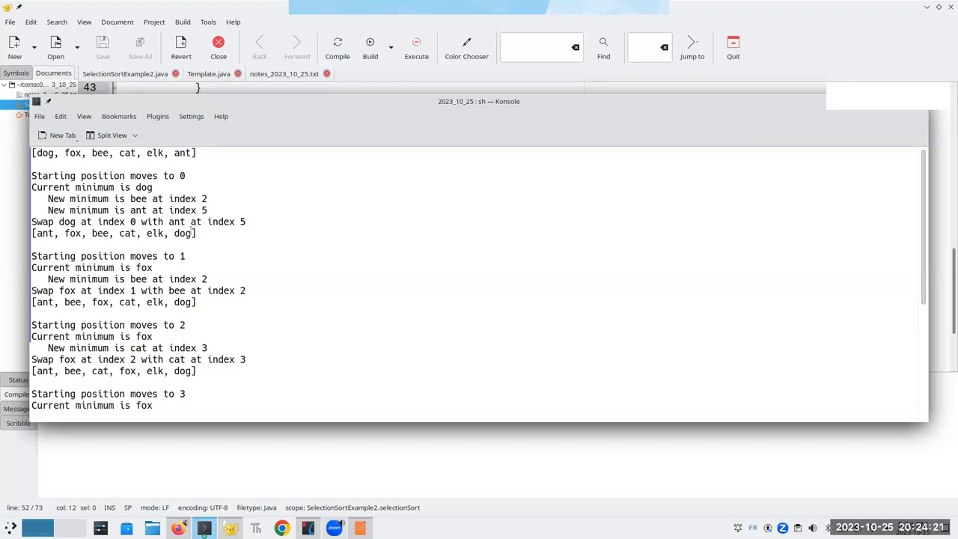
scroll(down, 3)
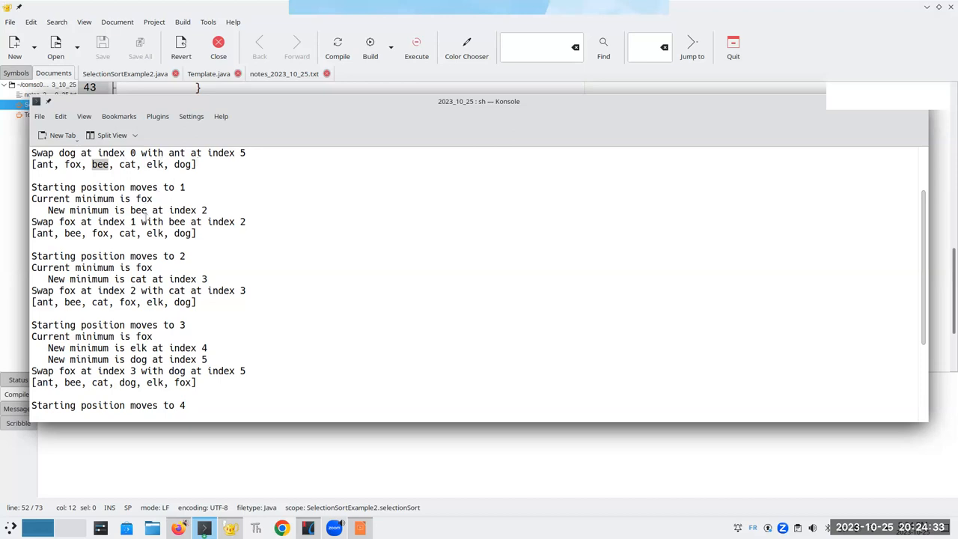
mouse_move(69, 165)
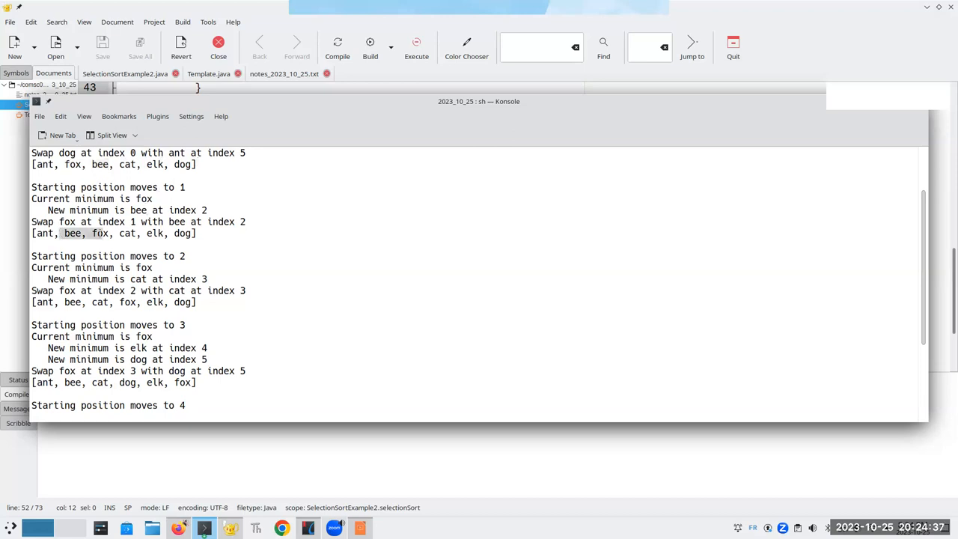
mouse_move(256, 208)
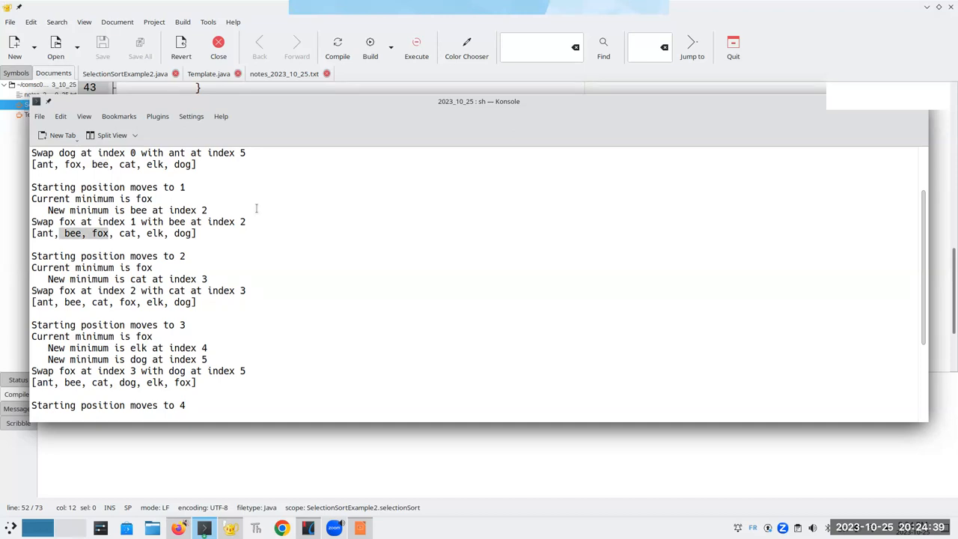
Scroll to elk's self-swap at index 4 and the final sorted array.
scroll(down, 3)
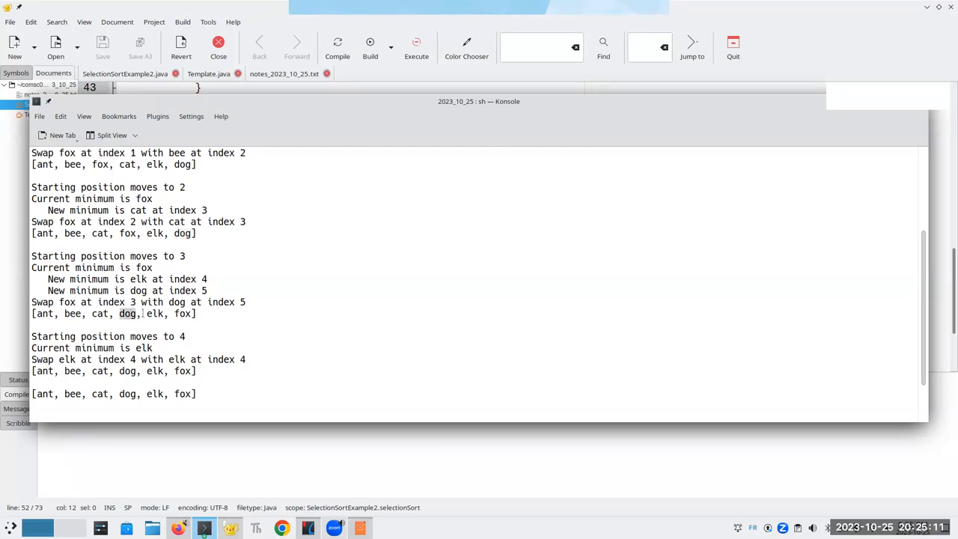
scroll(down, 3)
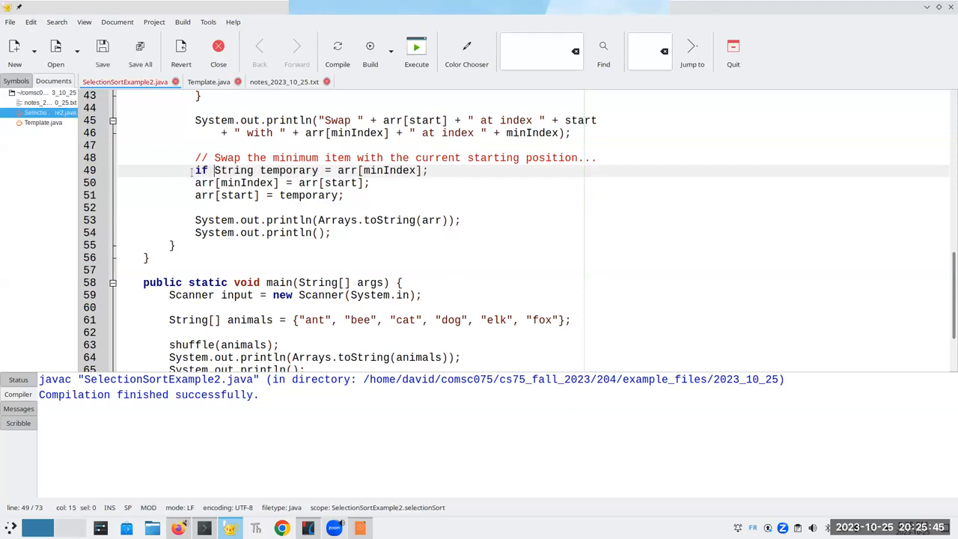
Wrap the swap lines and Swap println in if (minIndex != start) { }.
text((minIndex)
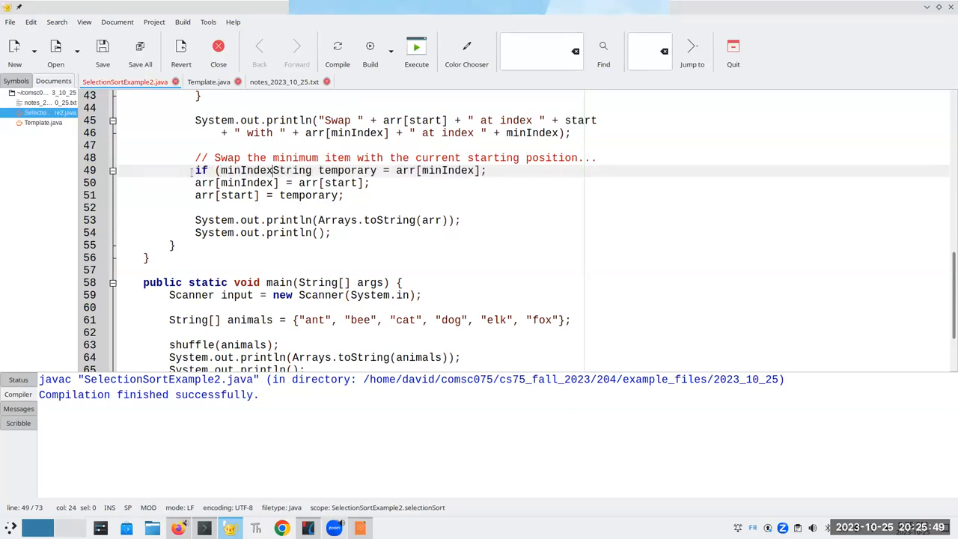
text(!= start) {)
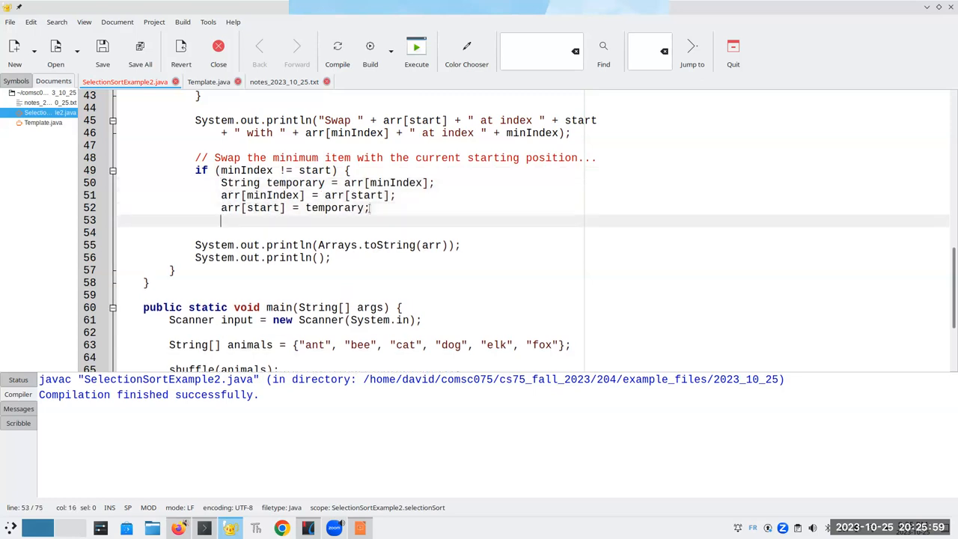
text(})
click(395, 158)
text(// Swap mini)
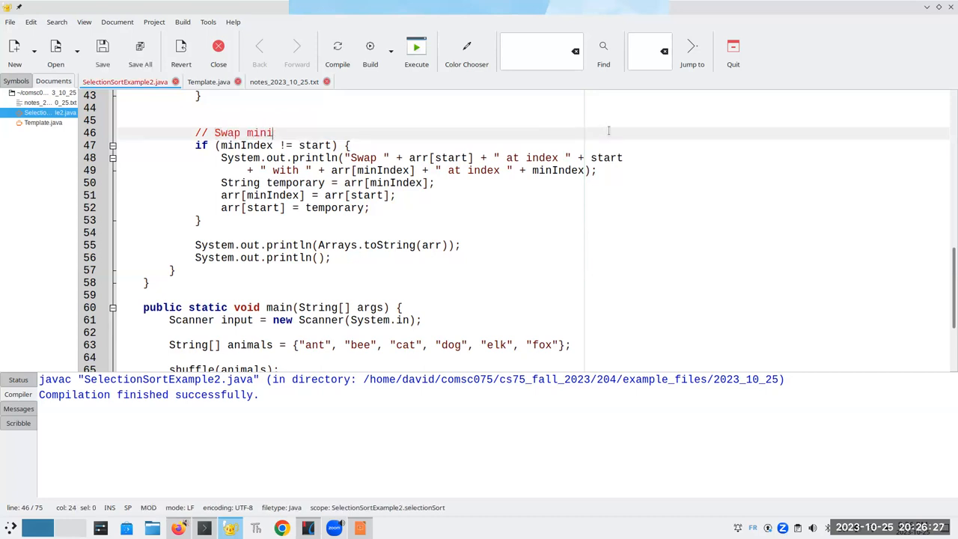
Rewrite the comment: swap minimum with current, but only if the minimum isn't at the starting position.
text(mum with current start position)
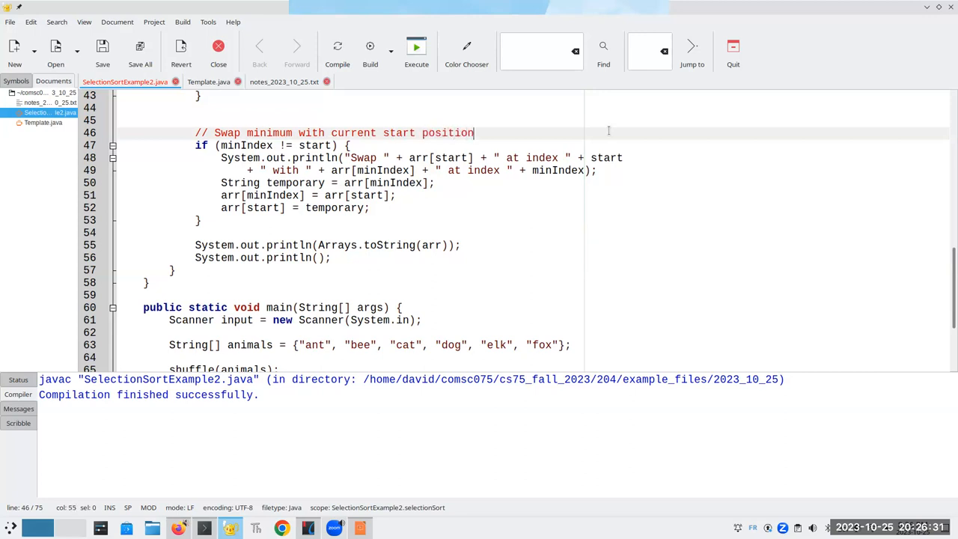
text(, but only if the)
text(// mi)
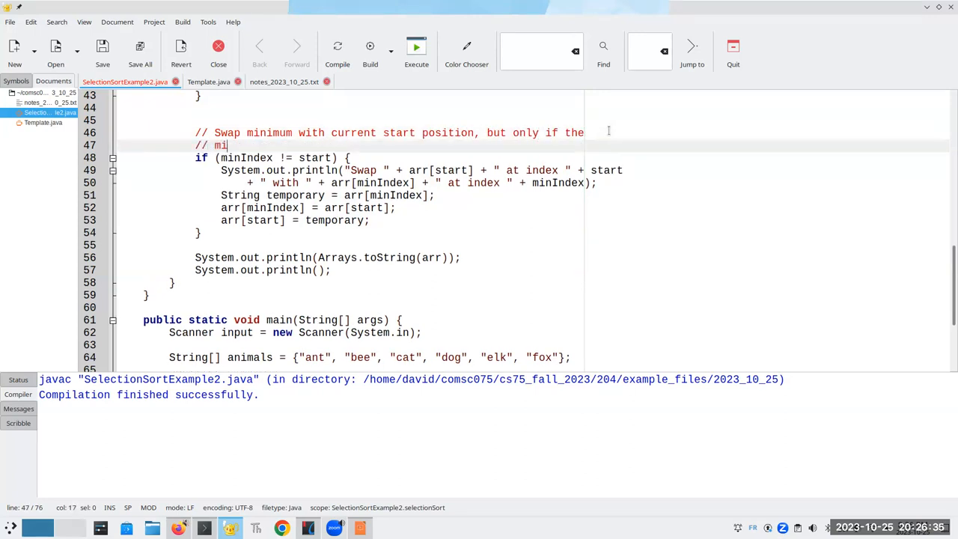
text(nimum isn't already the star)
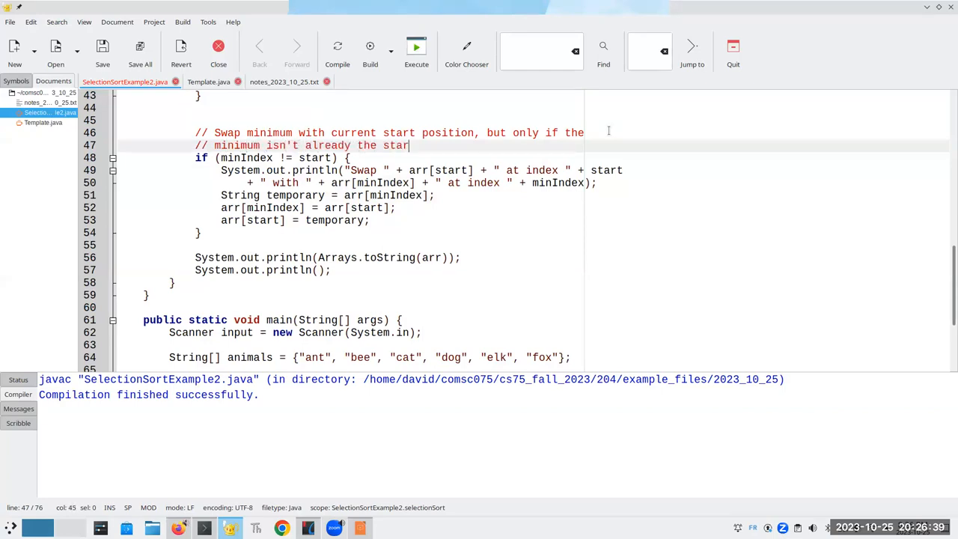
text(ting position.)
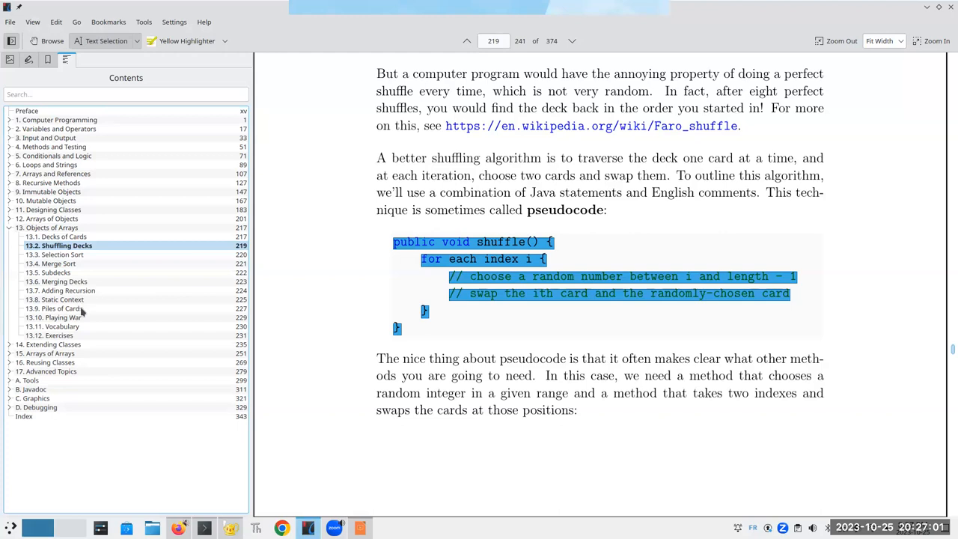
mouse_move(52, 272)
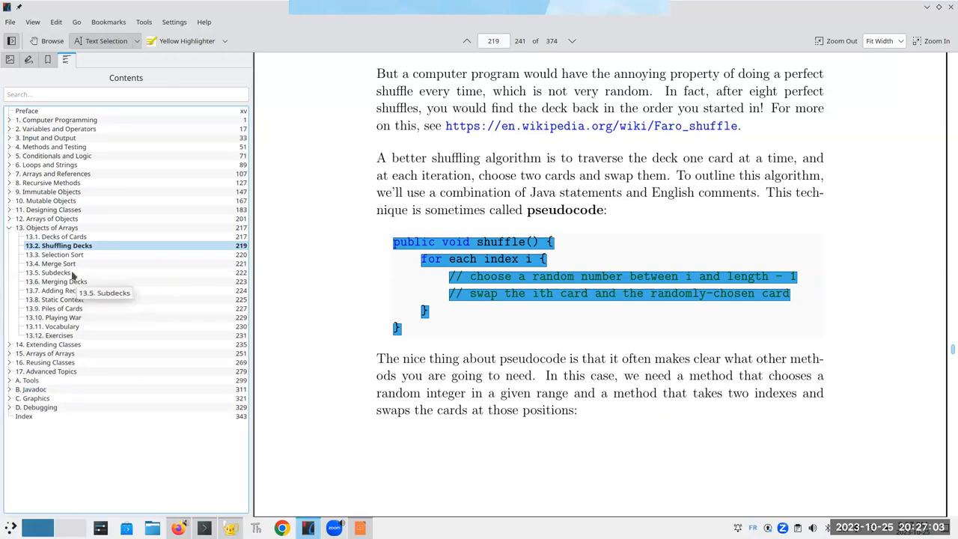
mouse_move(116, 307)
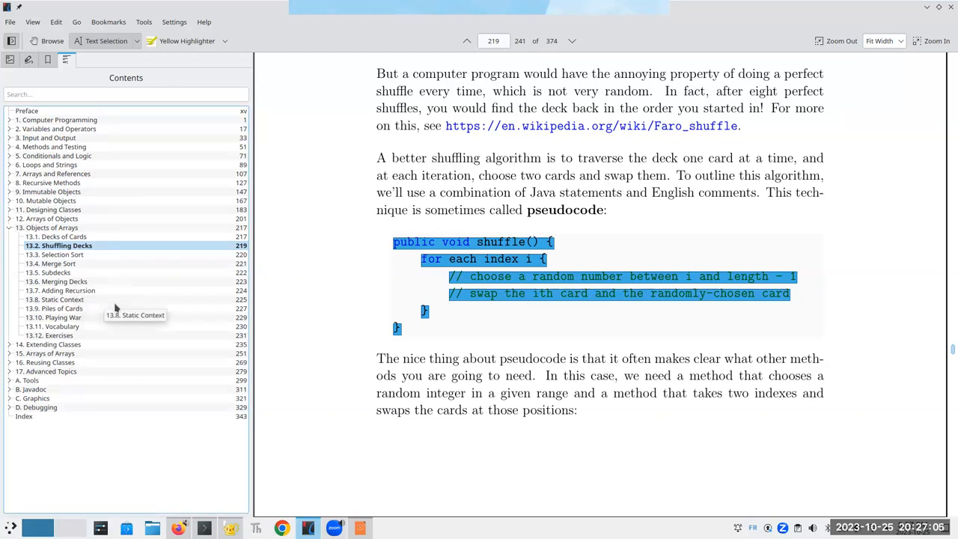
mouse_move(71, 305)
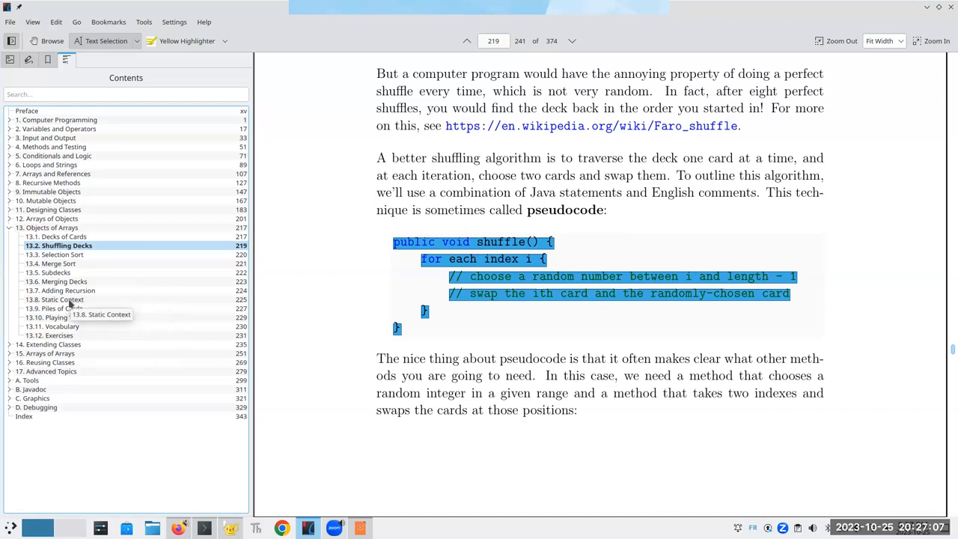
Jump to 13.8 Static Context, then expand chapter 14 and open 14.2 Inheritance.
click(54, 299)
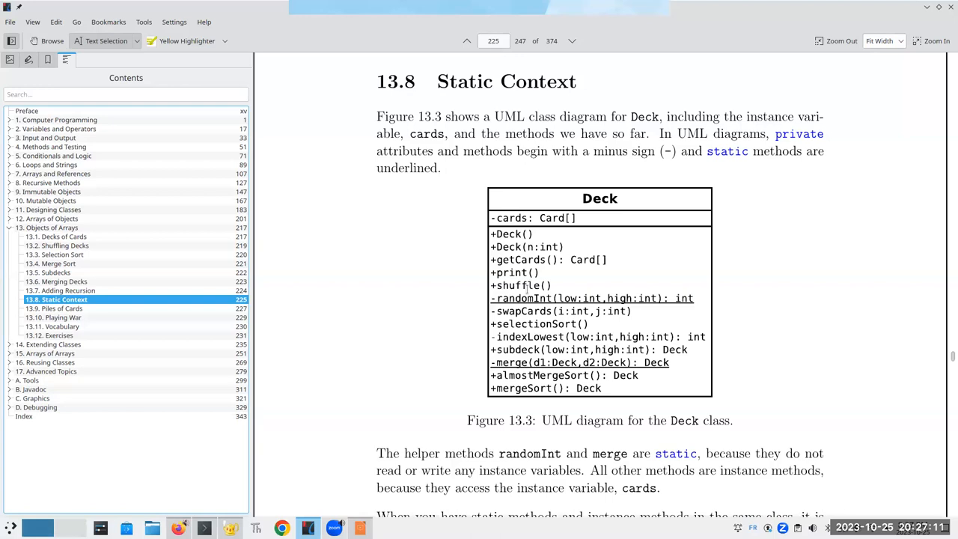
mouse_move(885, 309)
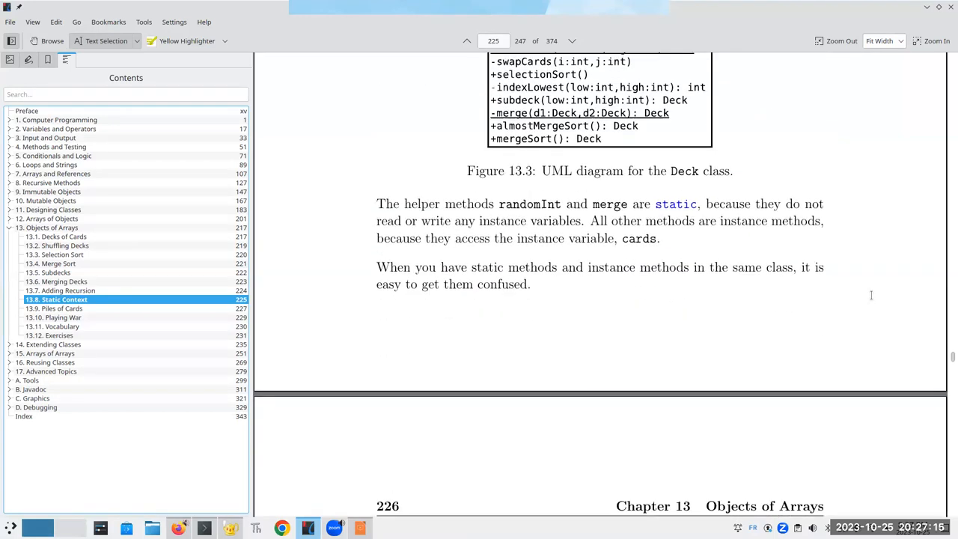
scroll(down, 3)
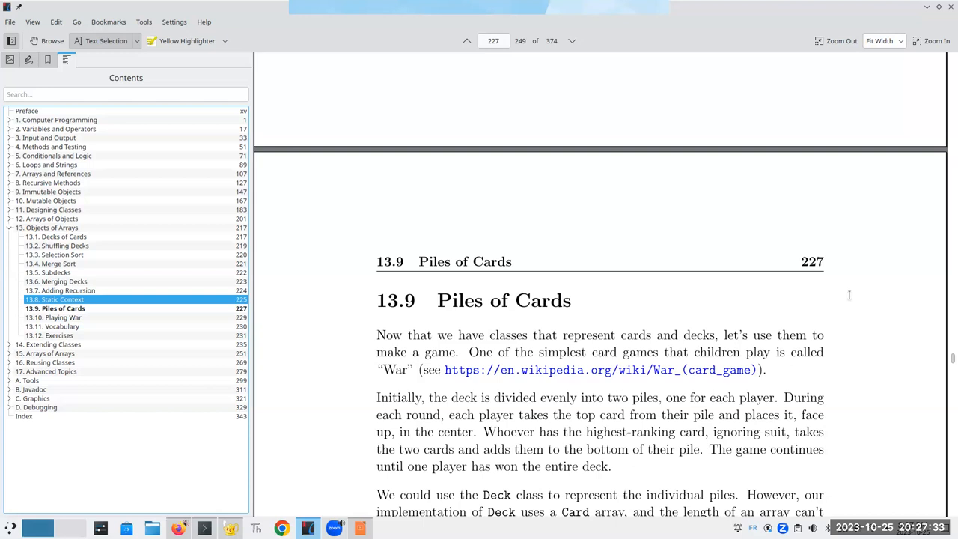
mouse_move(679, 494)
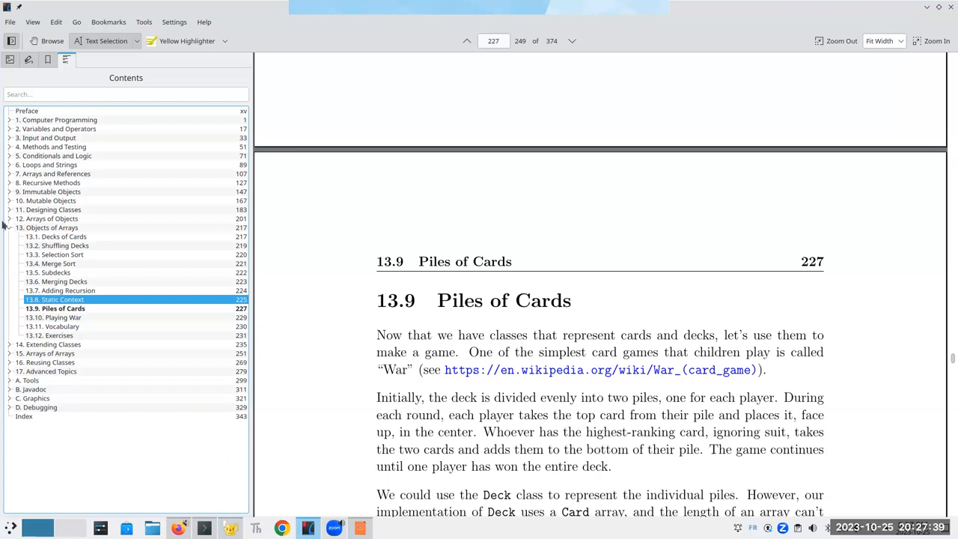
click(10, 344)
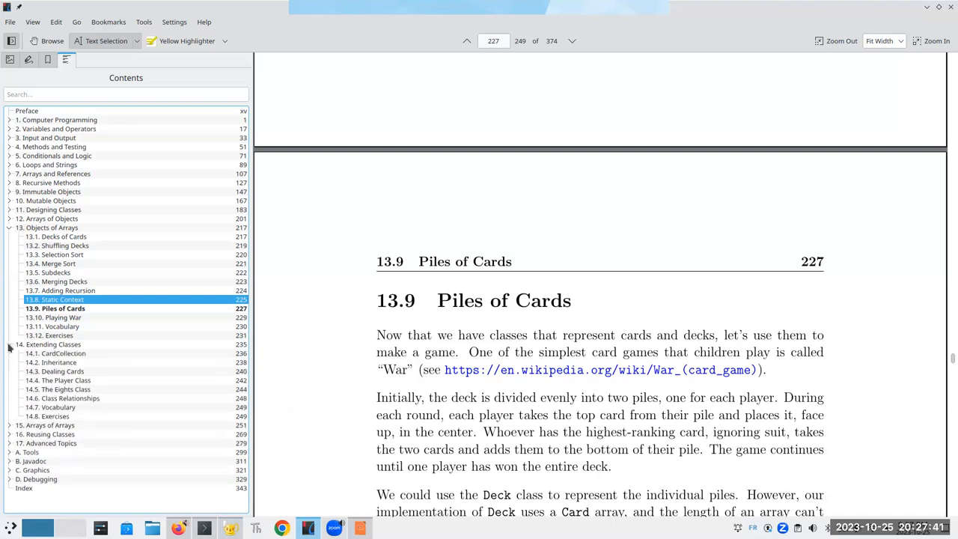
mouse_move(51, 362)
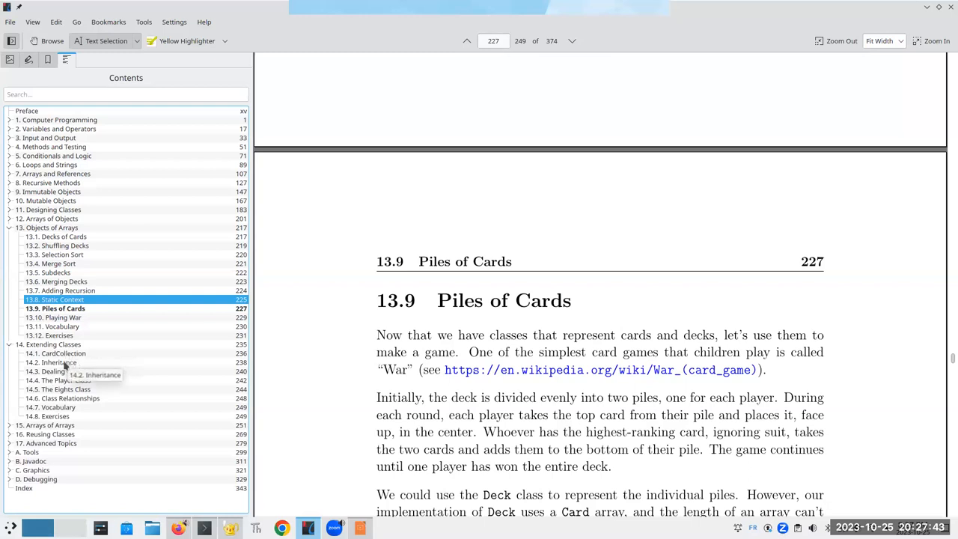
click(52, 363)
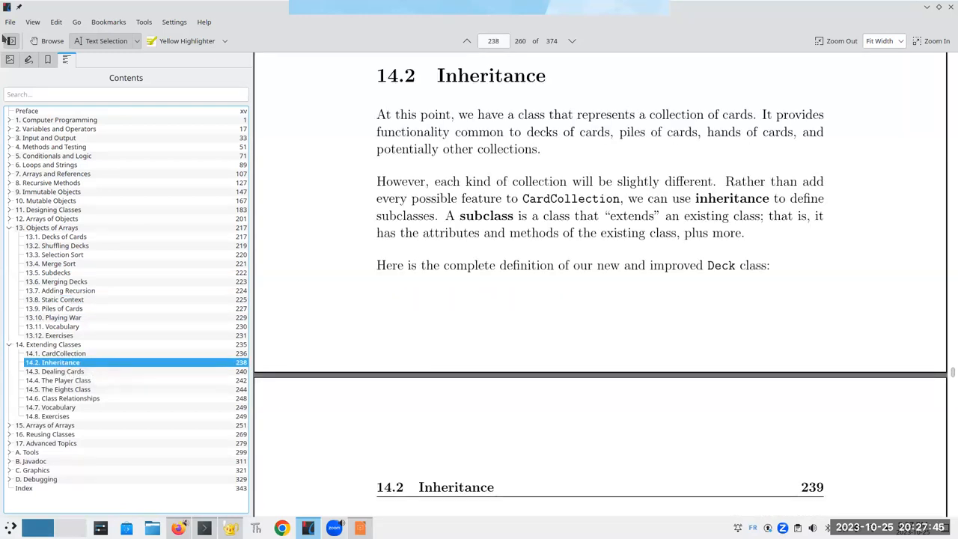
click(11, 21)
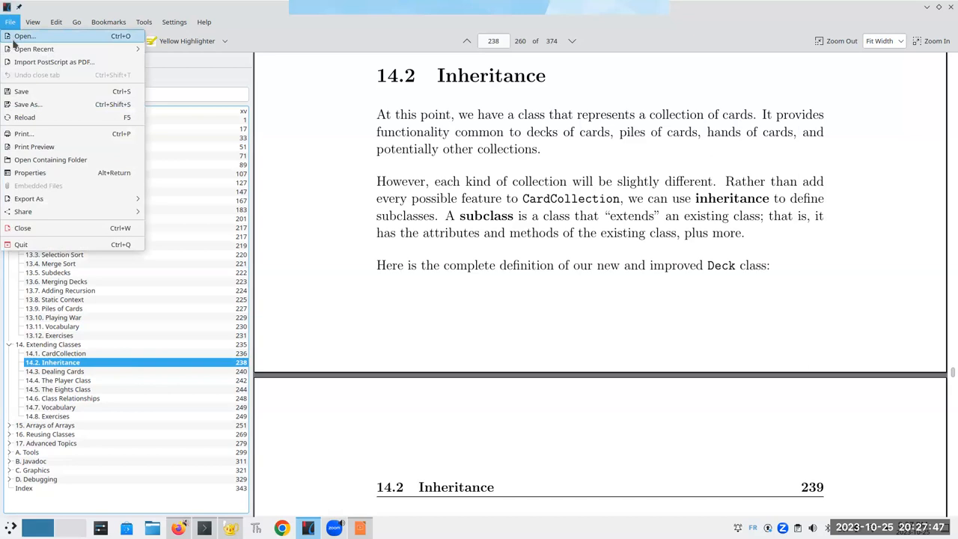
Open the companion exercises book and expand its chapter 14 Extending Classes.
click(33, 49)
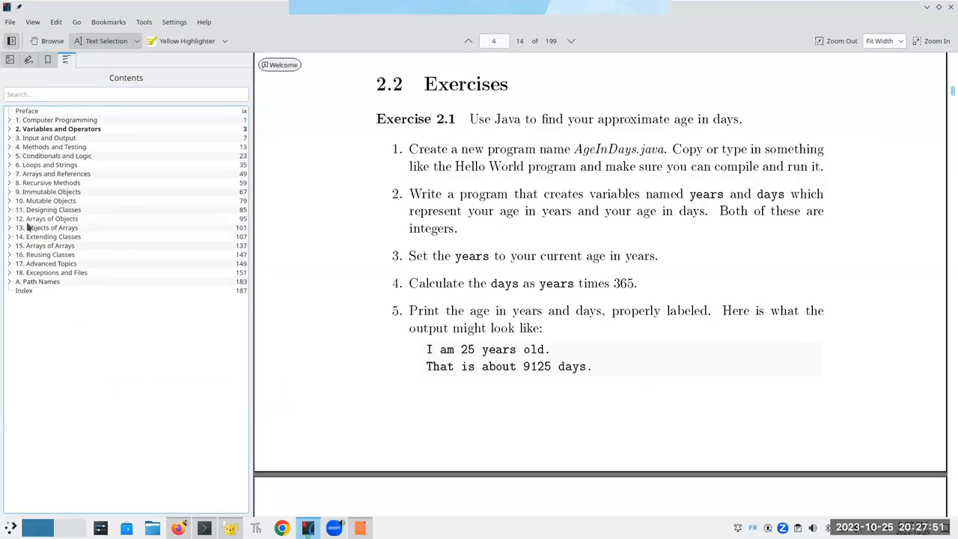
click(10, 236)
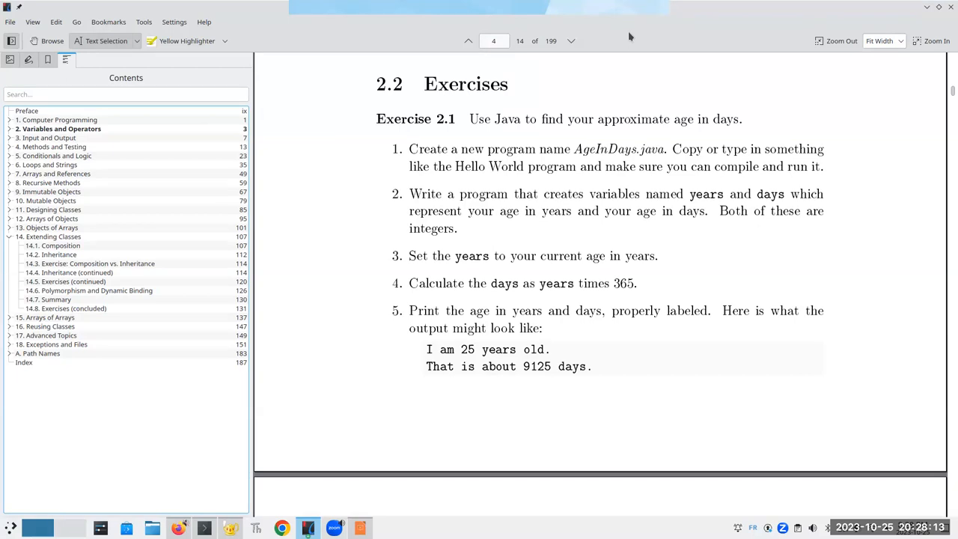
mouse_move(634, 92)
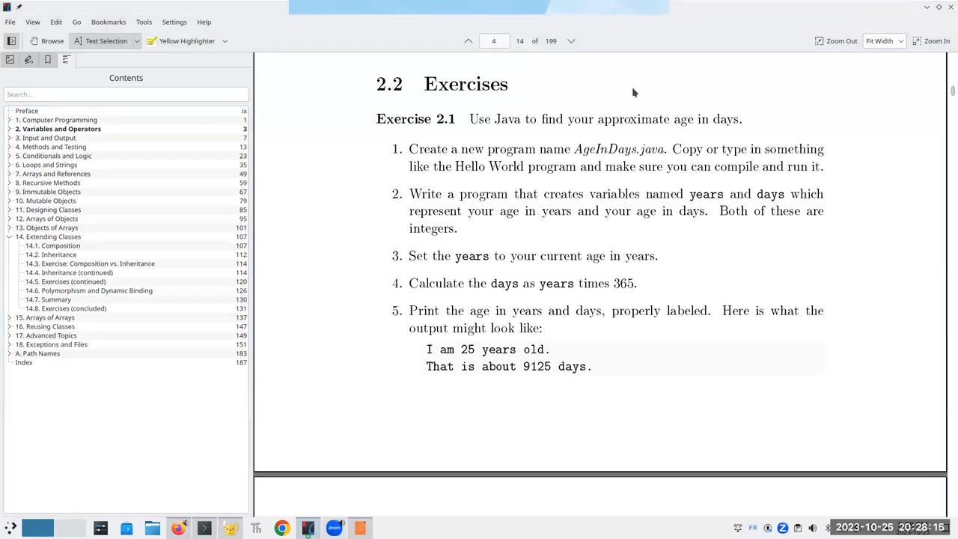
mouse_move(550, 291)
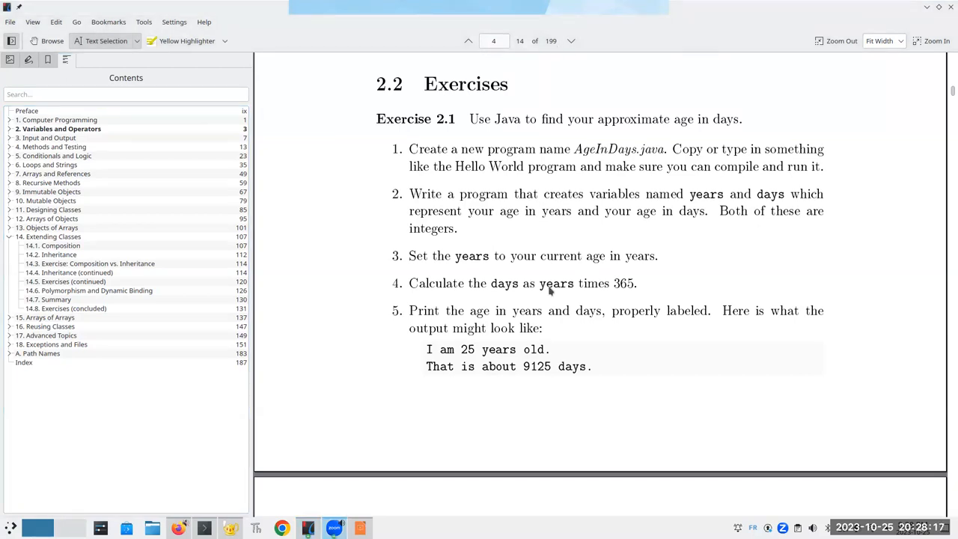